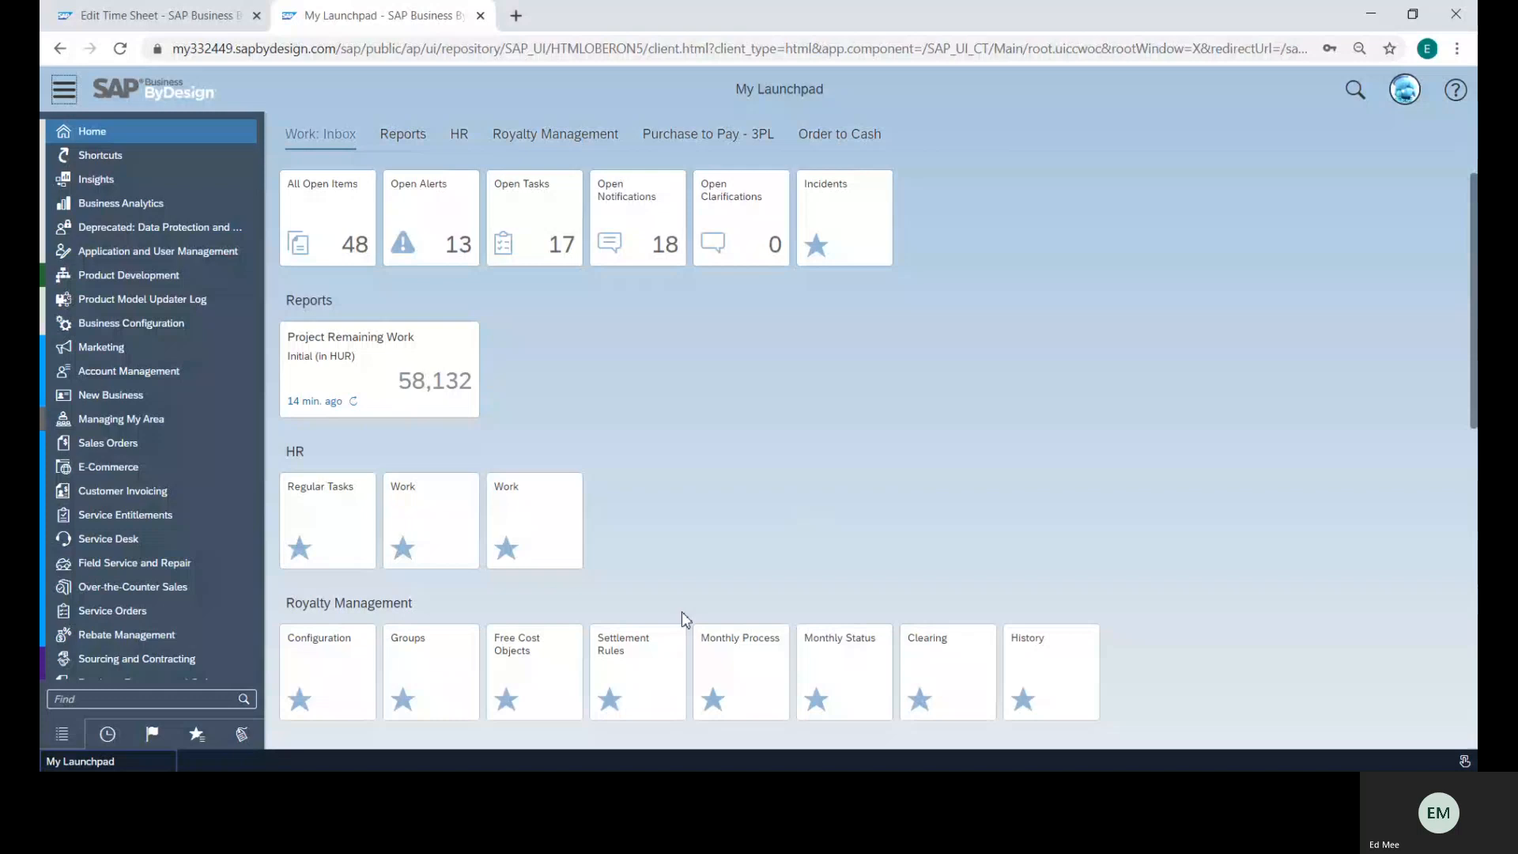
mouse_move(712, 455)
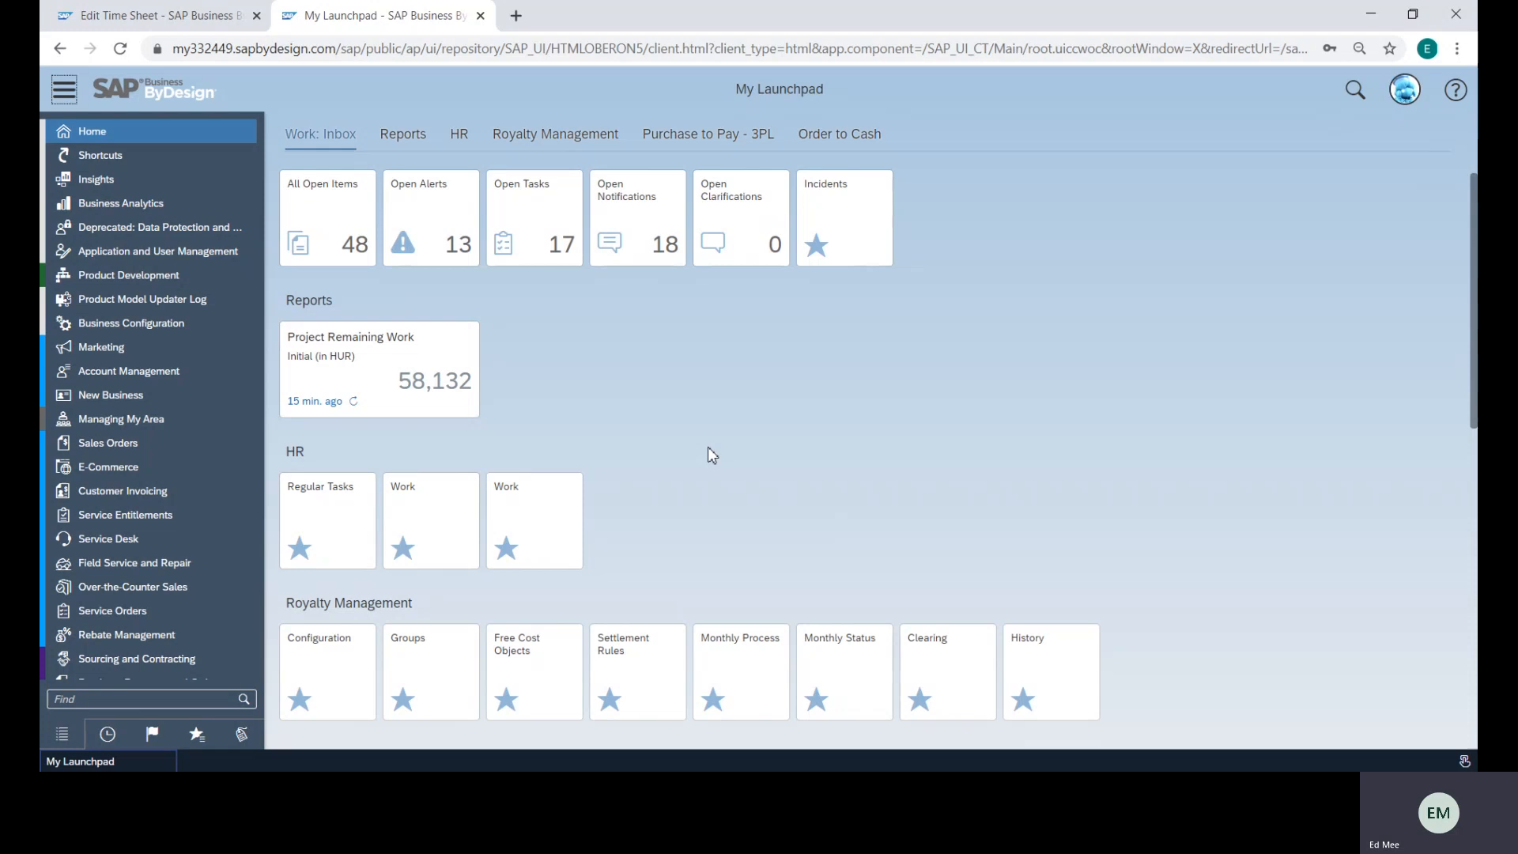
mouse_move(173, 250)
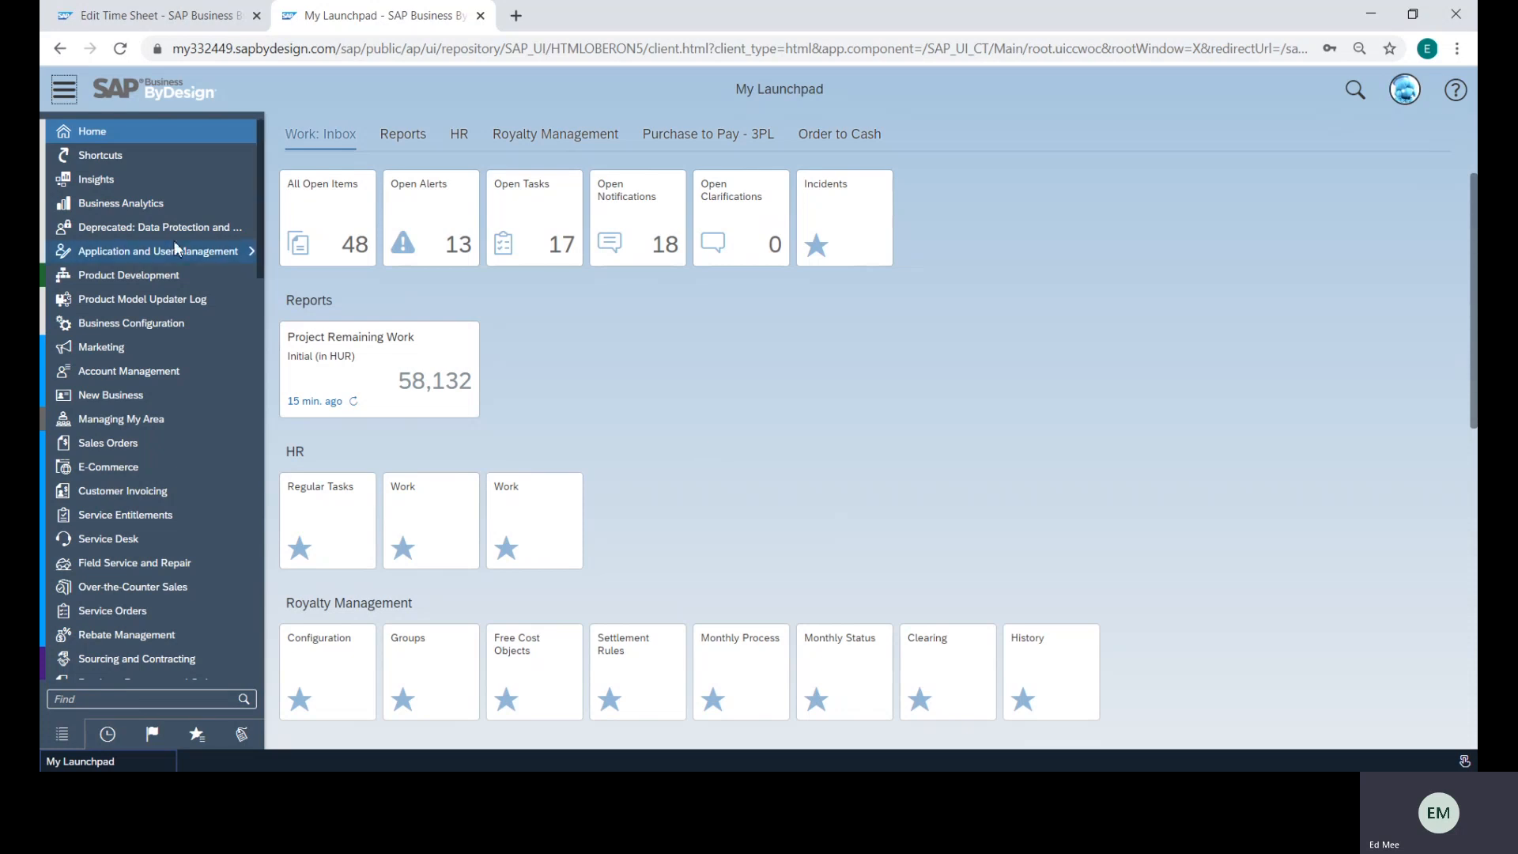
mouse_move(581, 323)
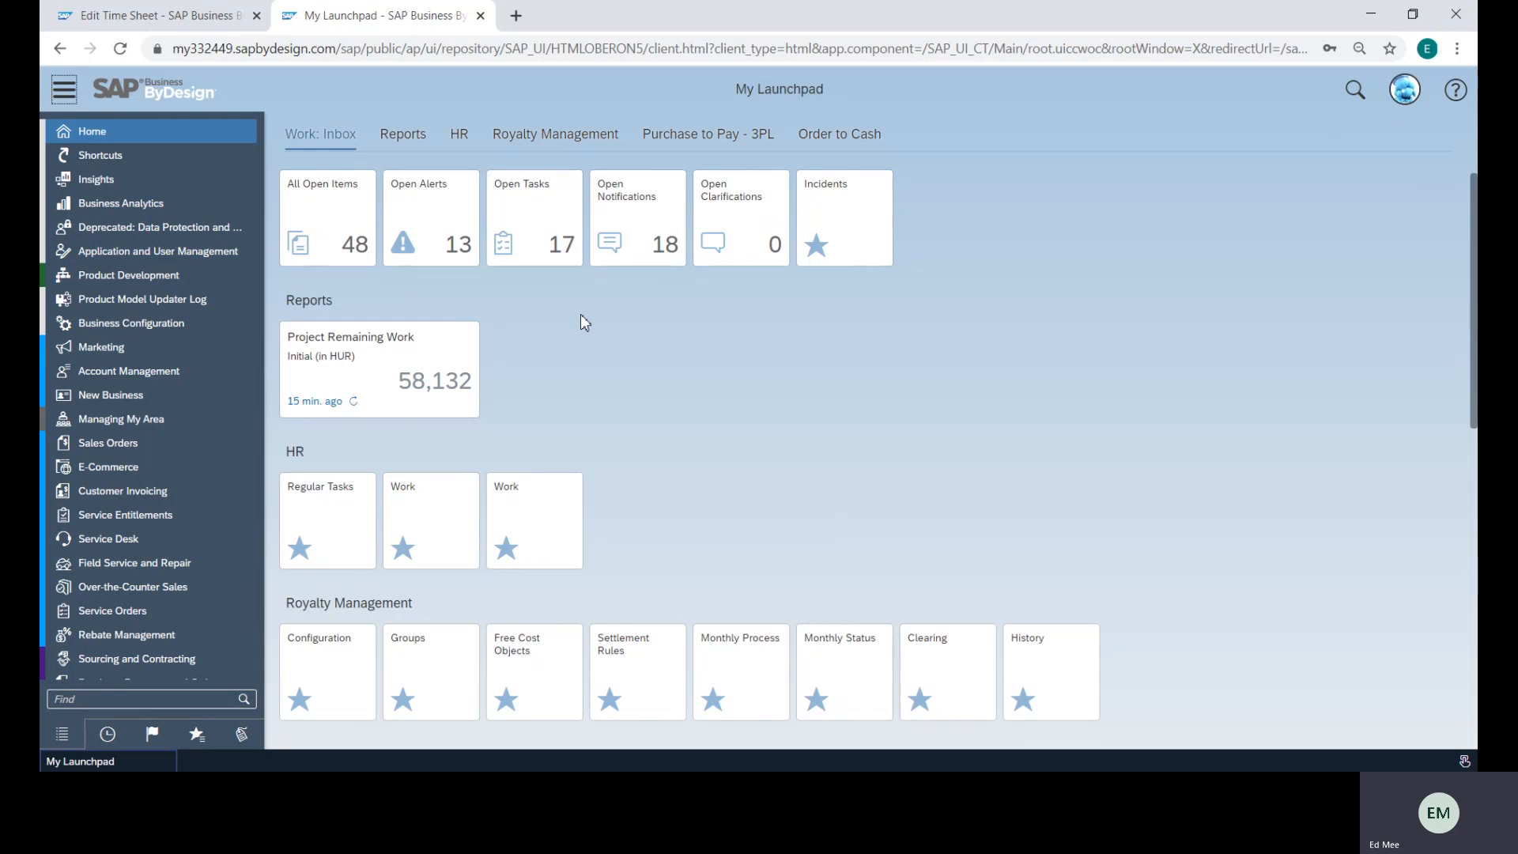
mouse_move(549, 323)
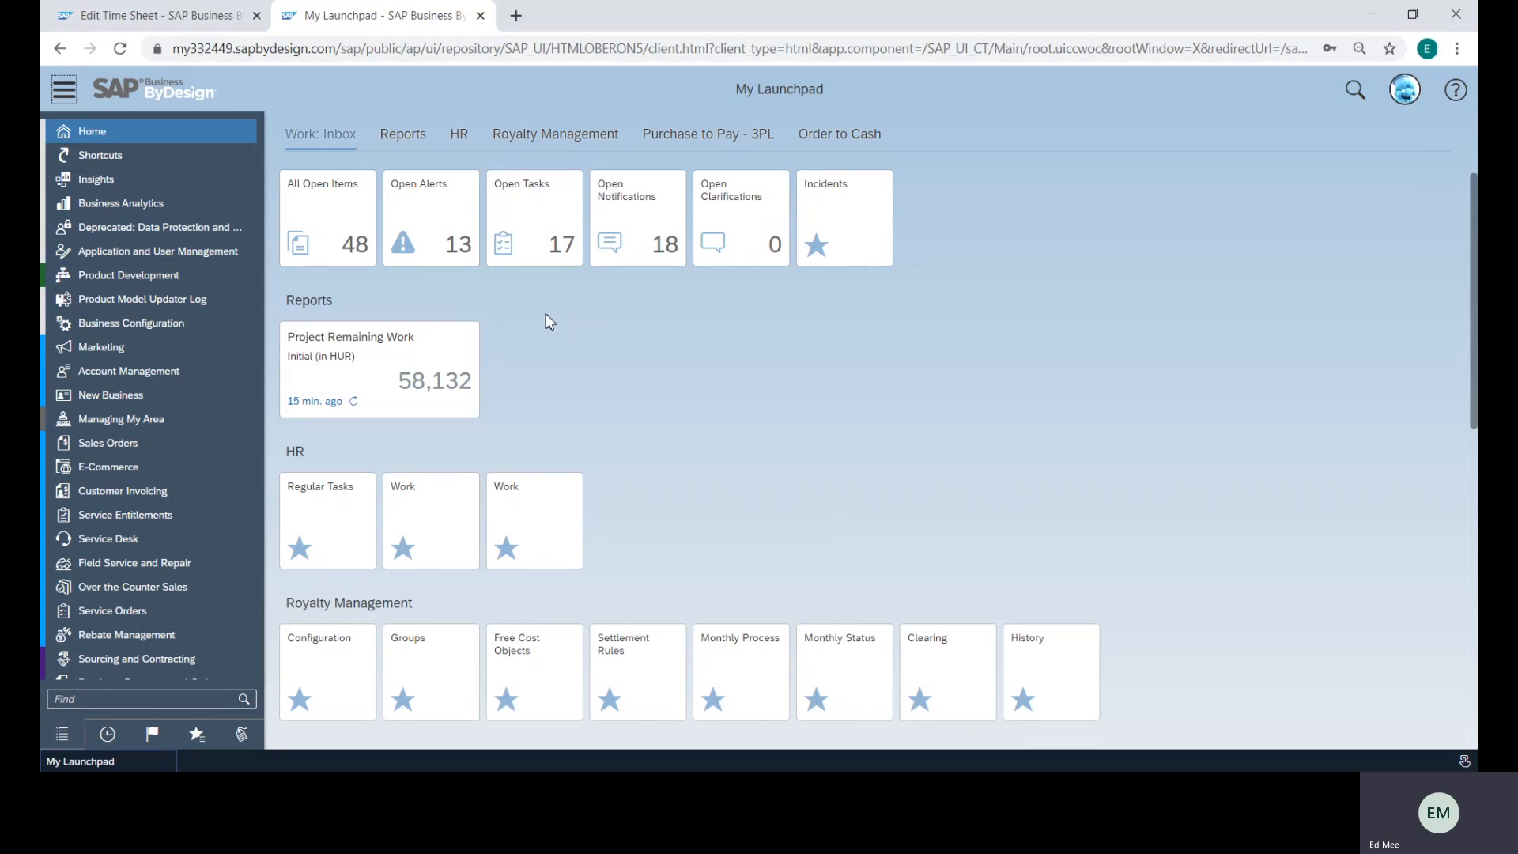
- Search 'business co' and open Business Configuration's Implementation Projects overview
left_click(145, 699)
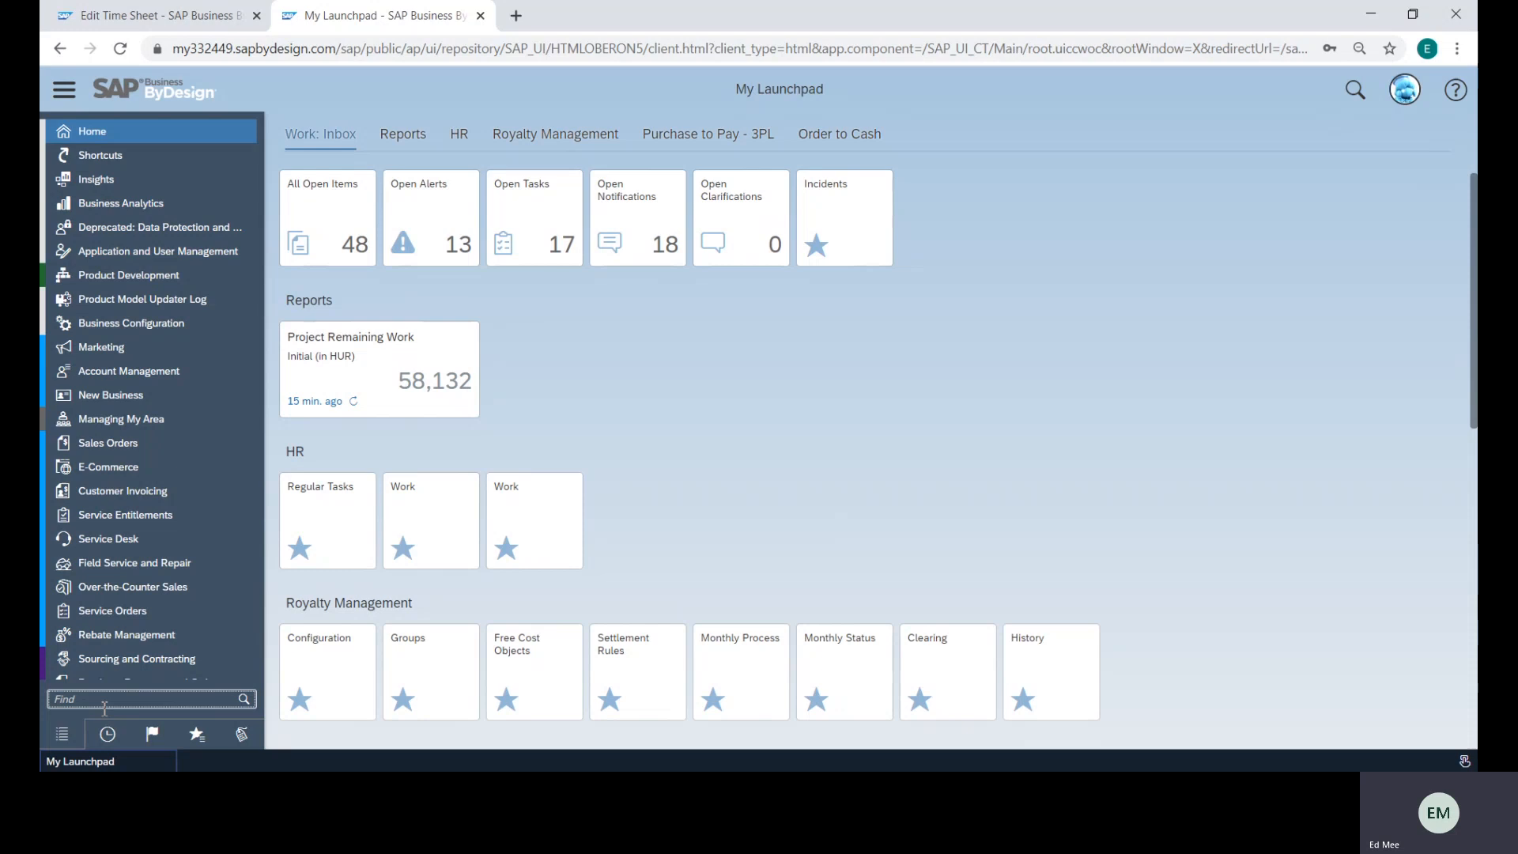
type("business conf")
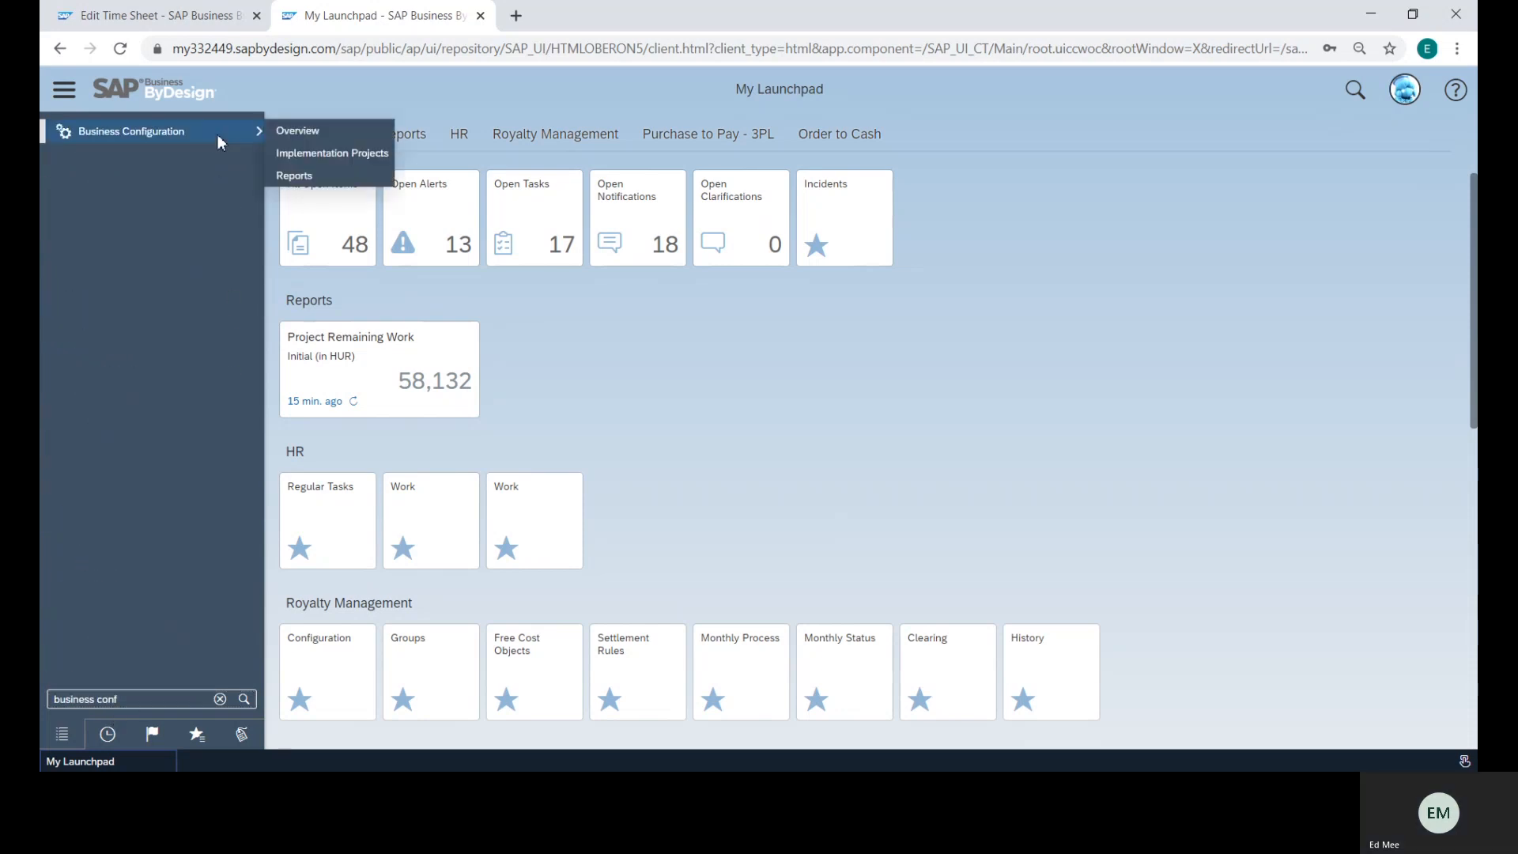
mouse_move(332, 153)
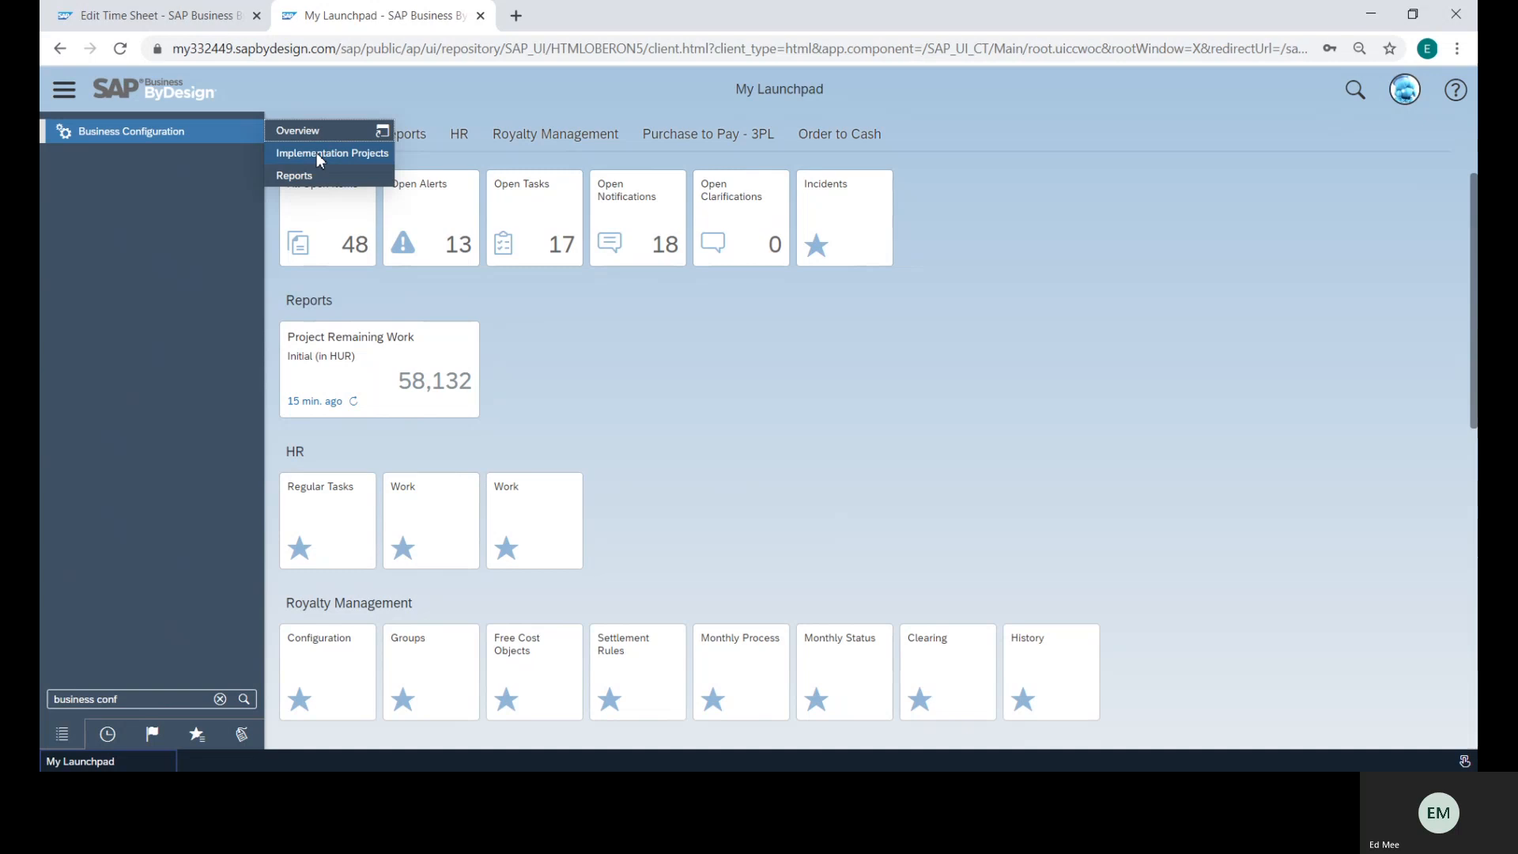
left_click(332, 153)
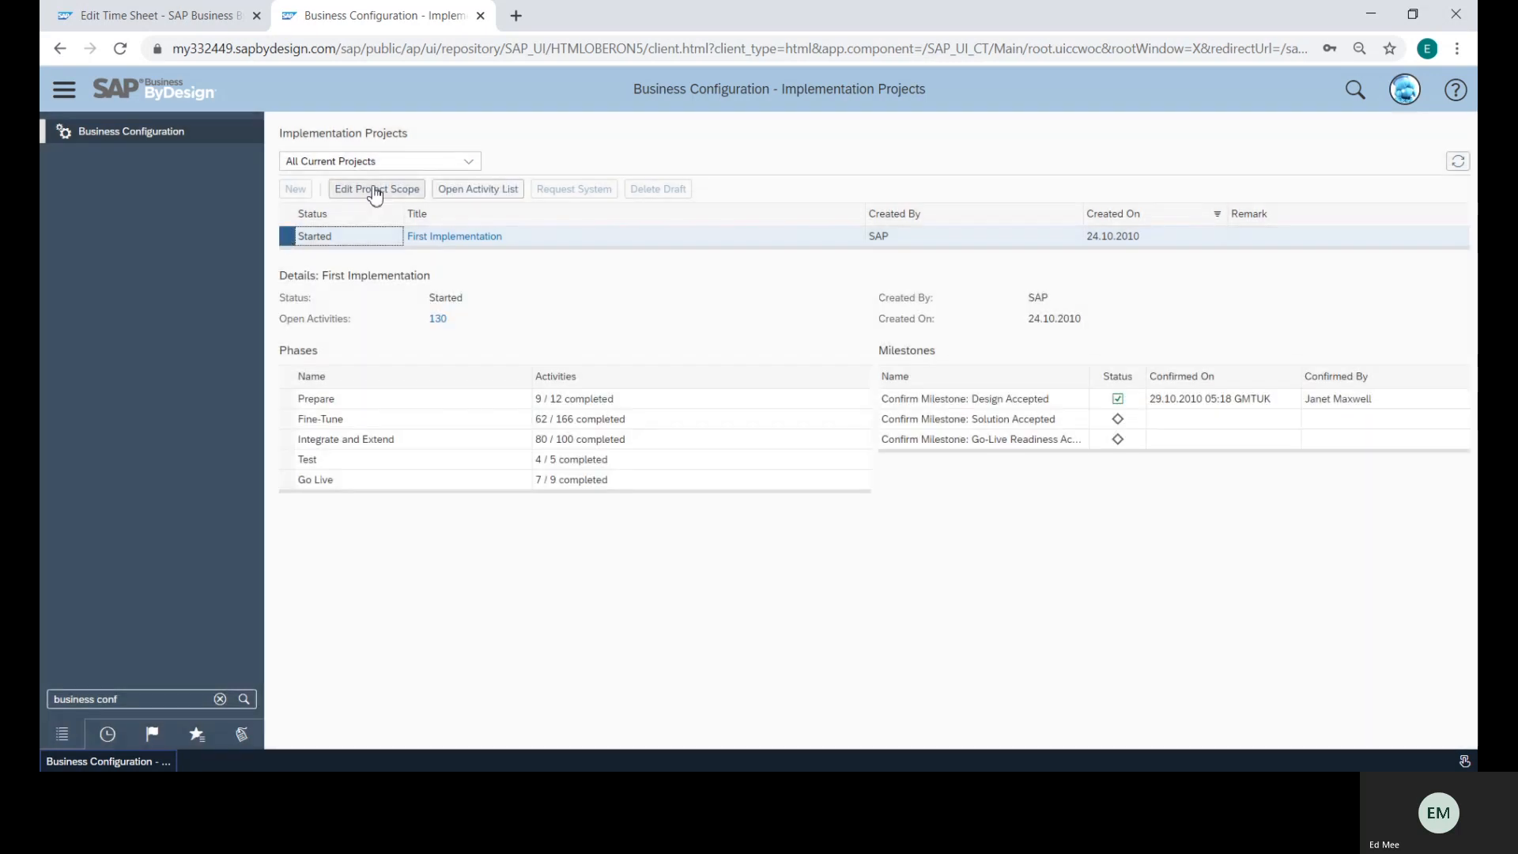
- Edit First Implementation's project scope, advancing through Implementation Focus and Scoping toward Questions
left_click(376, 189)
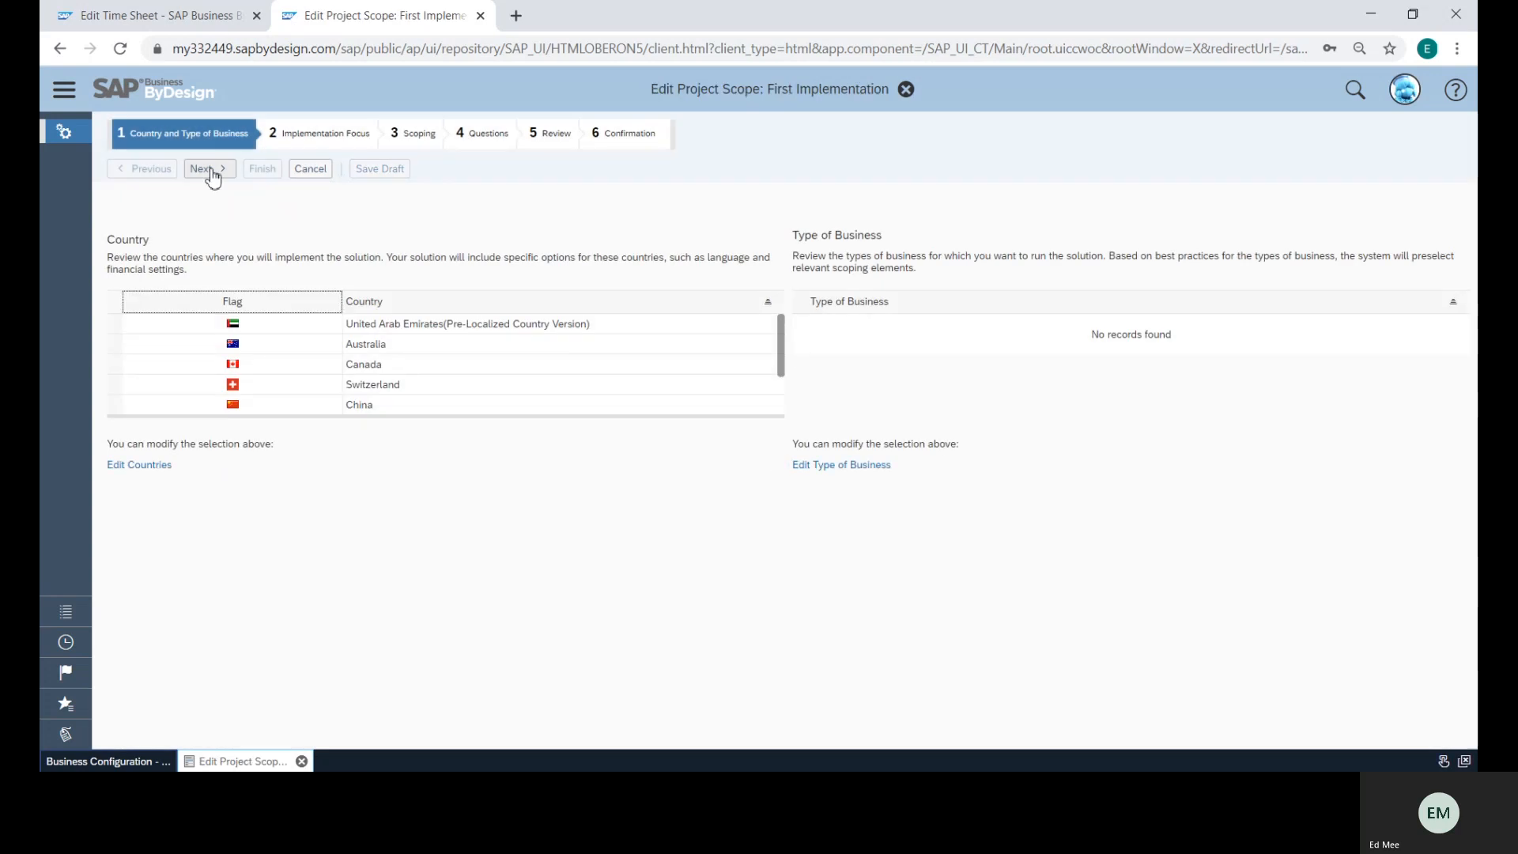
left_click(205, 168)
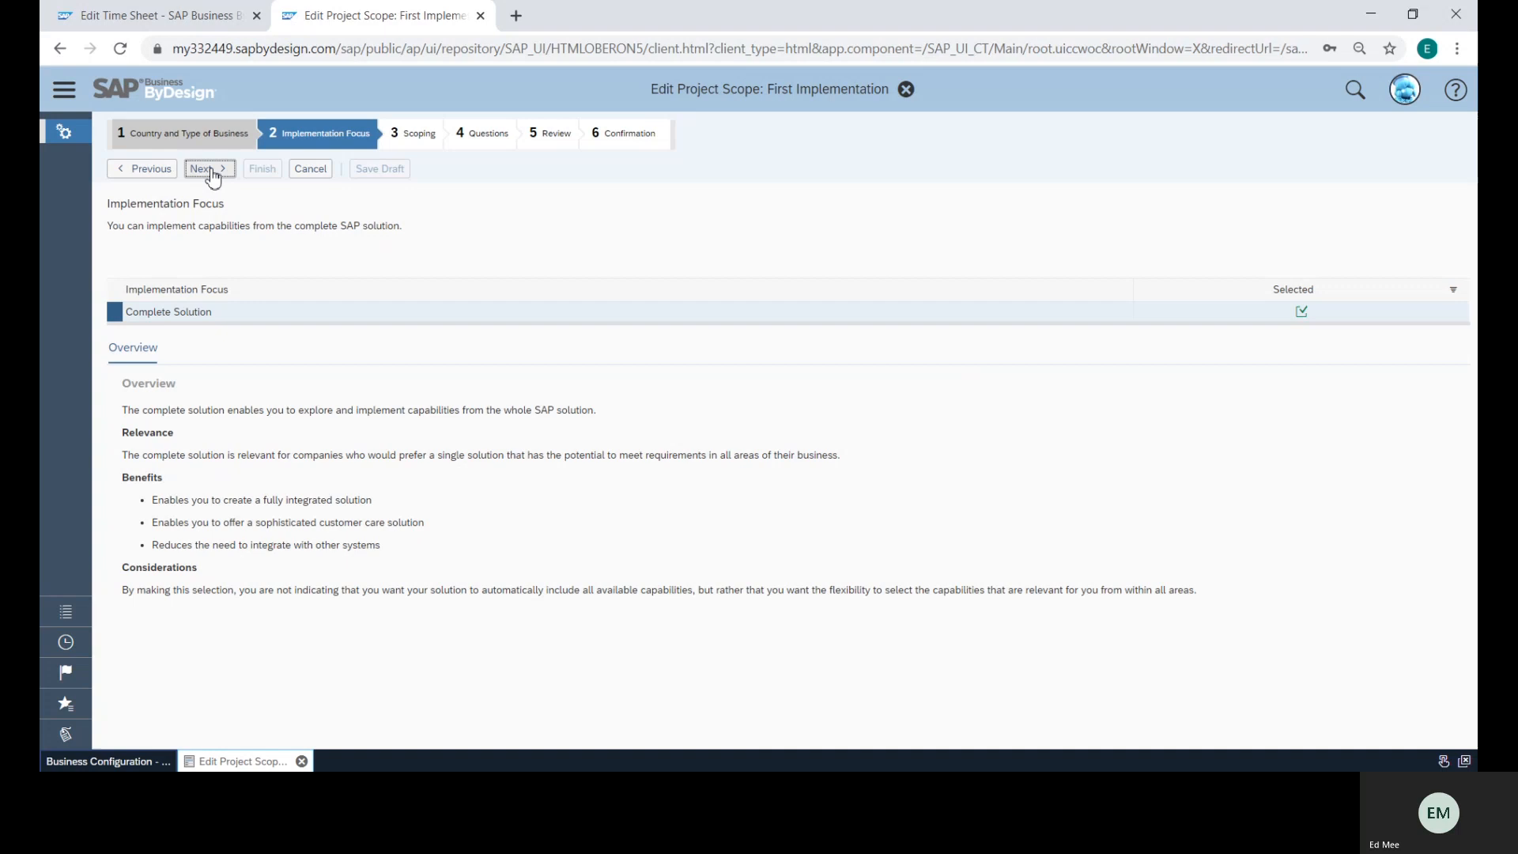
left_click(204, 167)
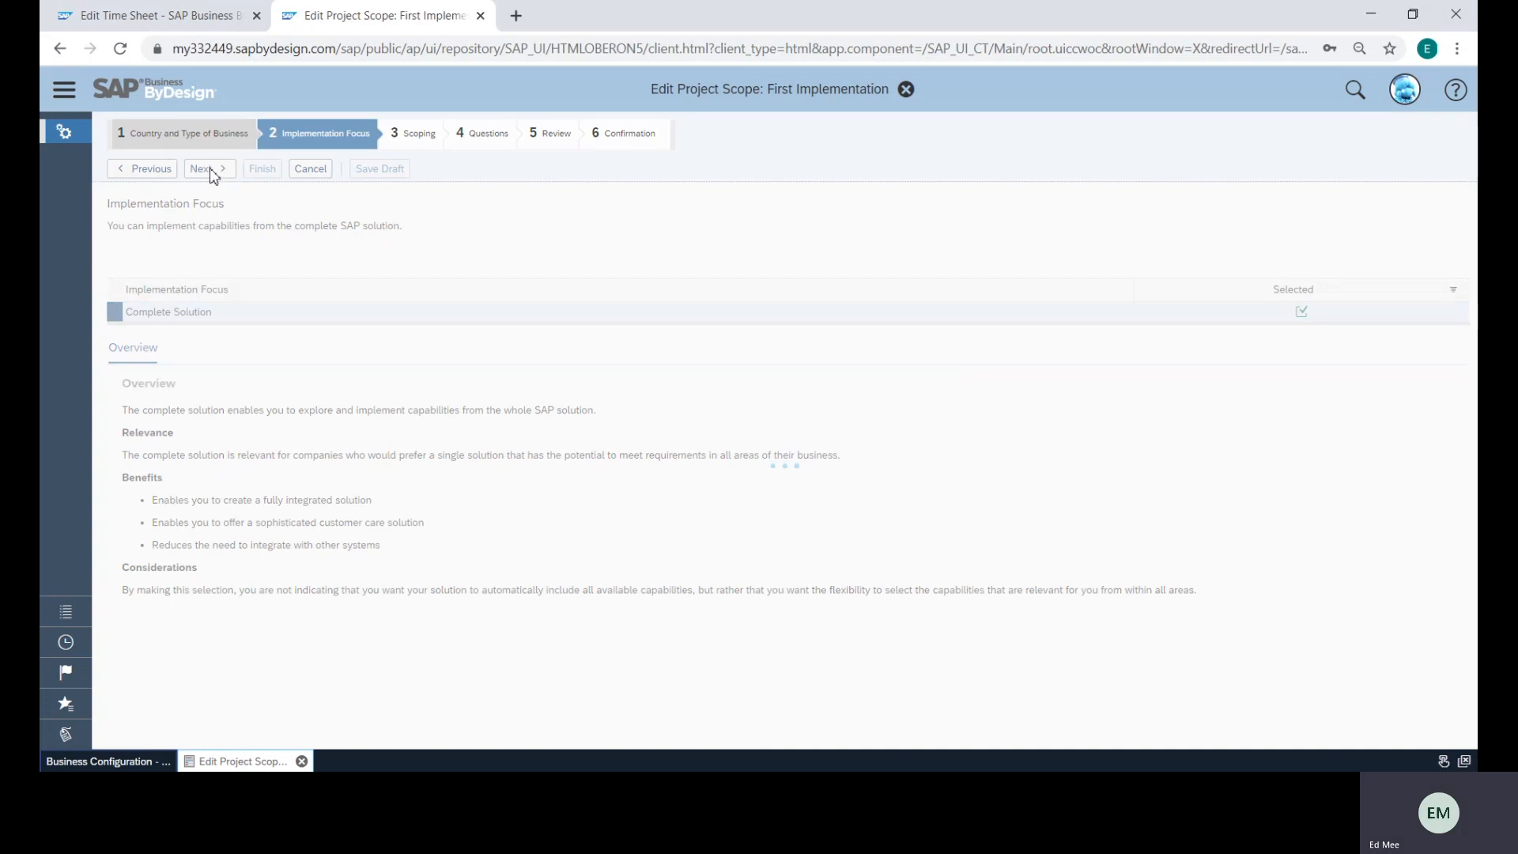
left_click(204, 168)
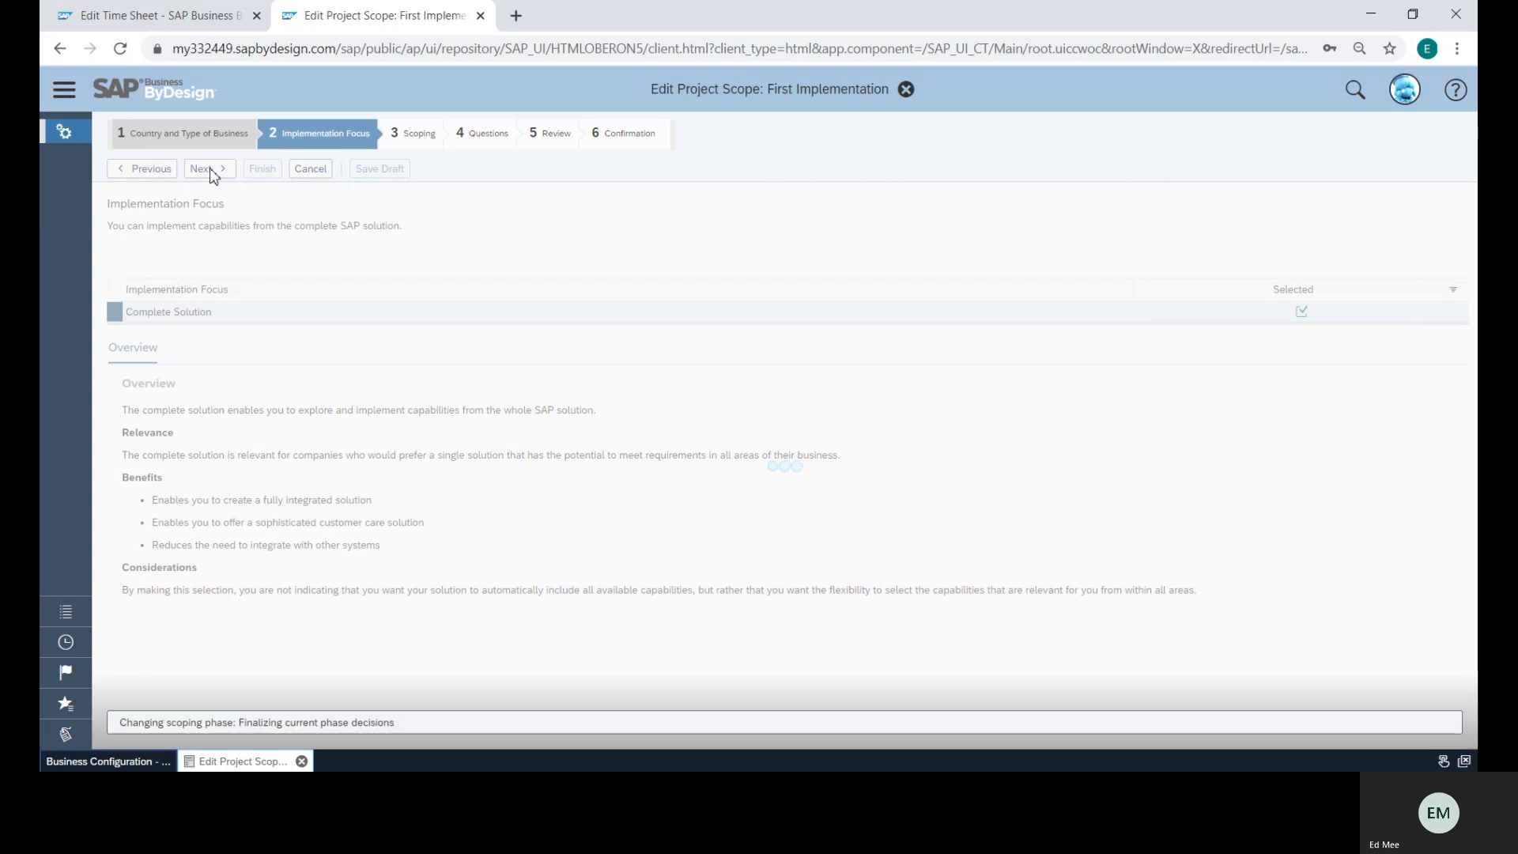
left_click(207, 167)
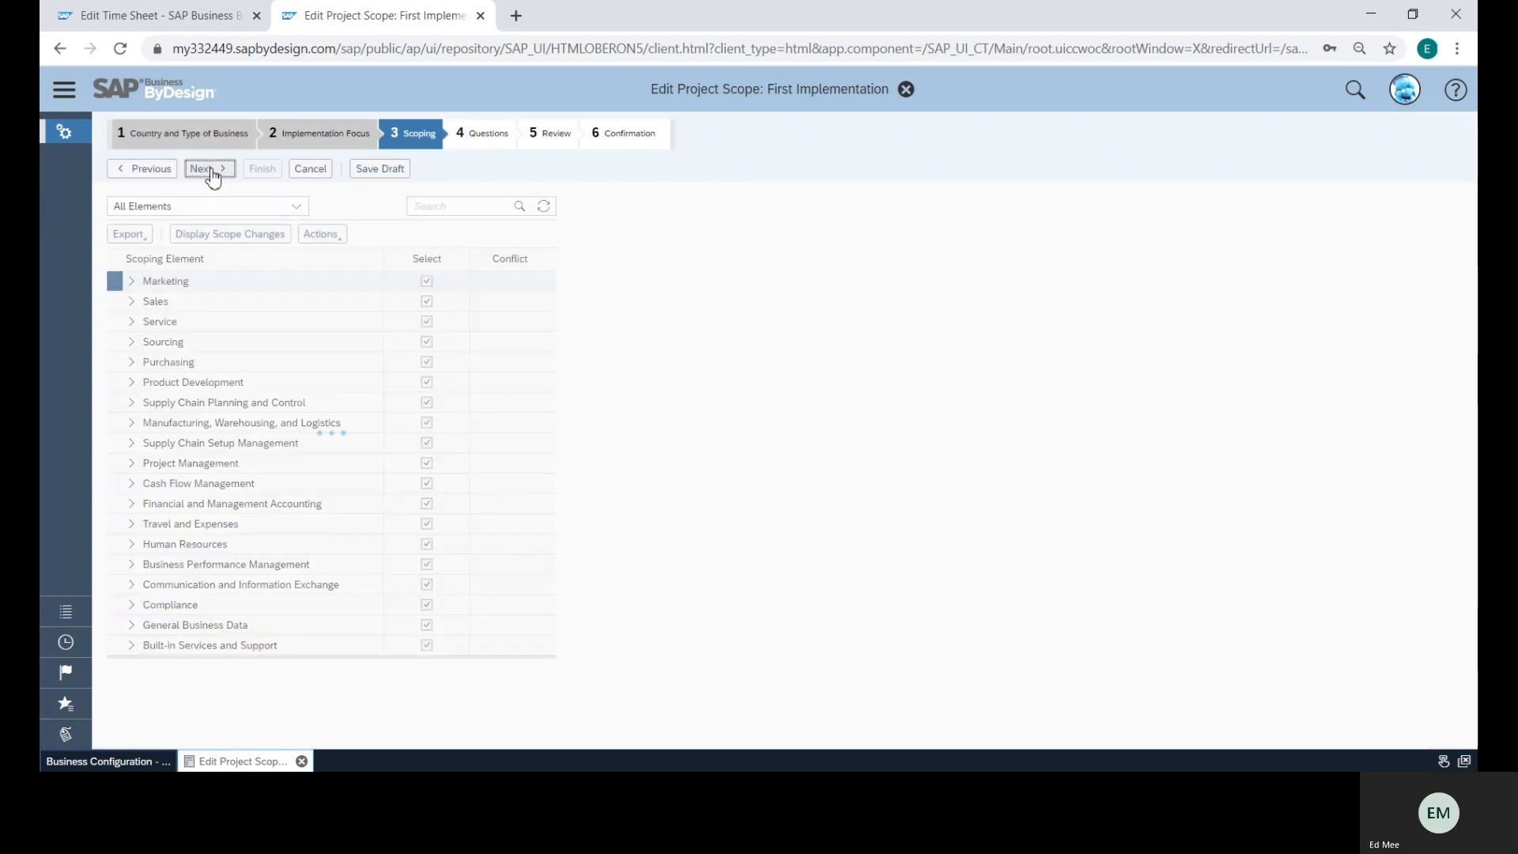
left_click(165, 281)
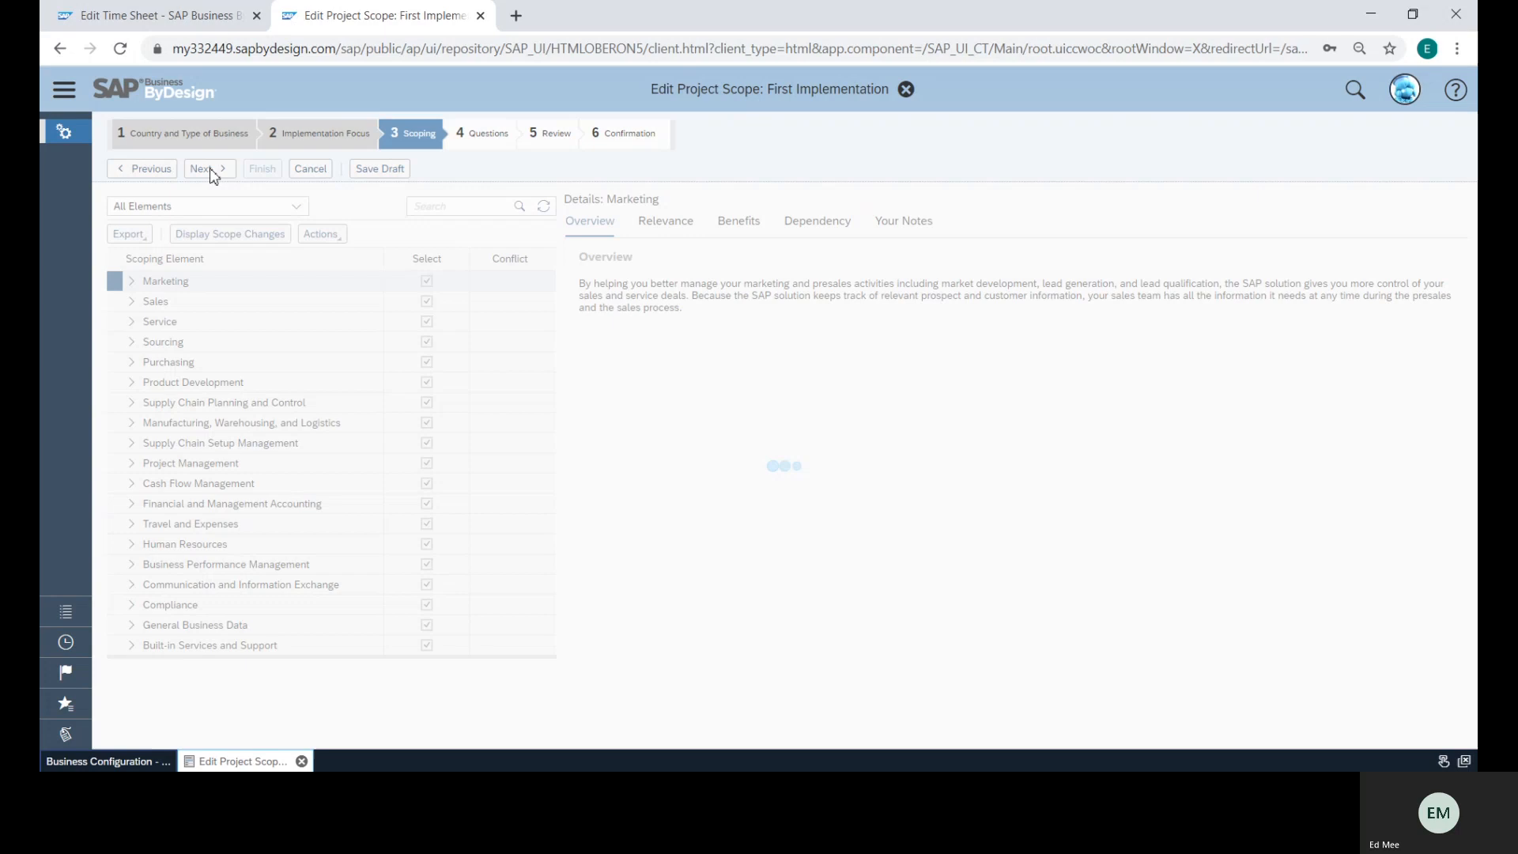
left_click(203, 168)
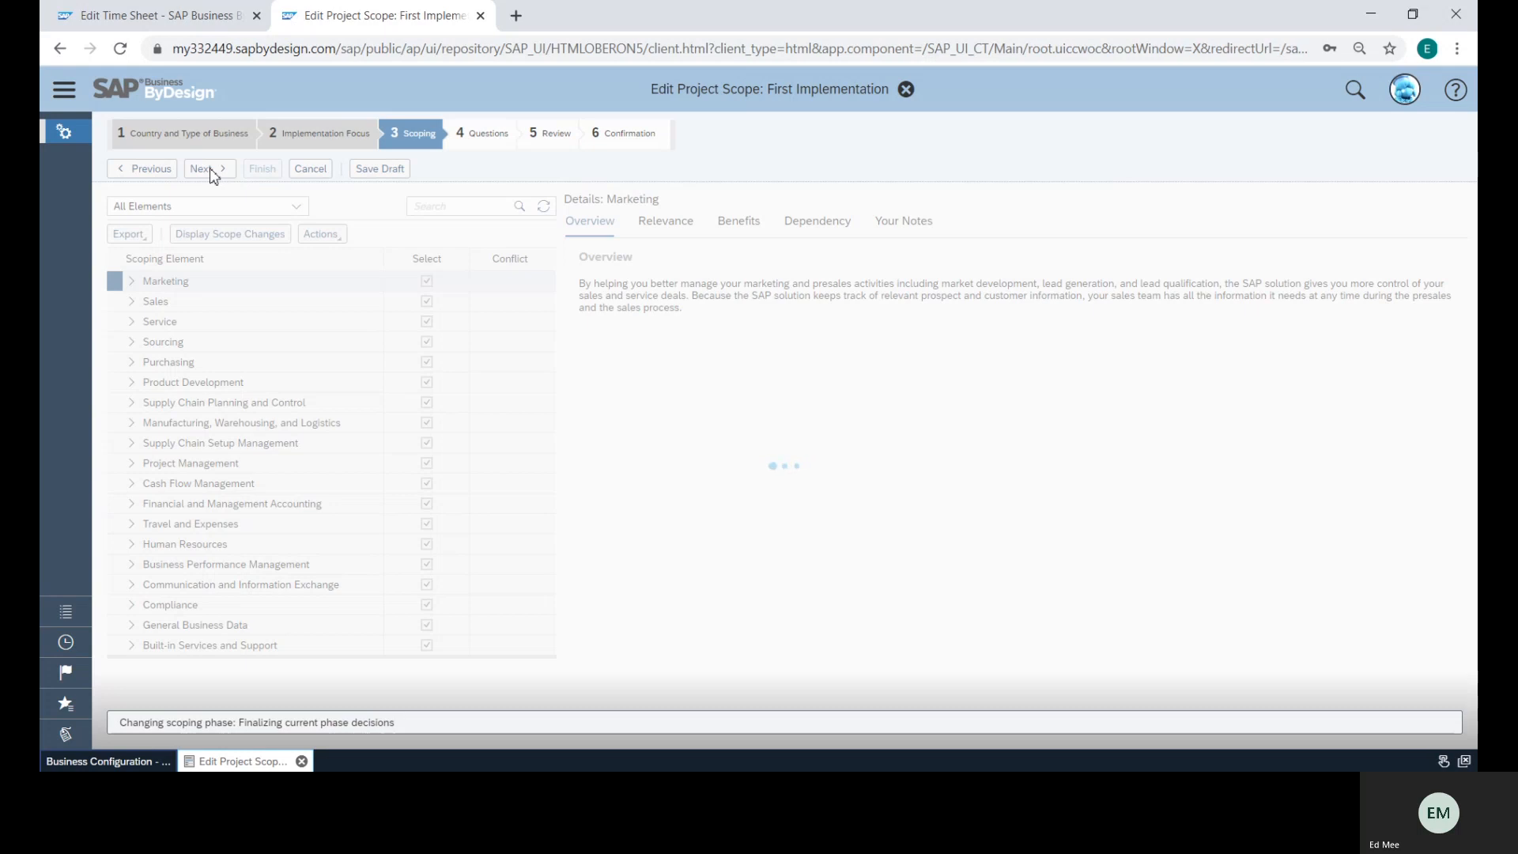
left_click(204, 168)
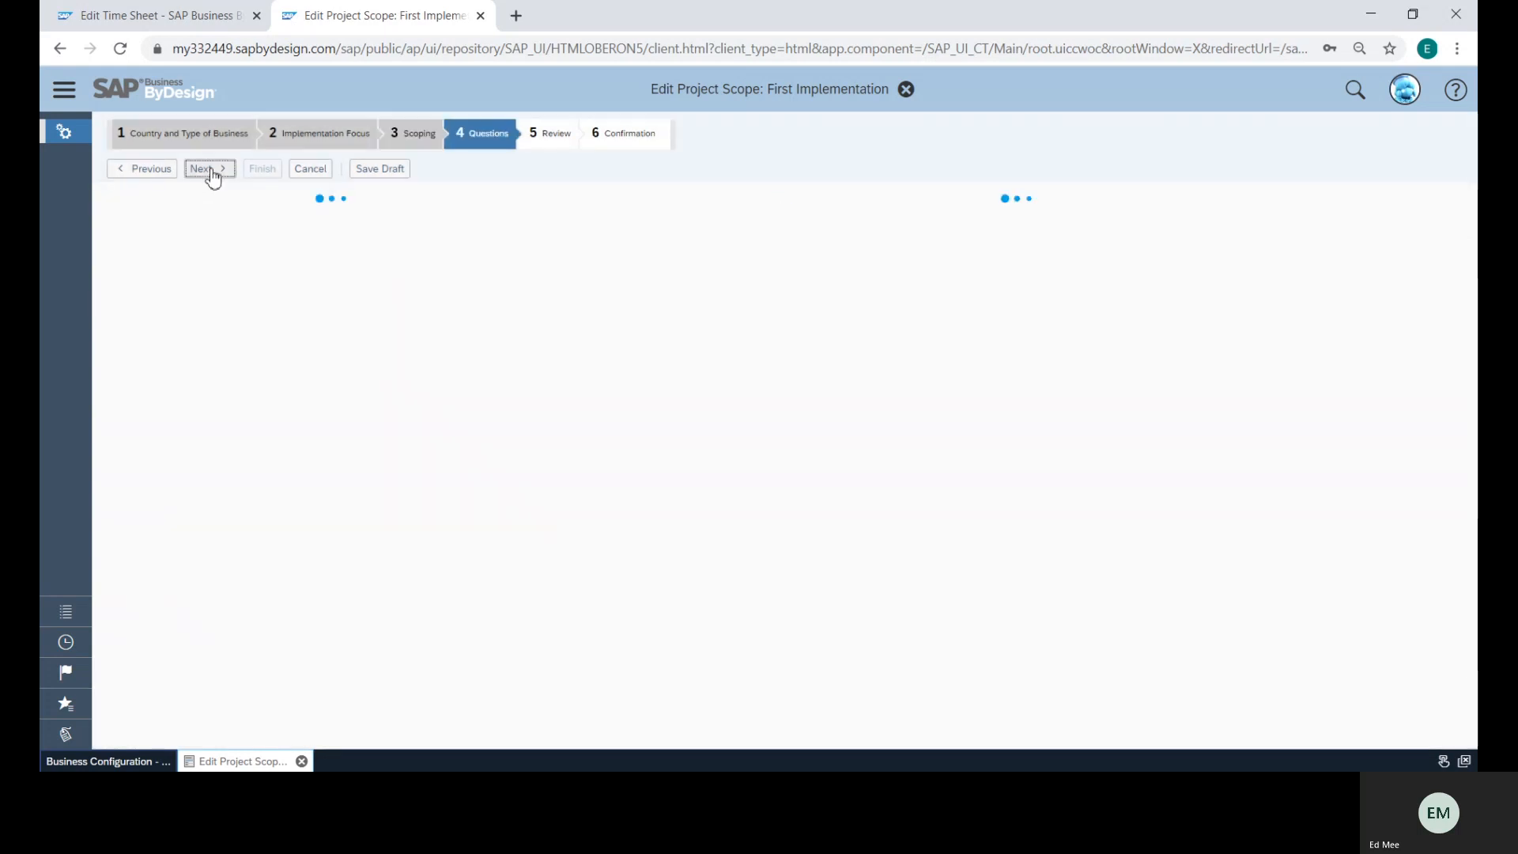
left_click(206, 167)
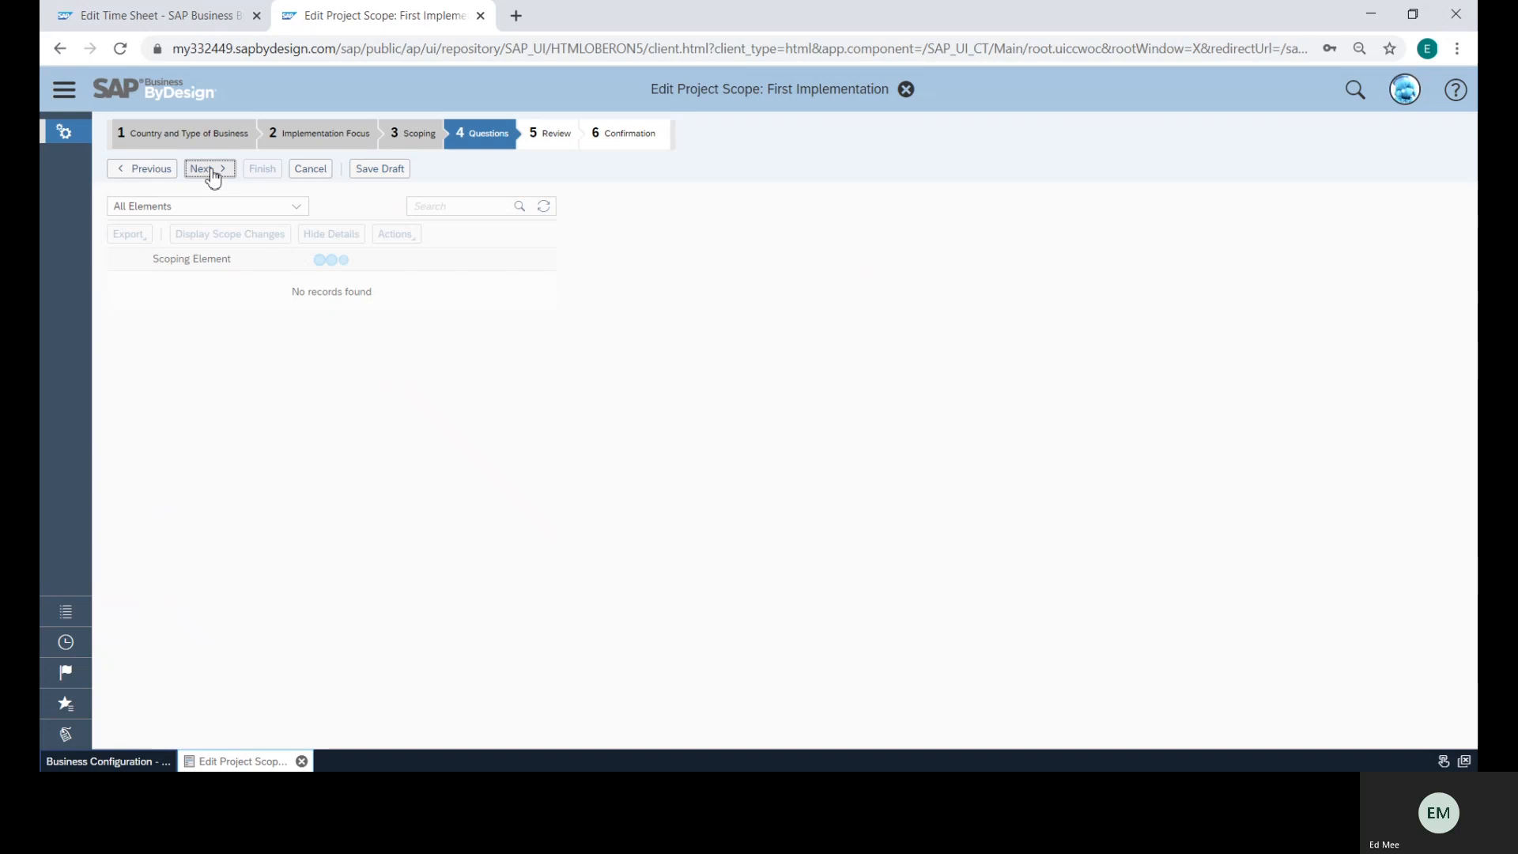
- Under General Business Data > Handling of Business Partners, select the supplier bank-details edit restriction question
left_click(205, 168)
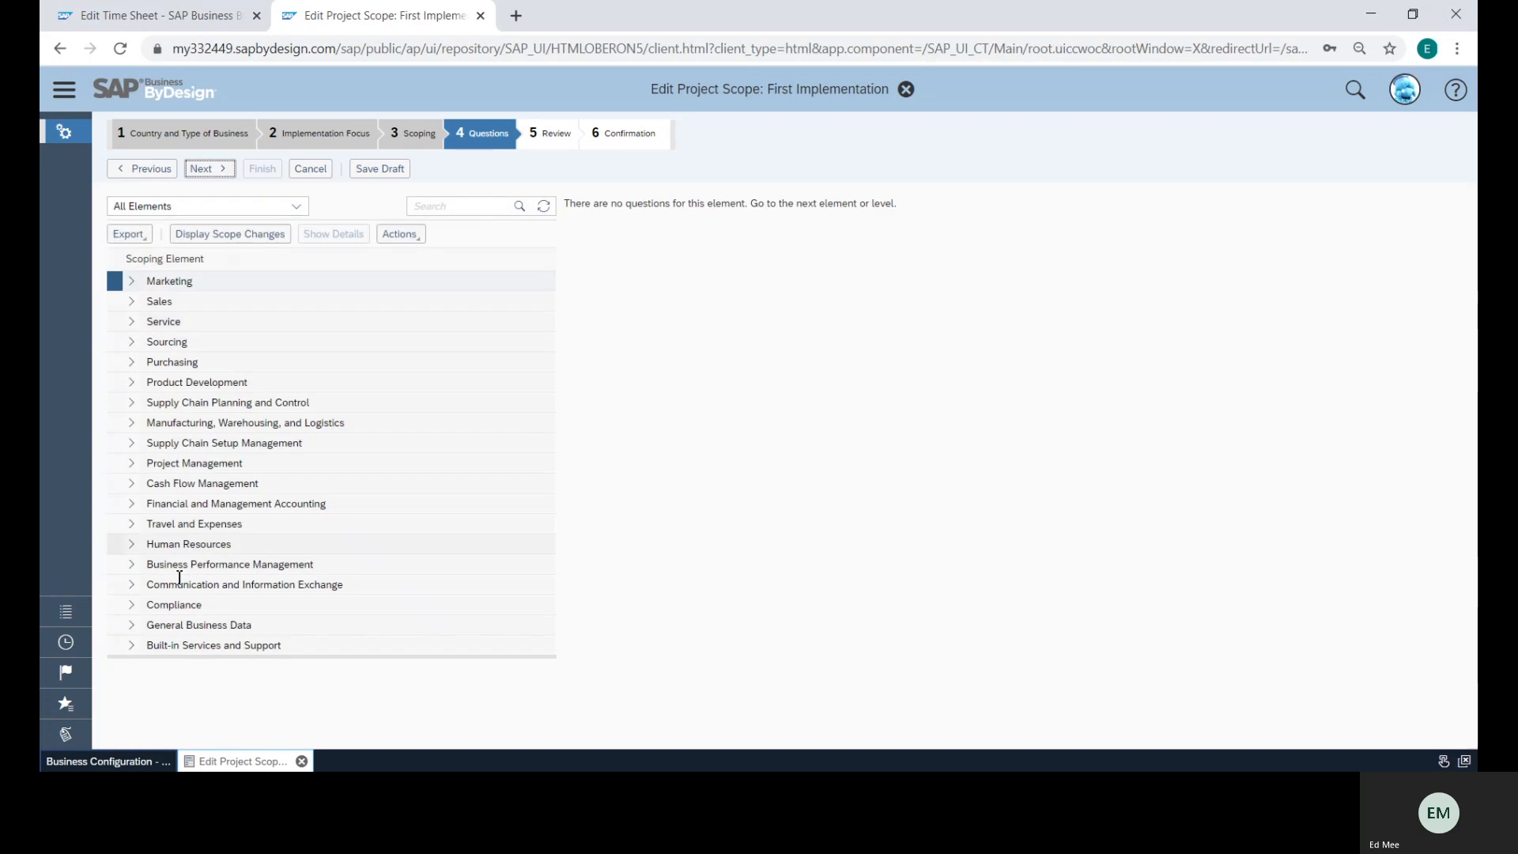
left_click(131, 624)
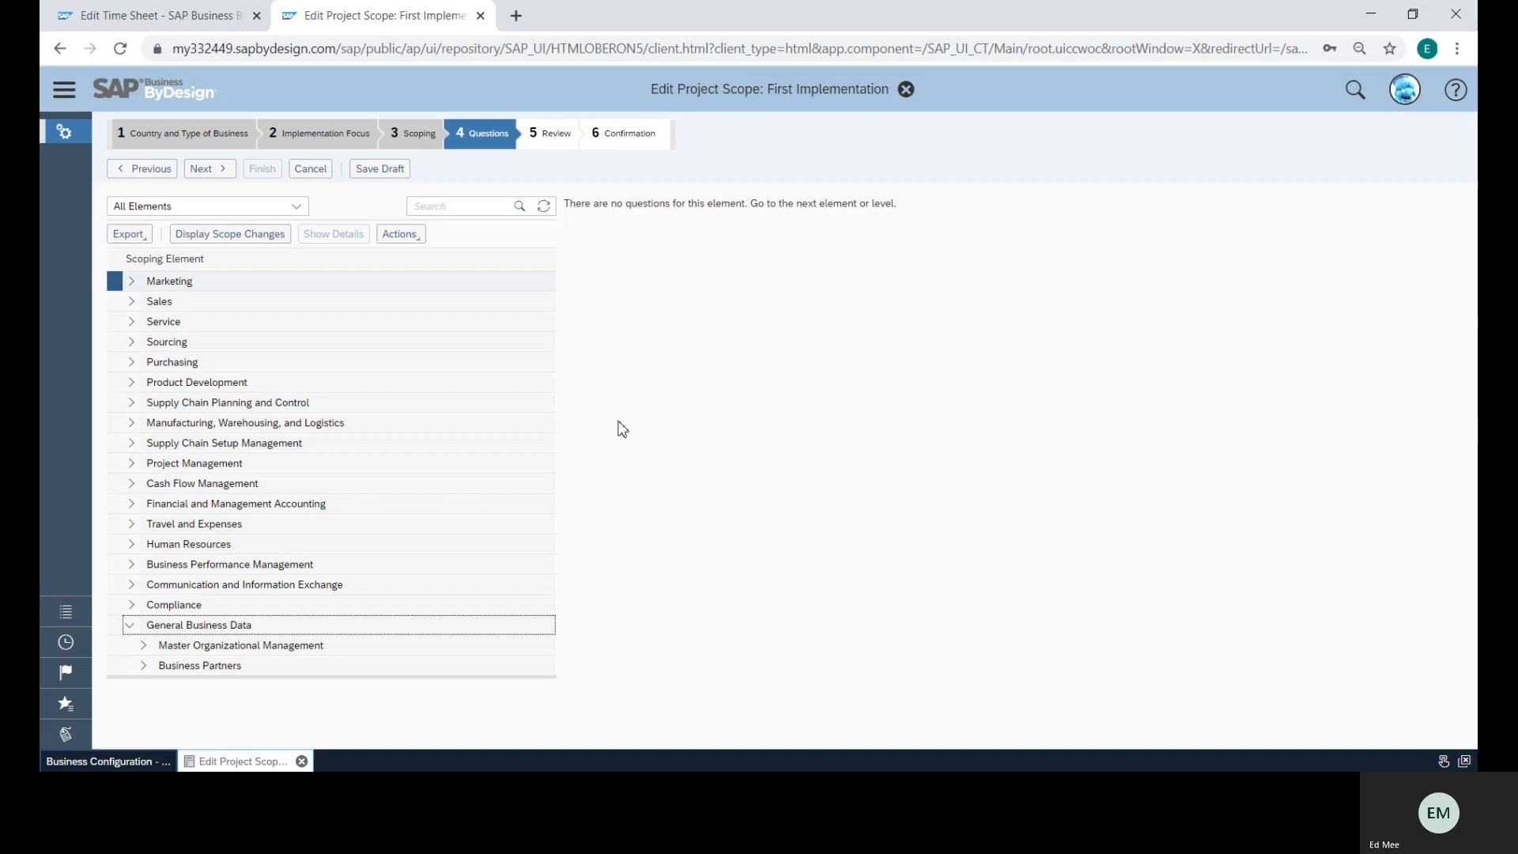
scroll("down", 3)
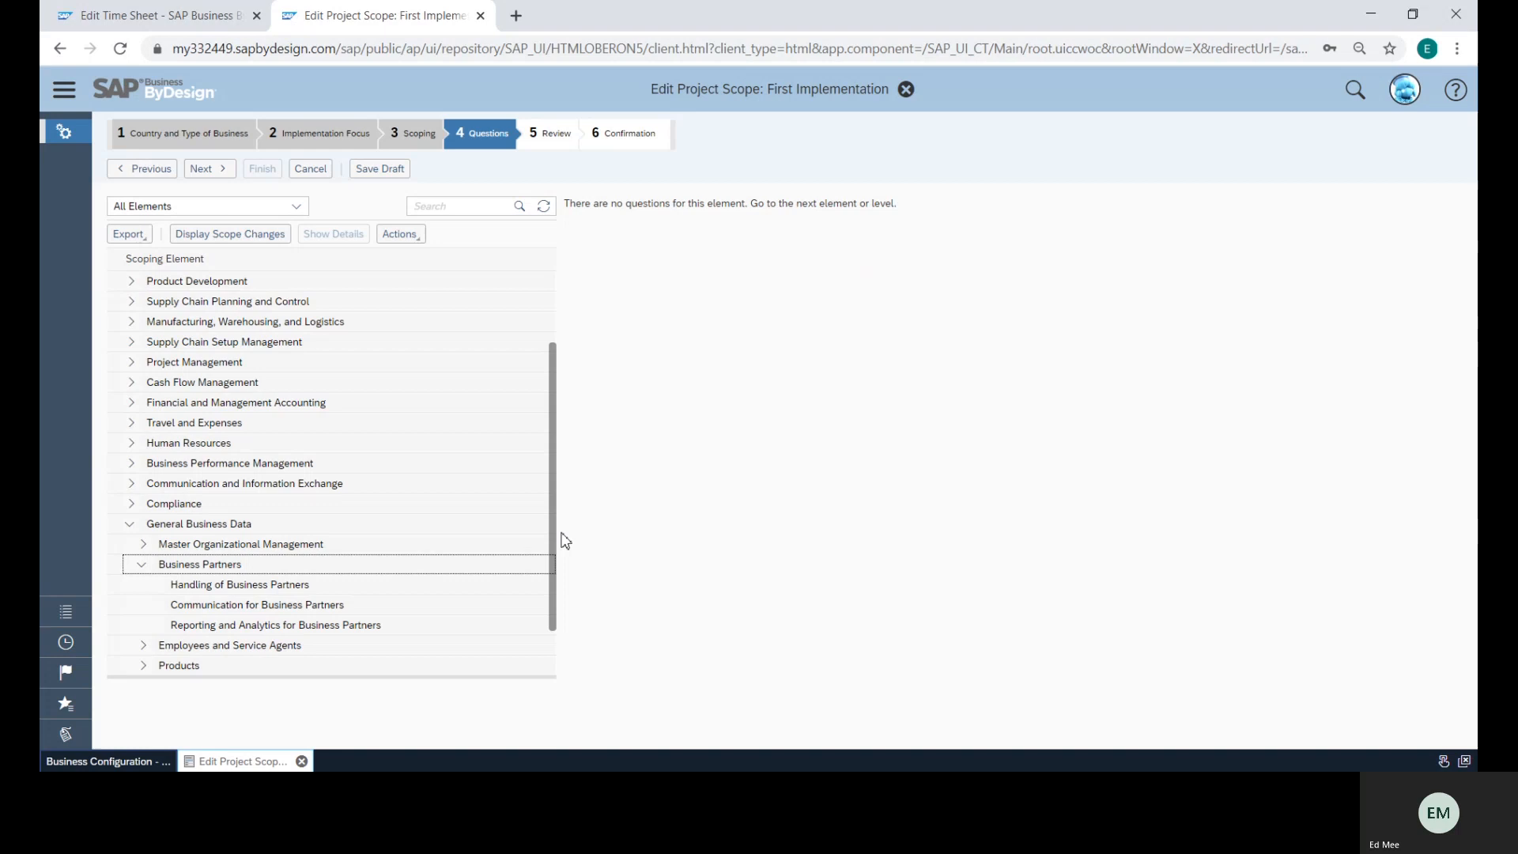
scroll("down", 3)
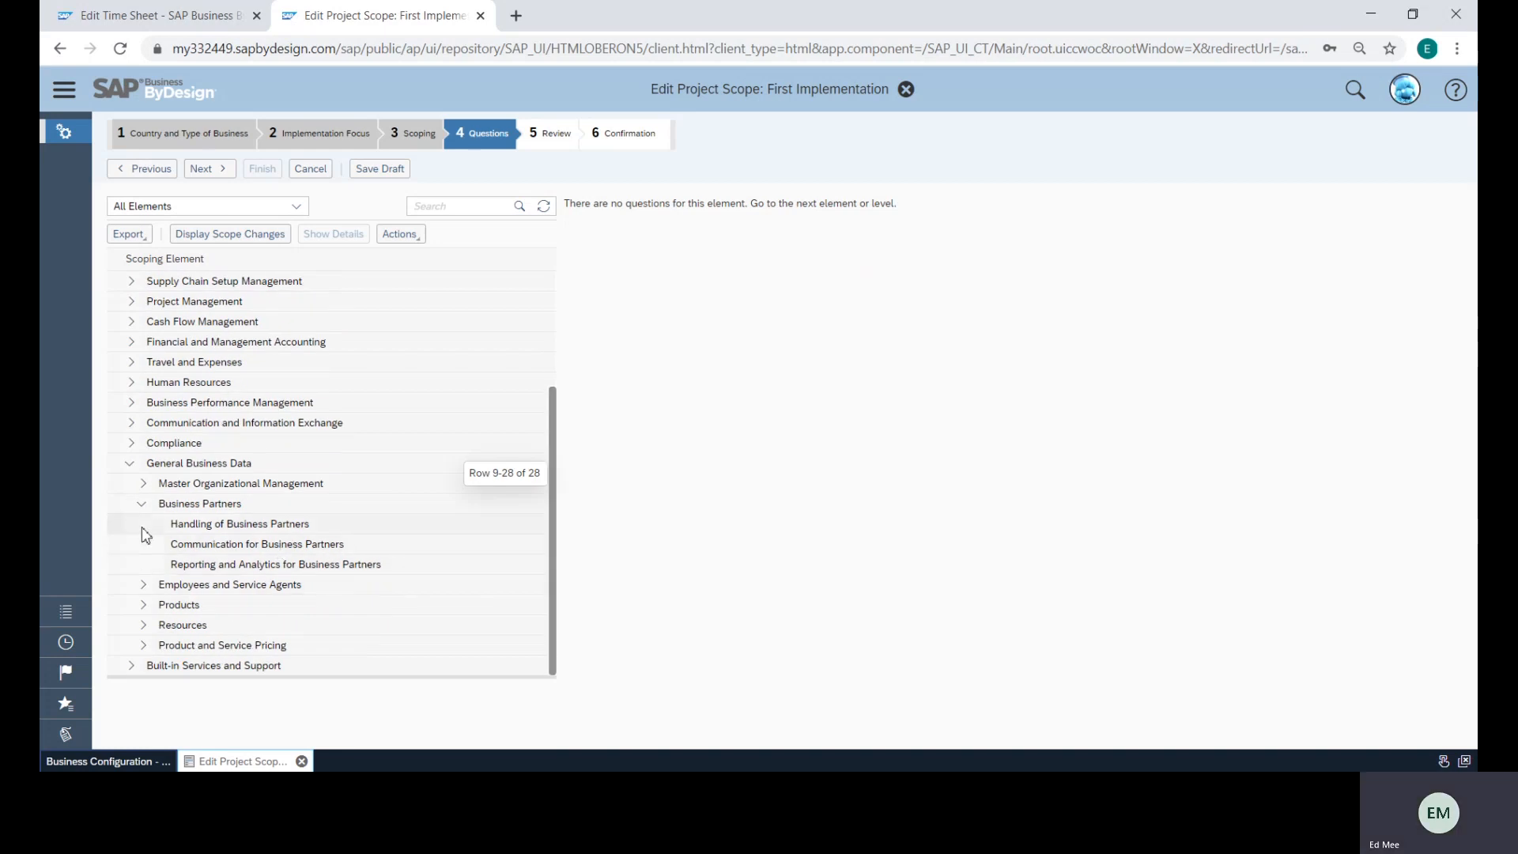
left_click(238, 523)
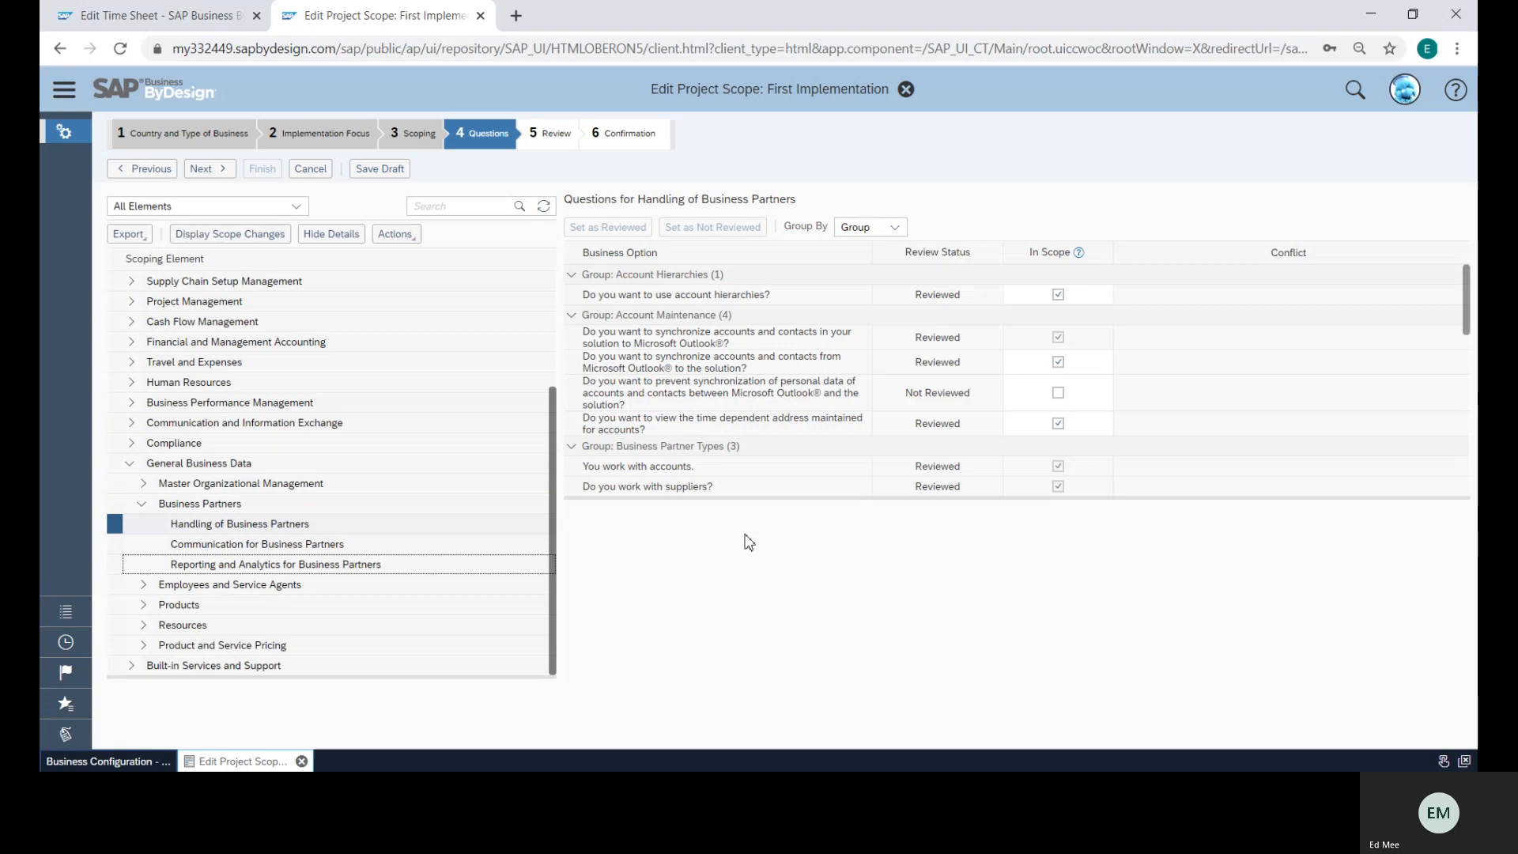
scroll("down", 3)
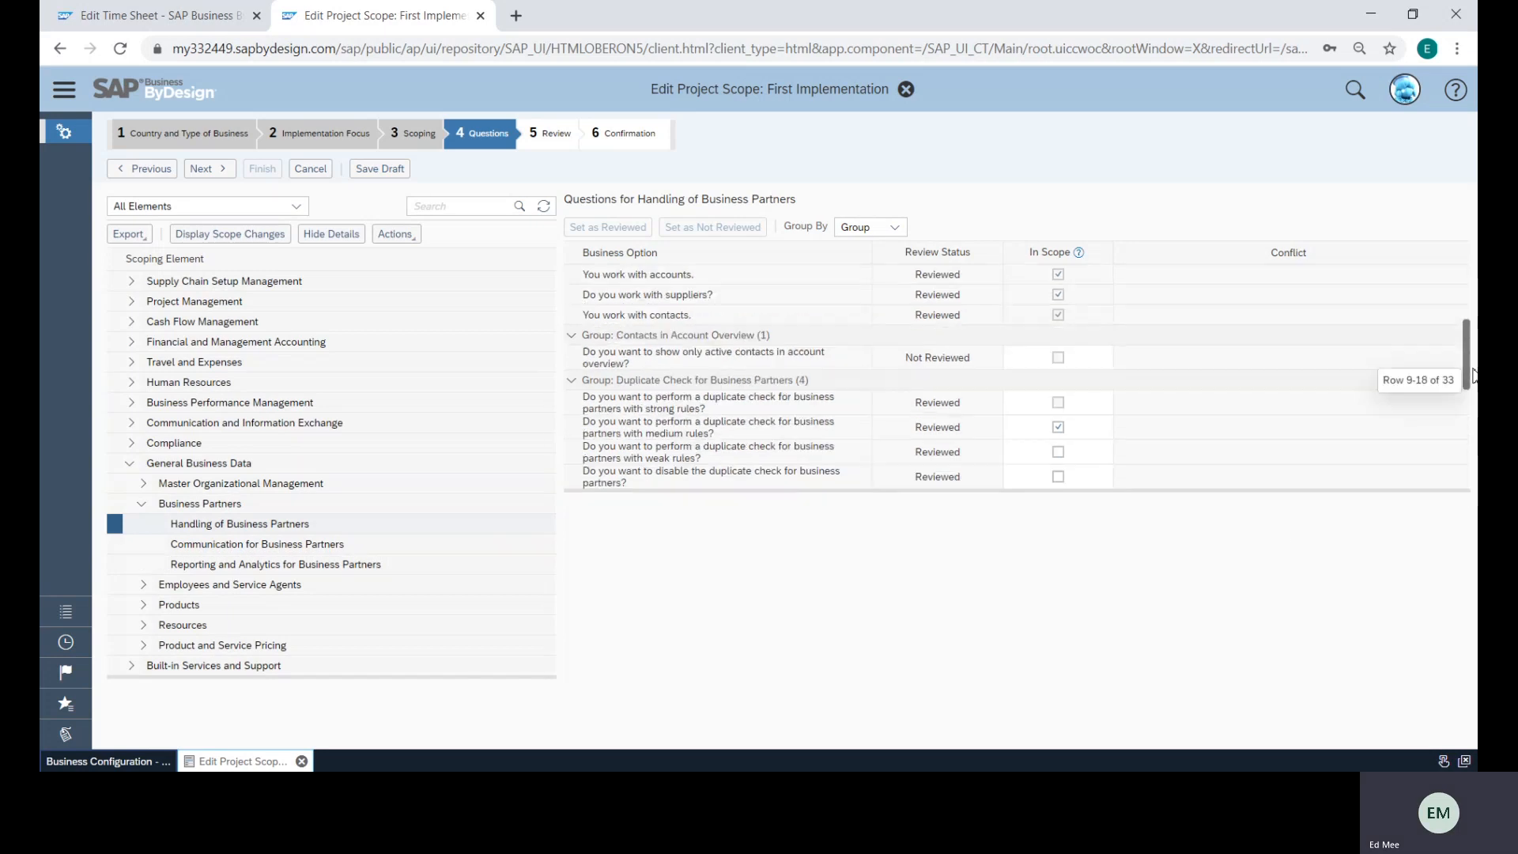
scroll("down", 3)
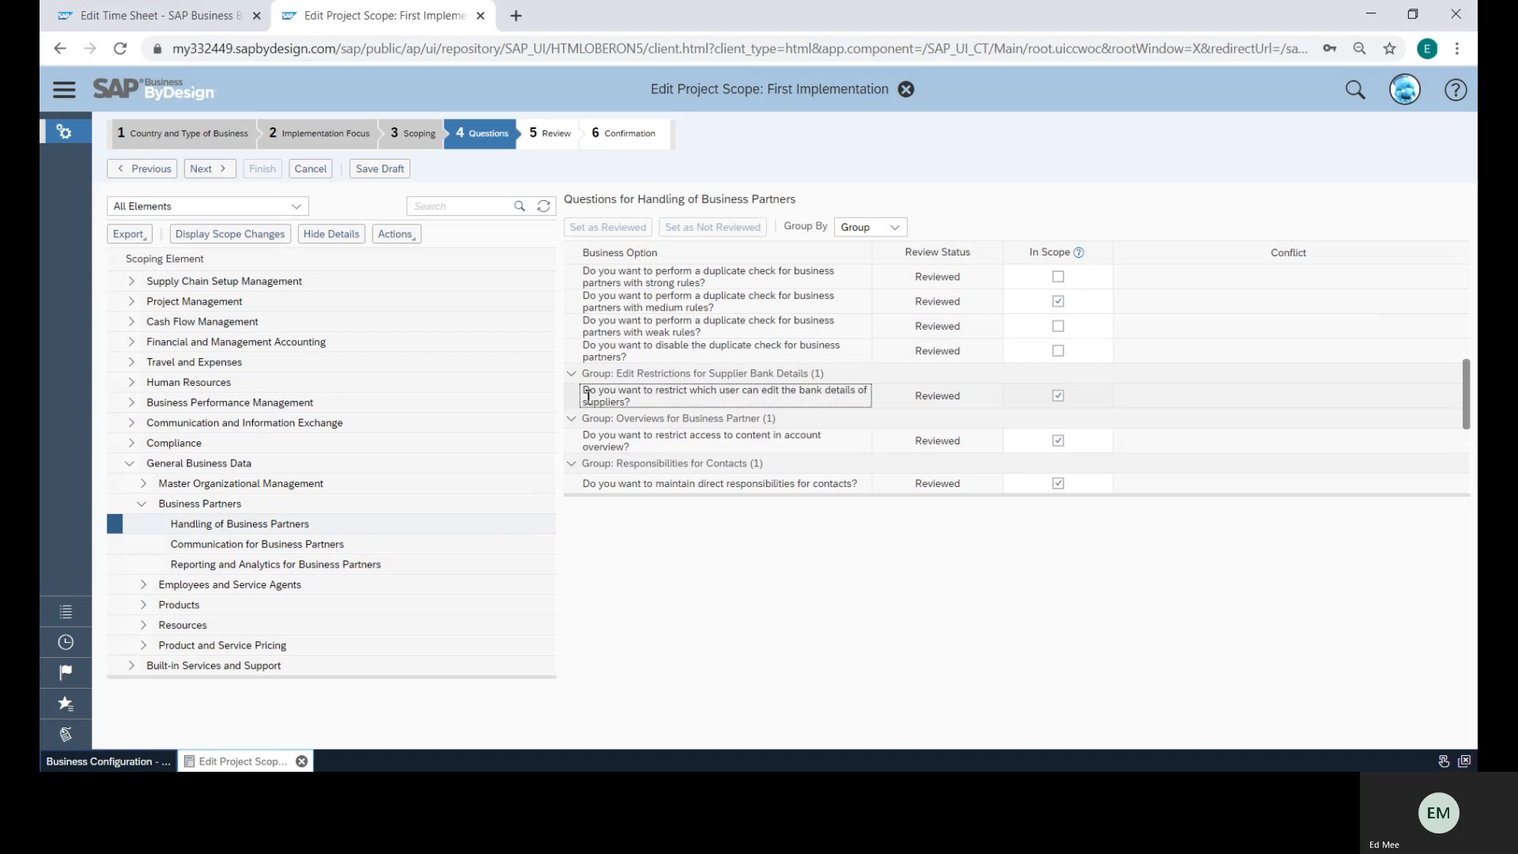
left_click(724, 395)
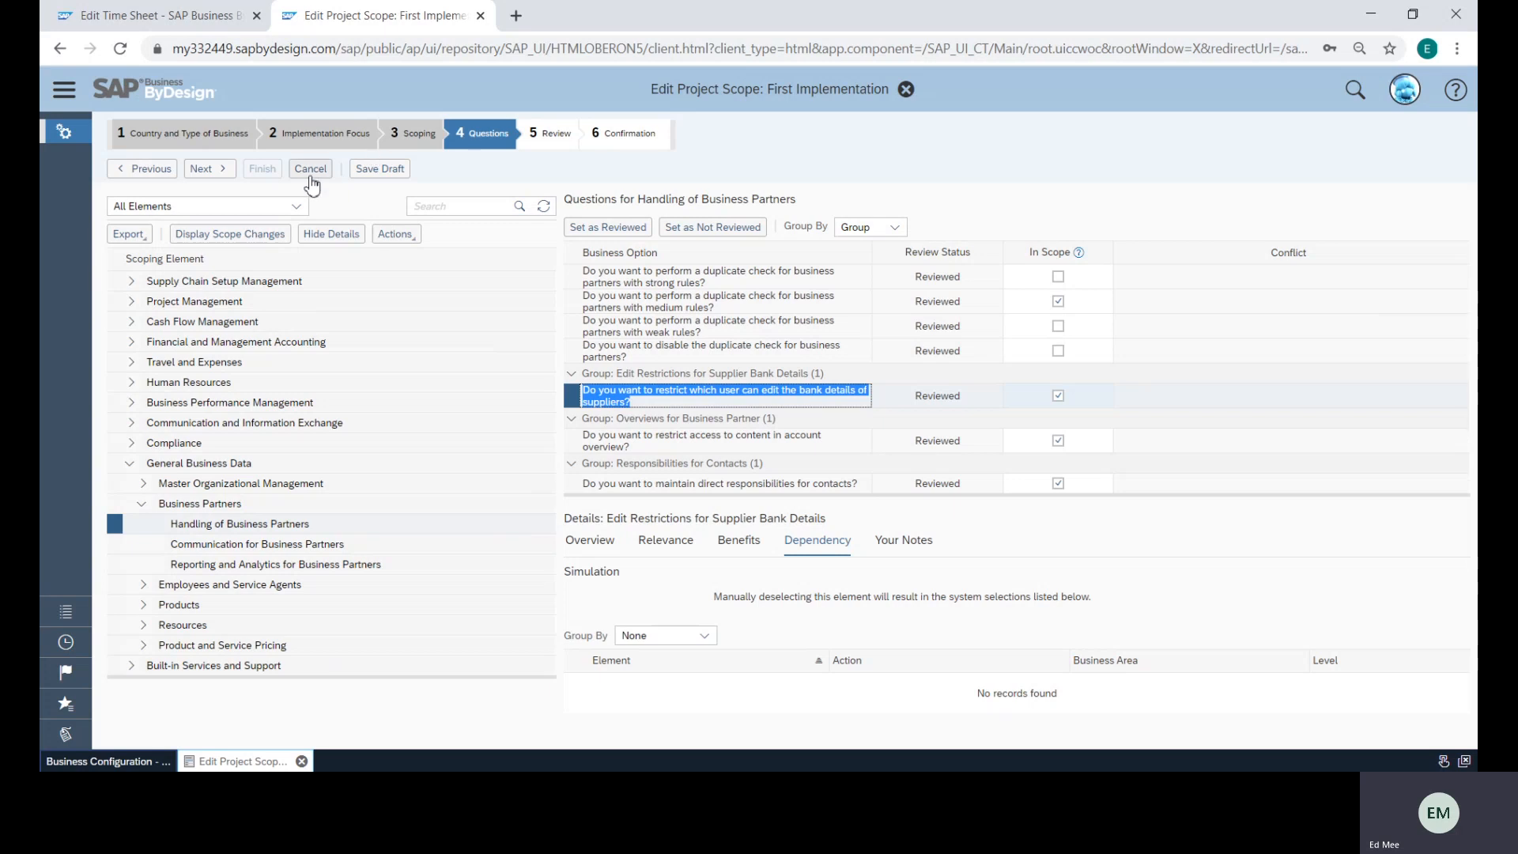
mouse_move(311, 179)
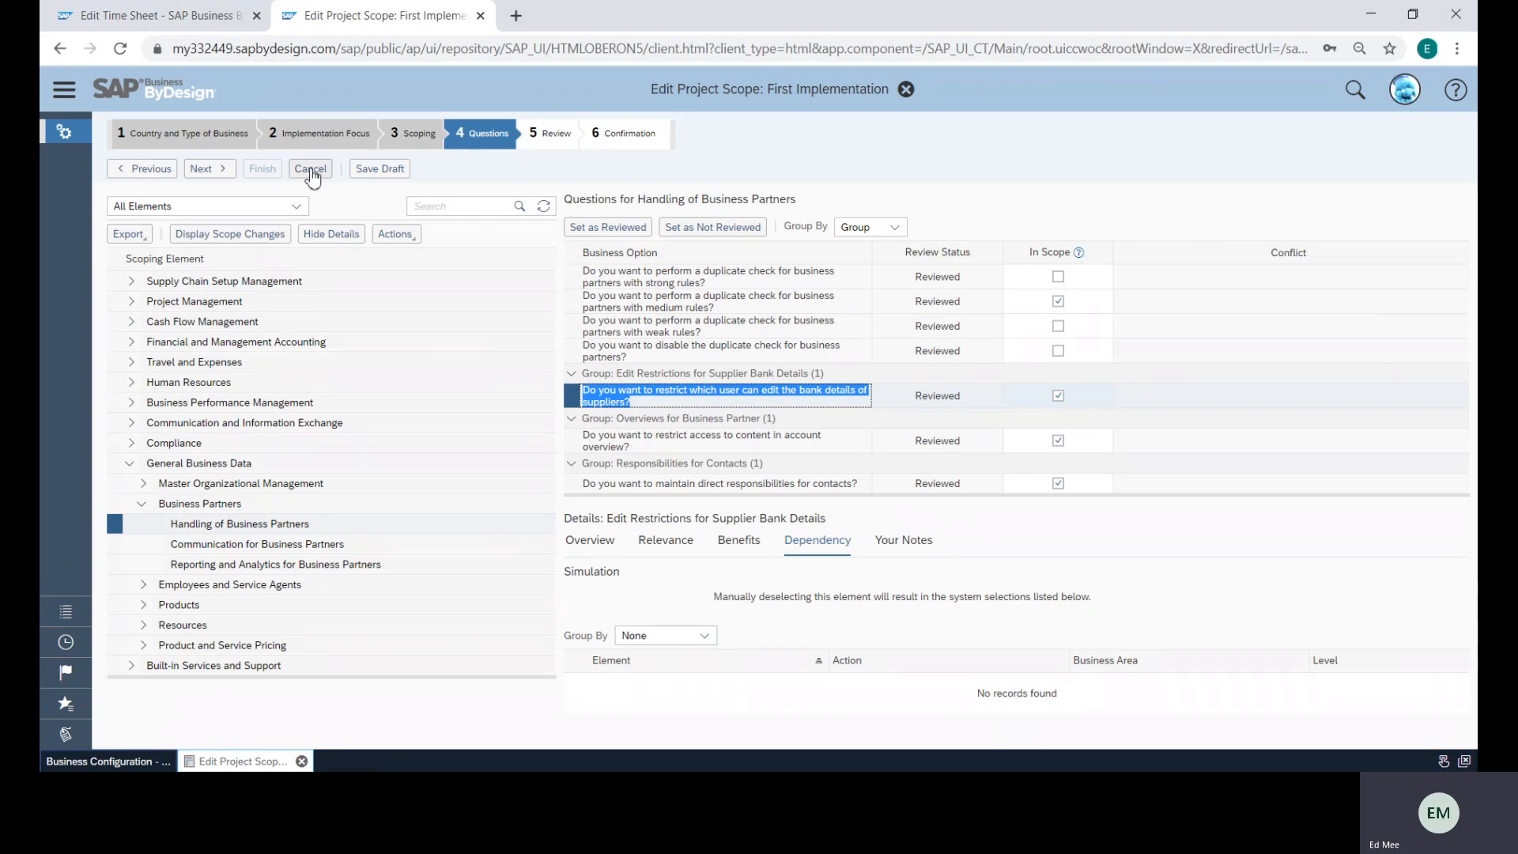
- Cancel the scope editor and decline saving it as a draft
left_click(310, 168)
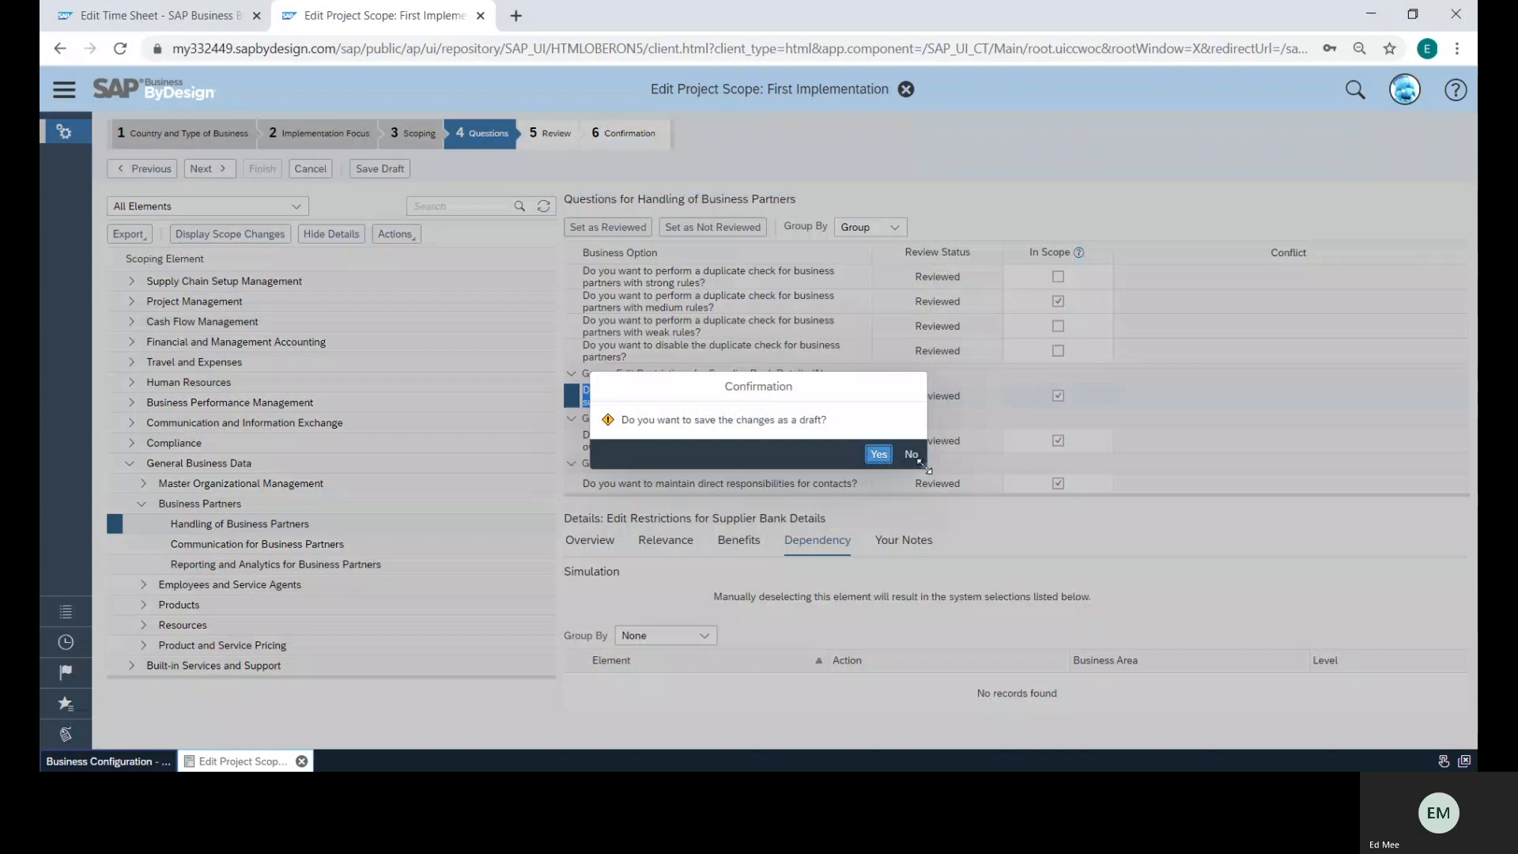
left_click(910, 453)
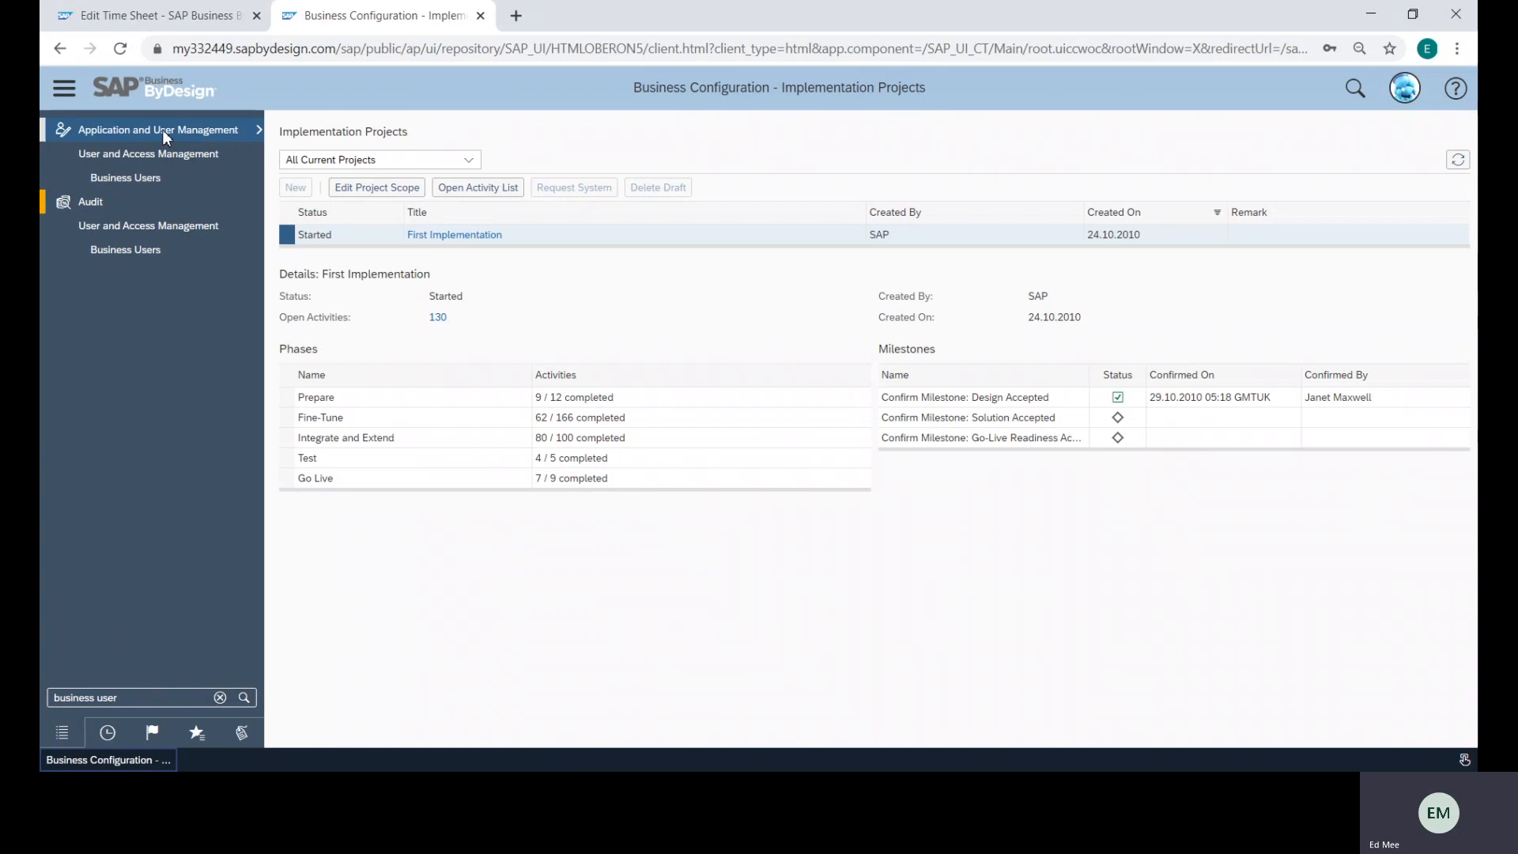
- Search Business Users for admin users and edit ADMINISTRATION01's access rights
left_click(157, 129)
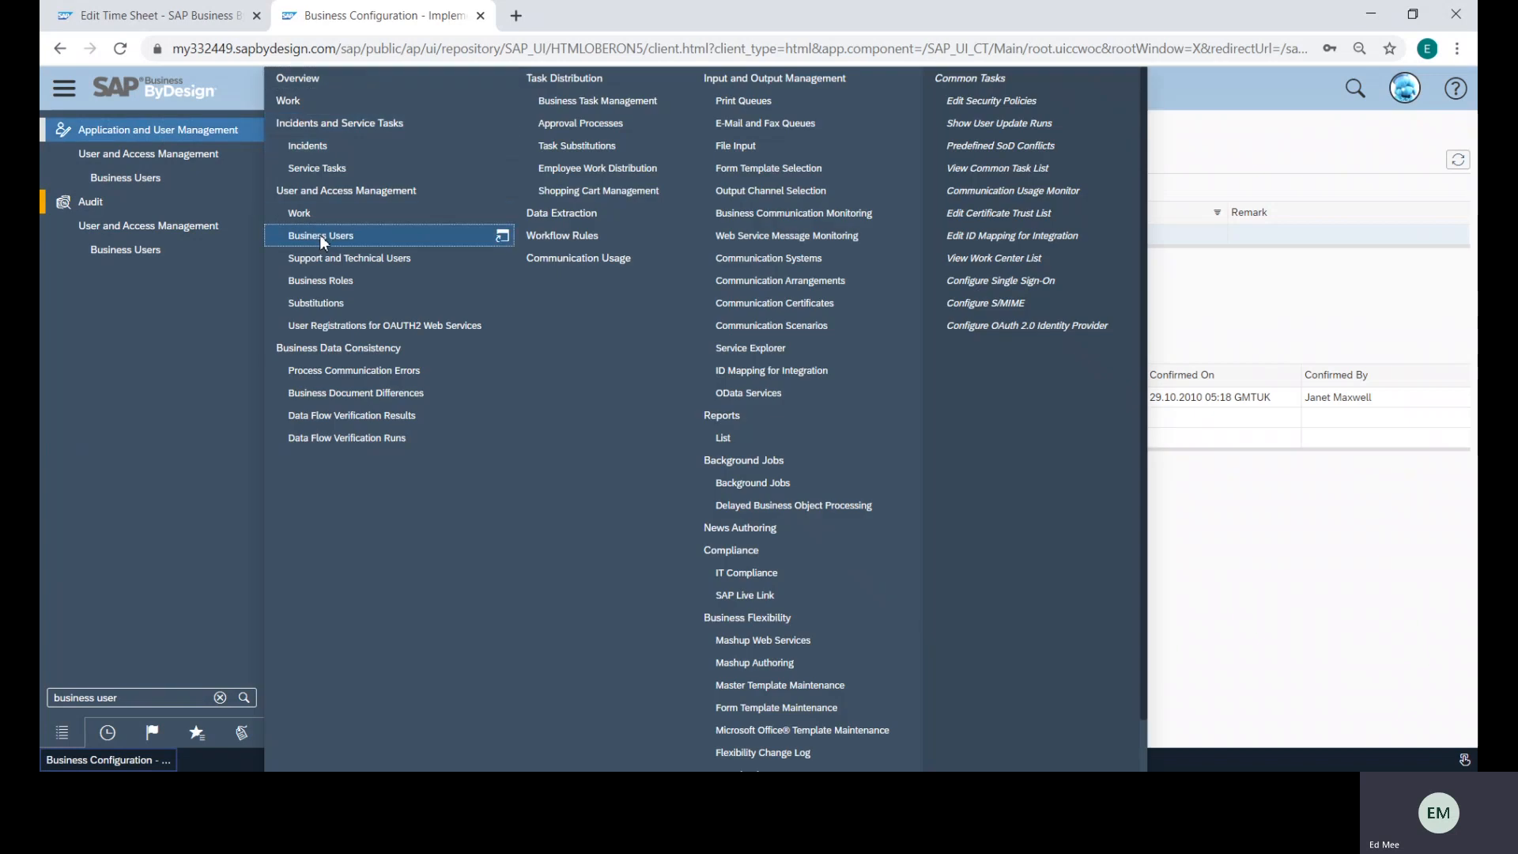
left_click(321, 236)
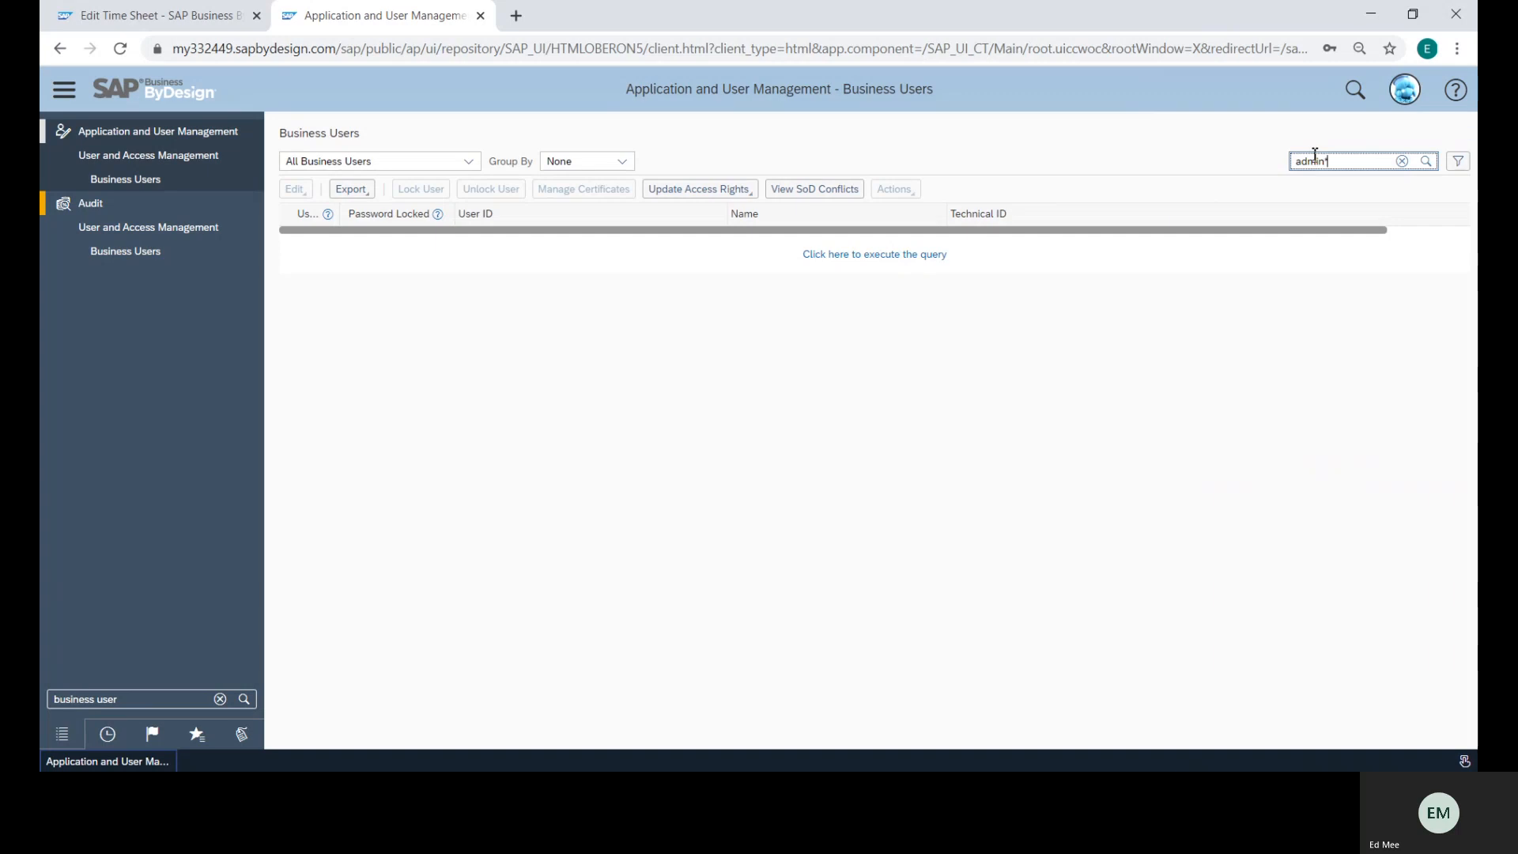
left_click(872, 254)
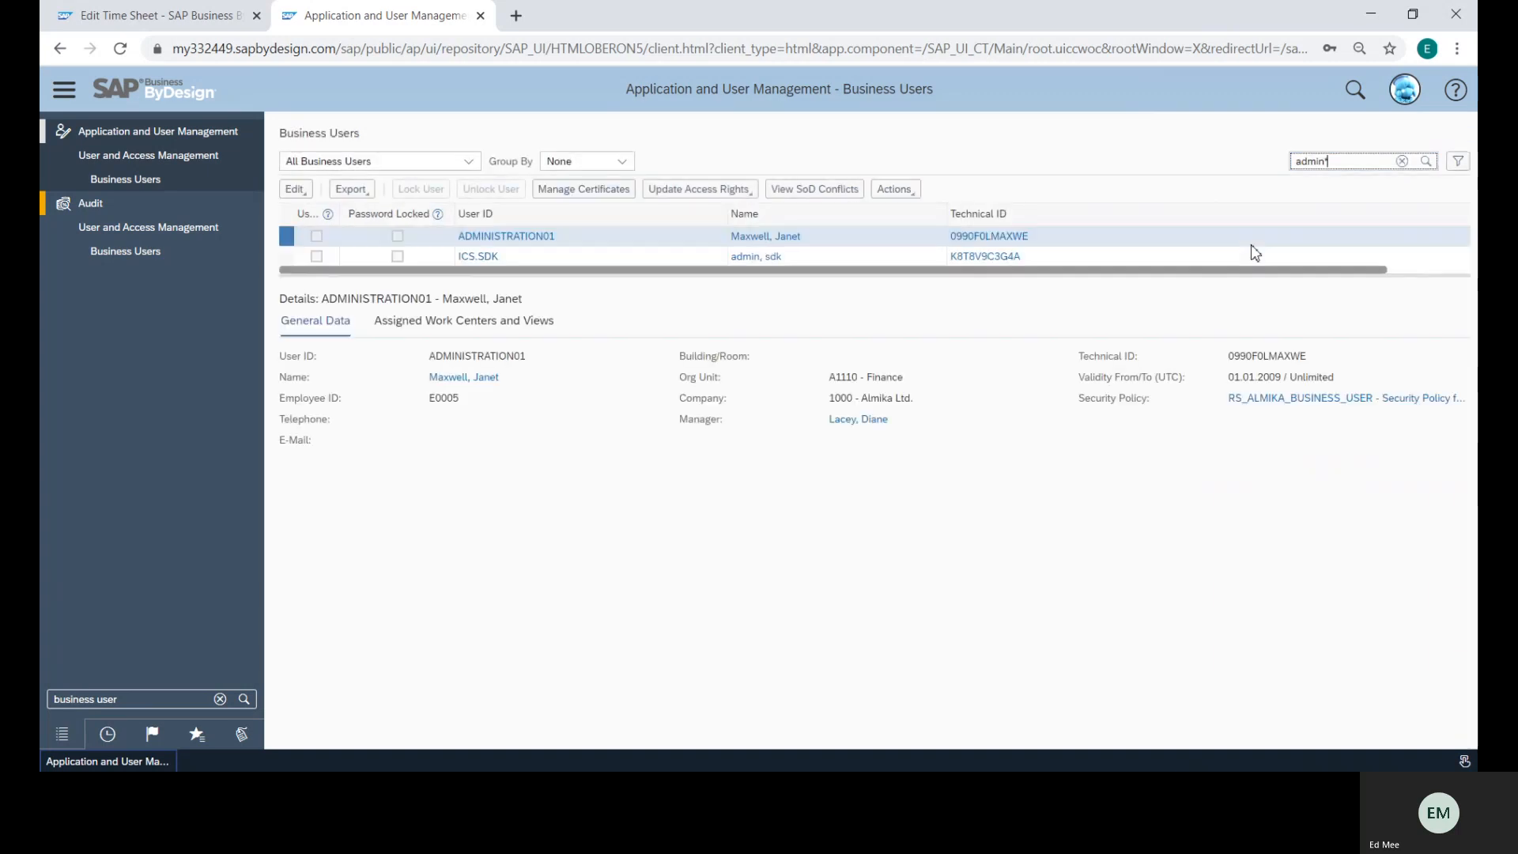
left_click(293, 189)
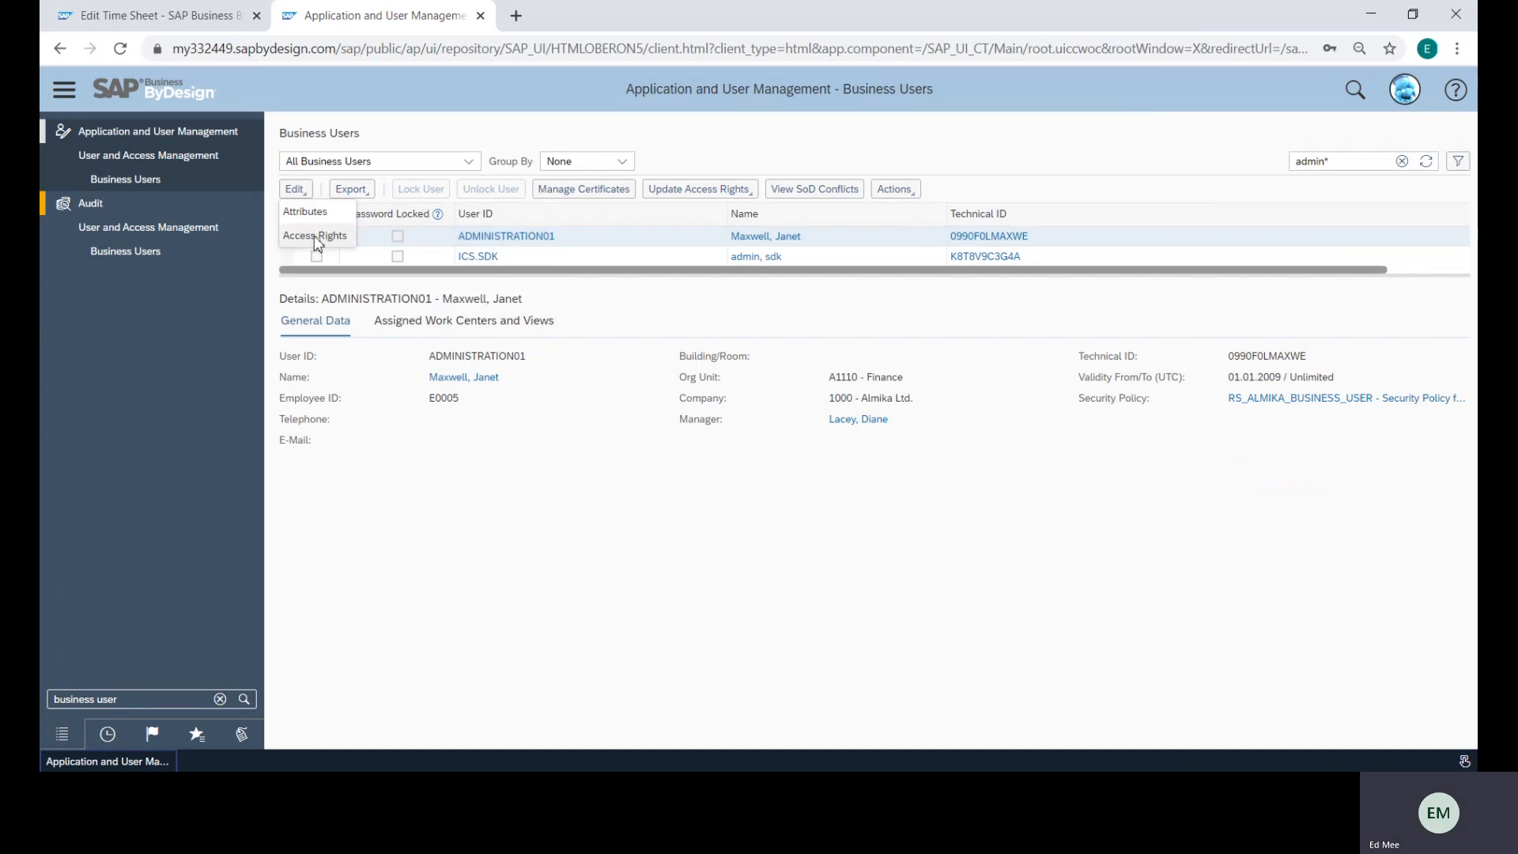
left_click(314, 236)
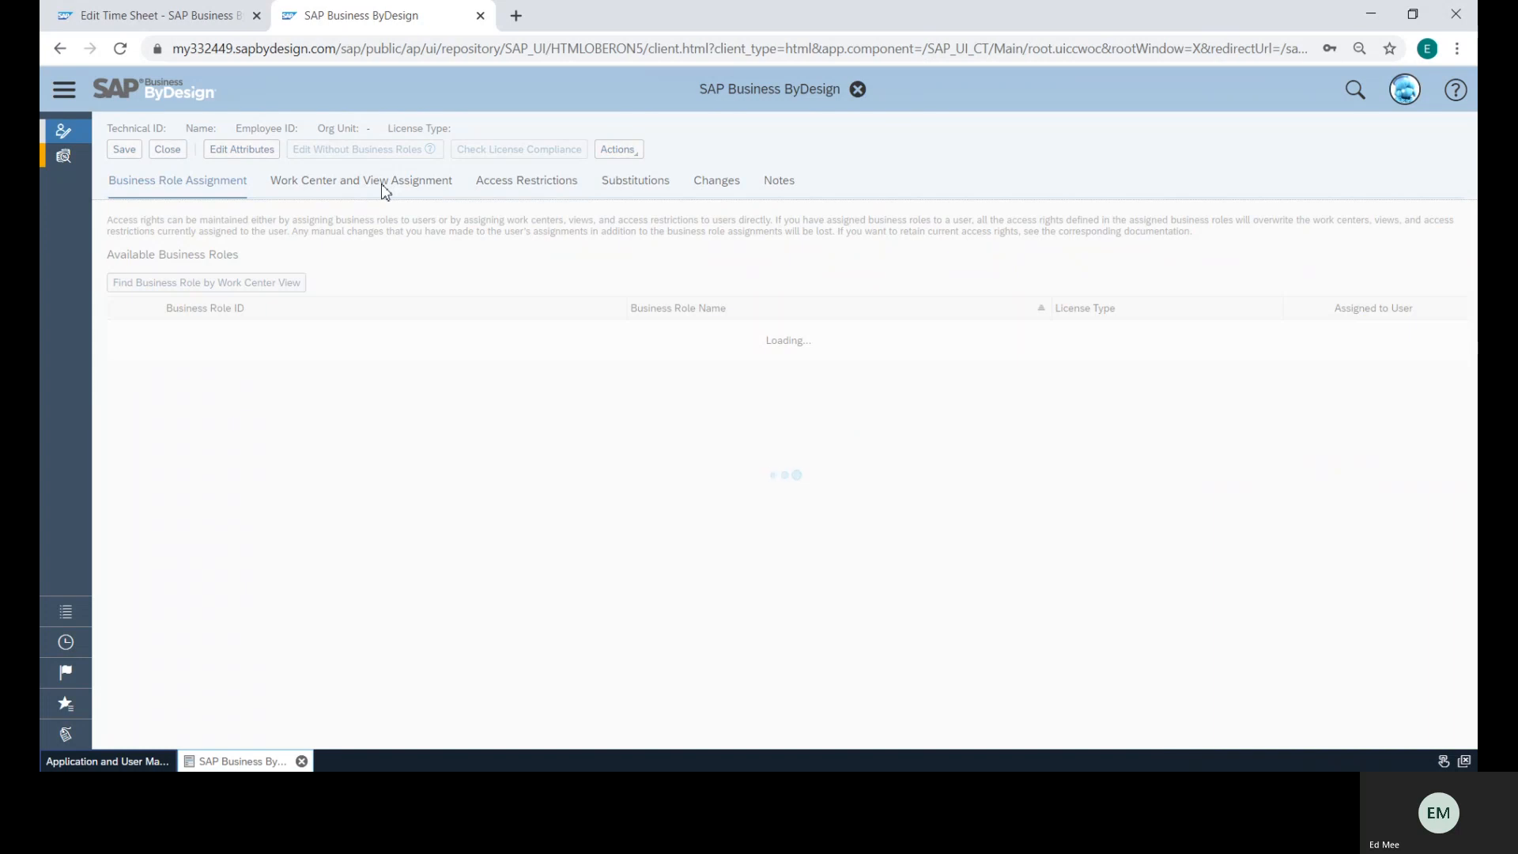
- In Work Center and View Assignment, expand Supplier Base and select Supplier Bank Details Authorization
left_click(361, 180)
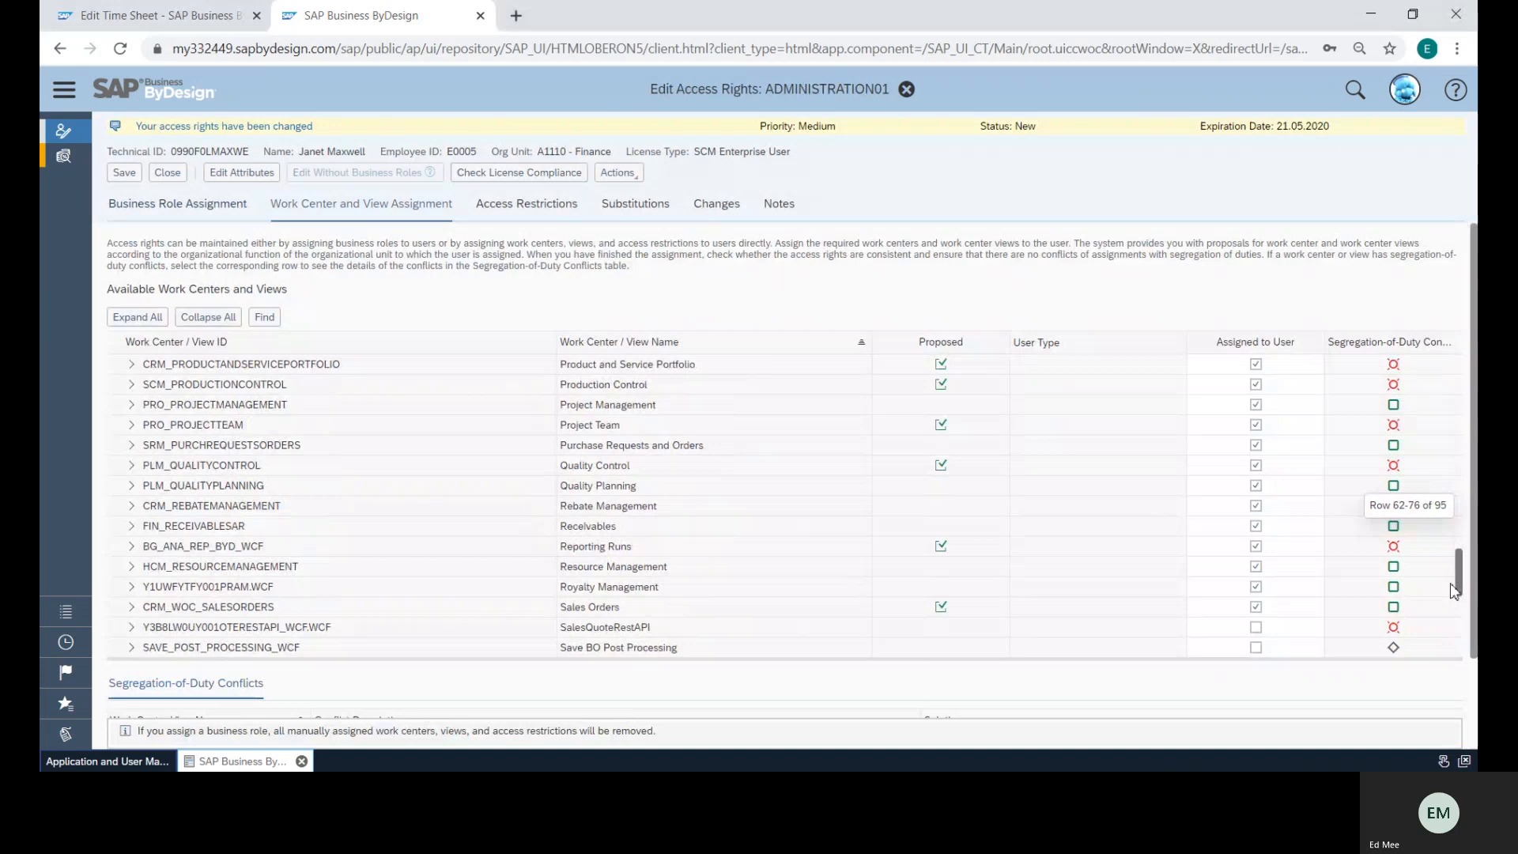
scroll("down", 3)
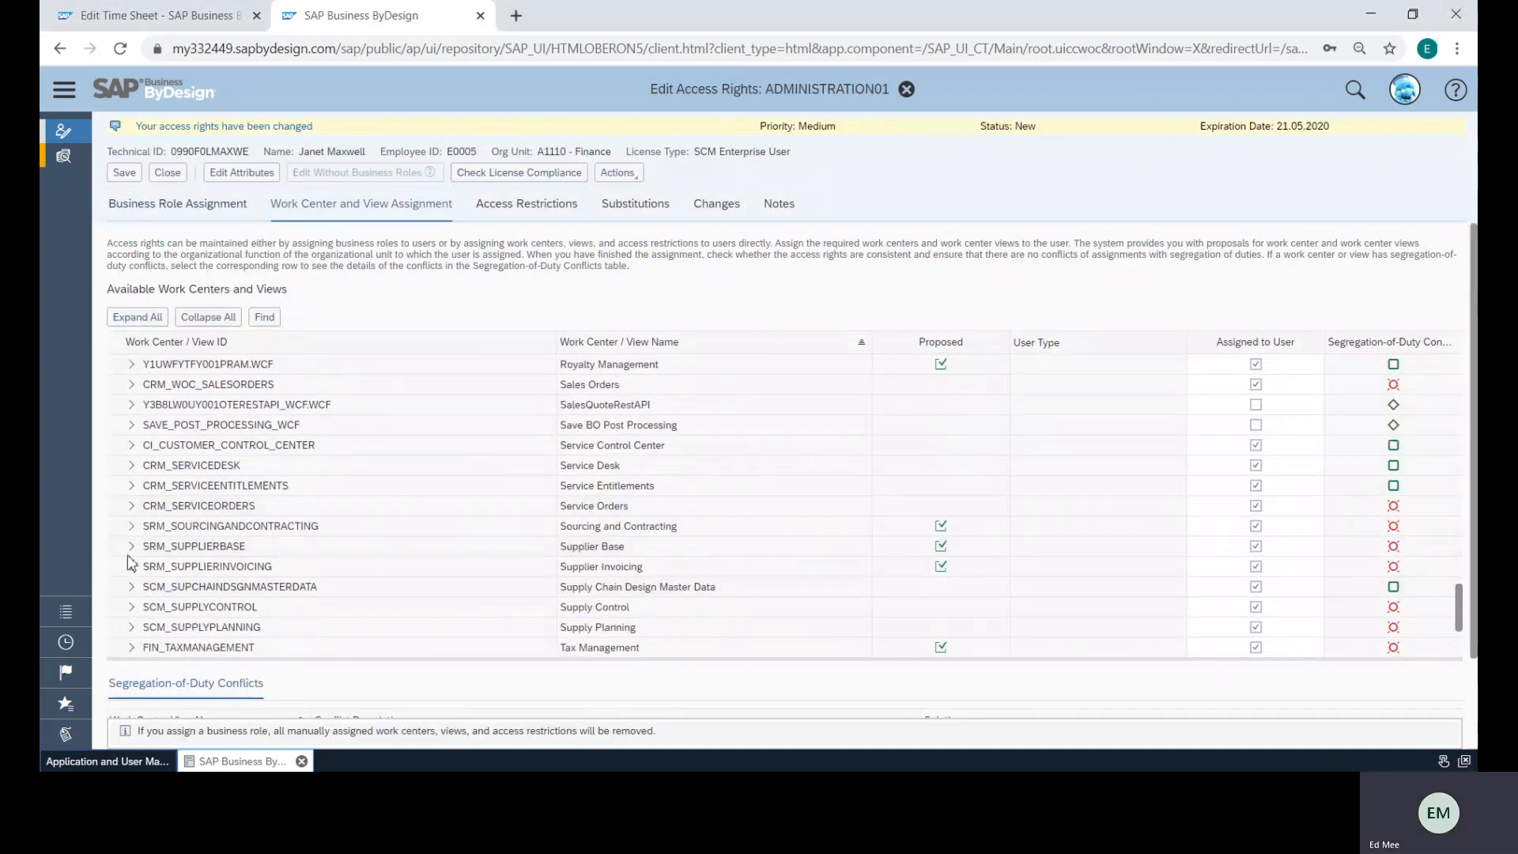
left_click(131, 545)
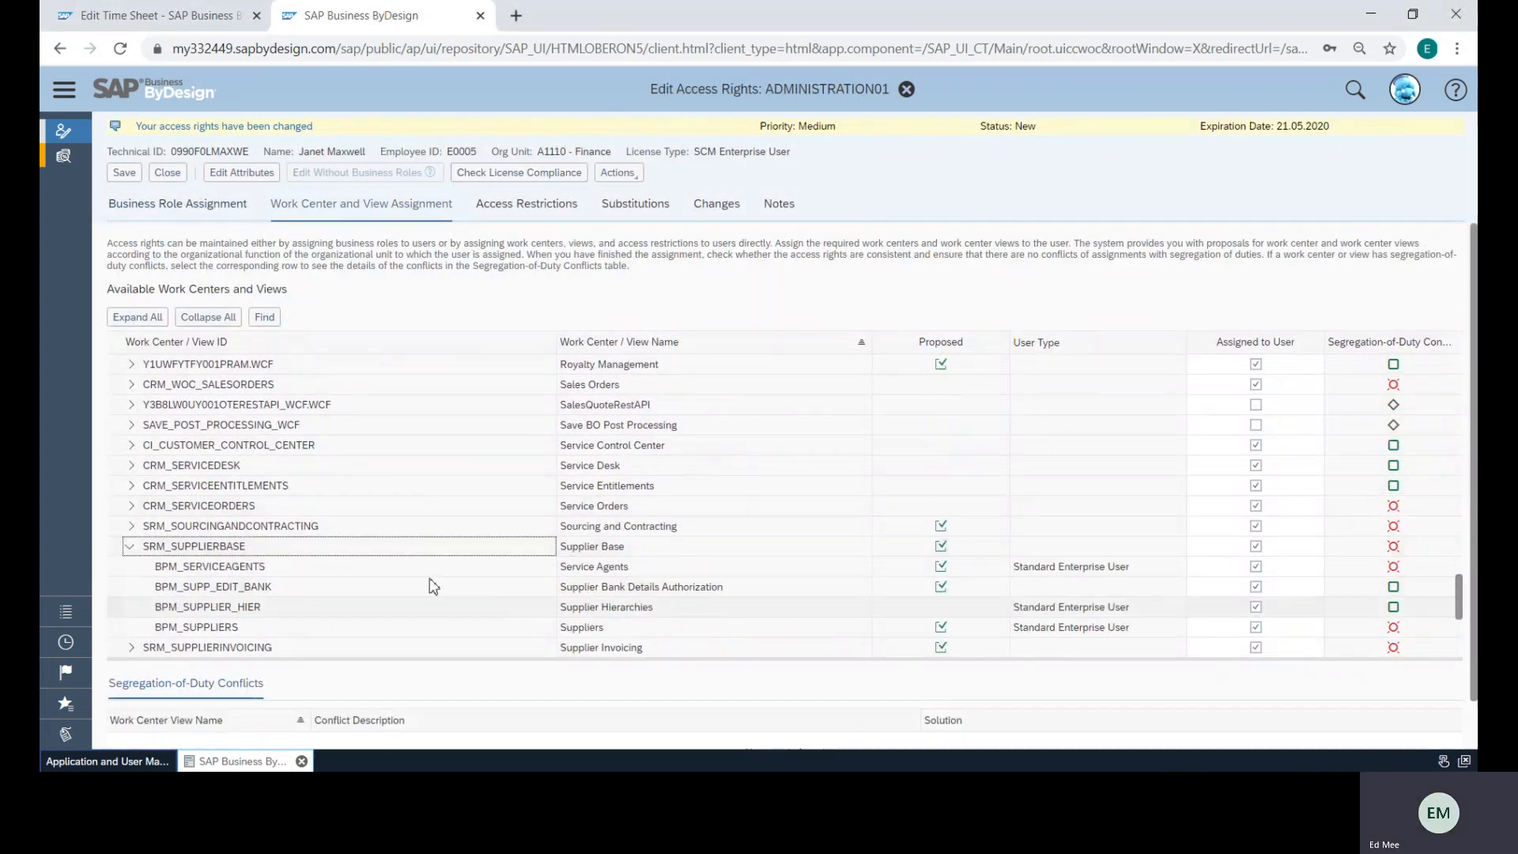
left_click(213, 586)
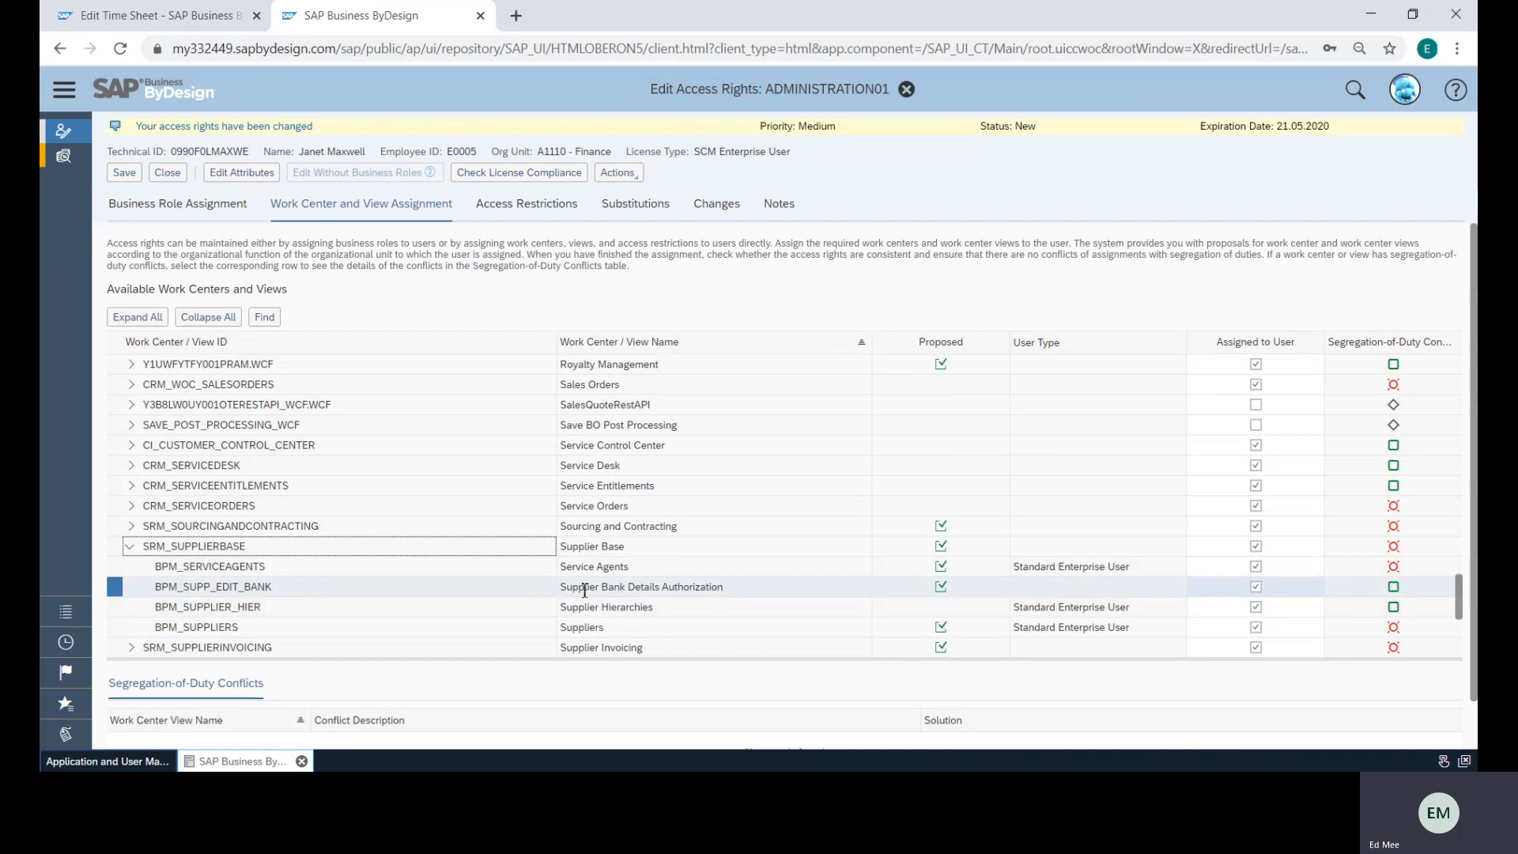
mouse_move(671, 600)
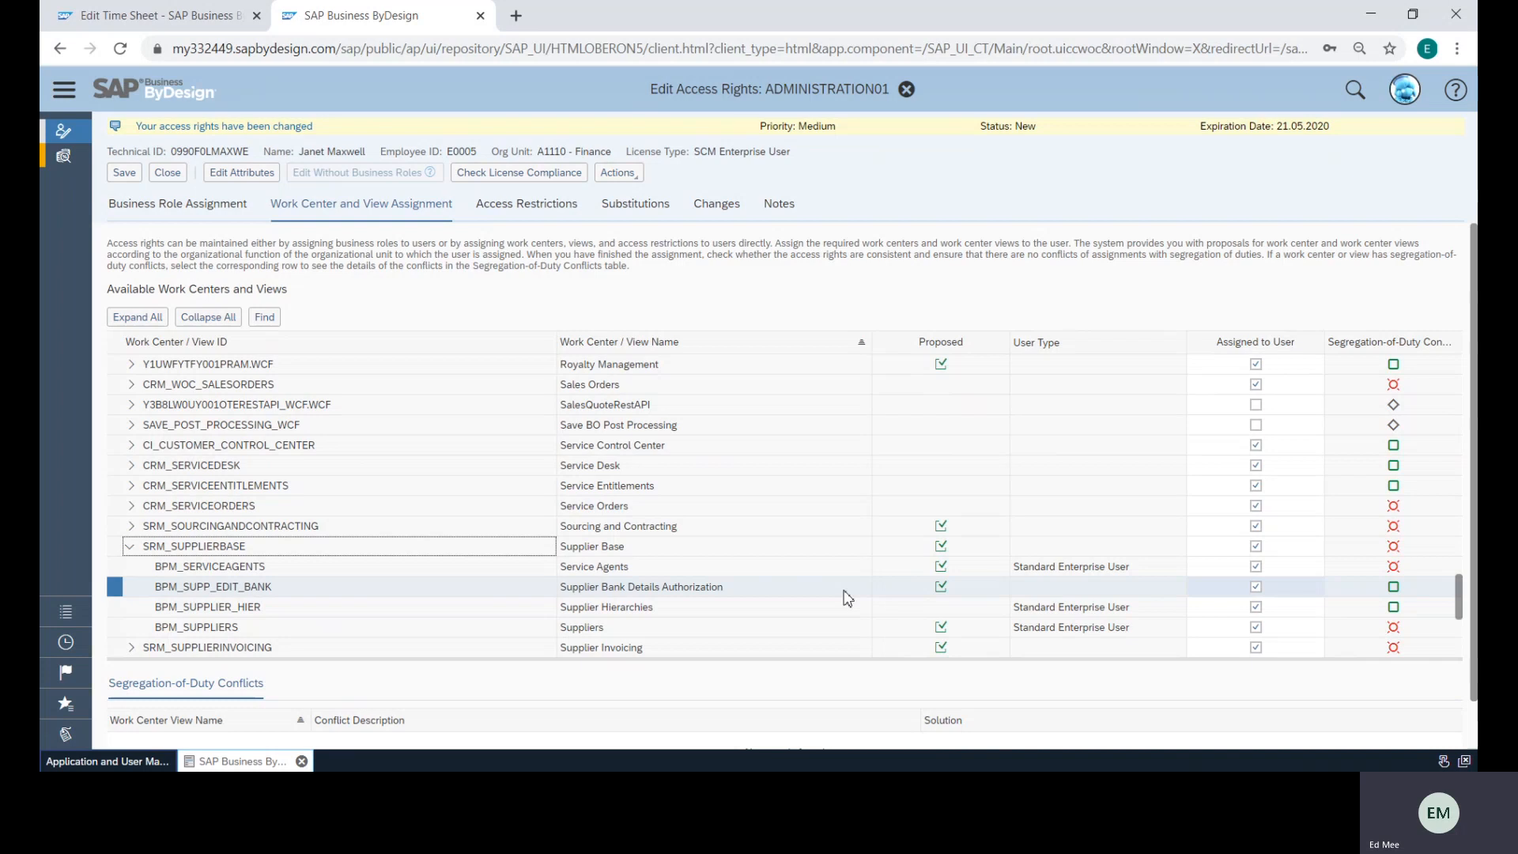
mouse_move(775, 600)
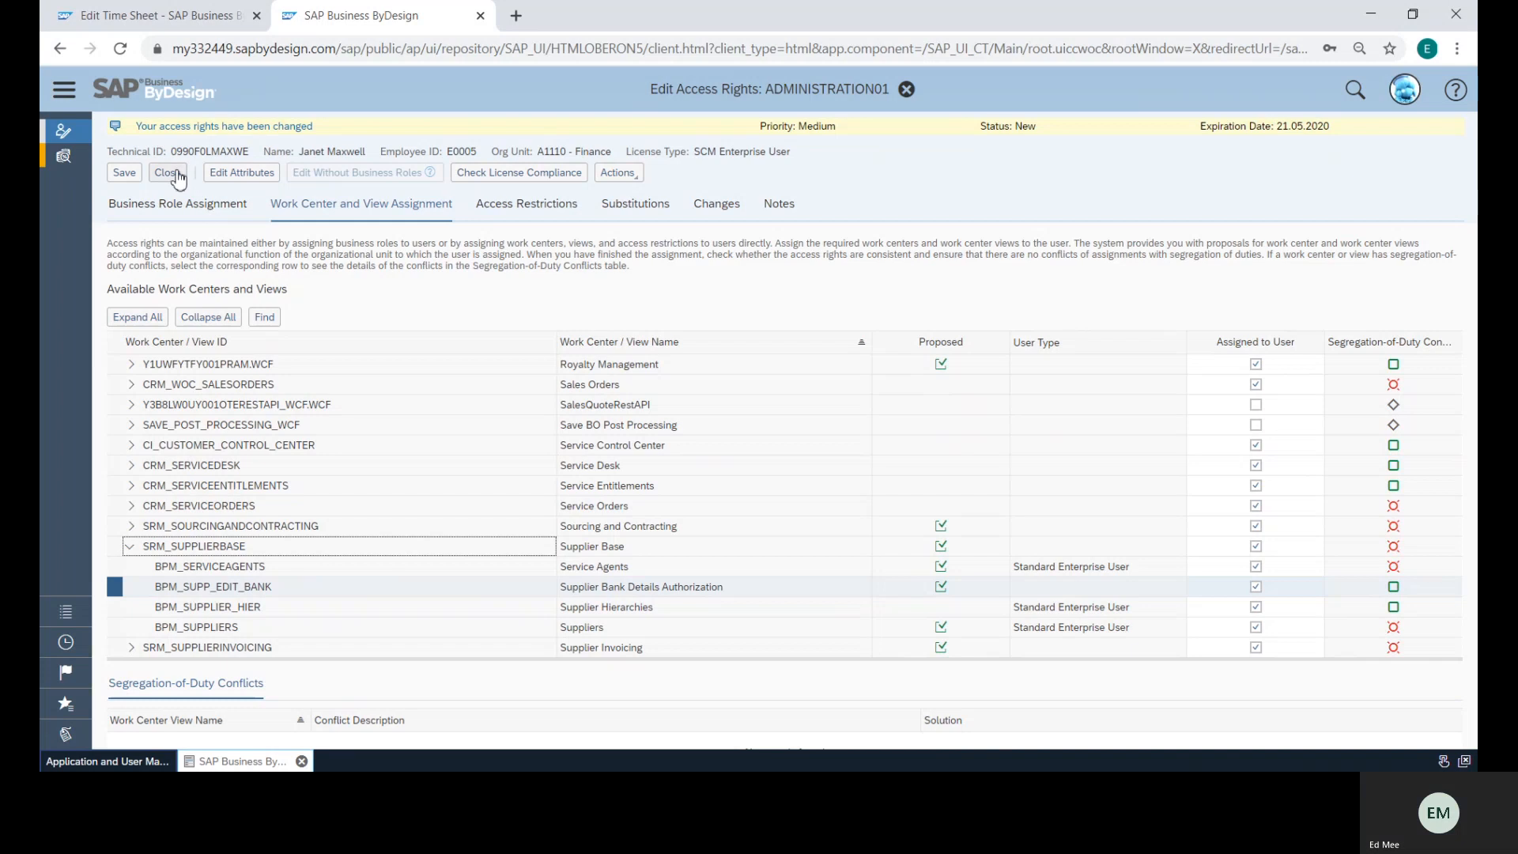
- Close the access rights editor, then search Supplier Base's All Suppliers for S200125
left_click(168, 173)
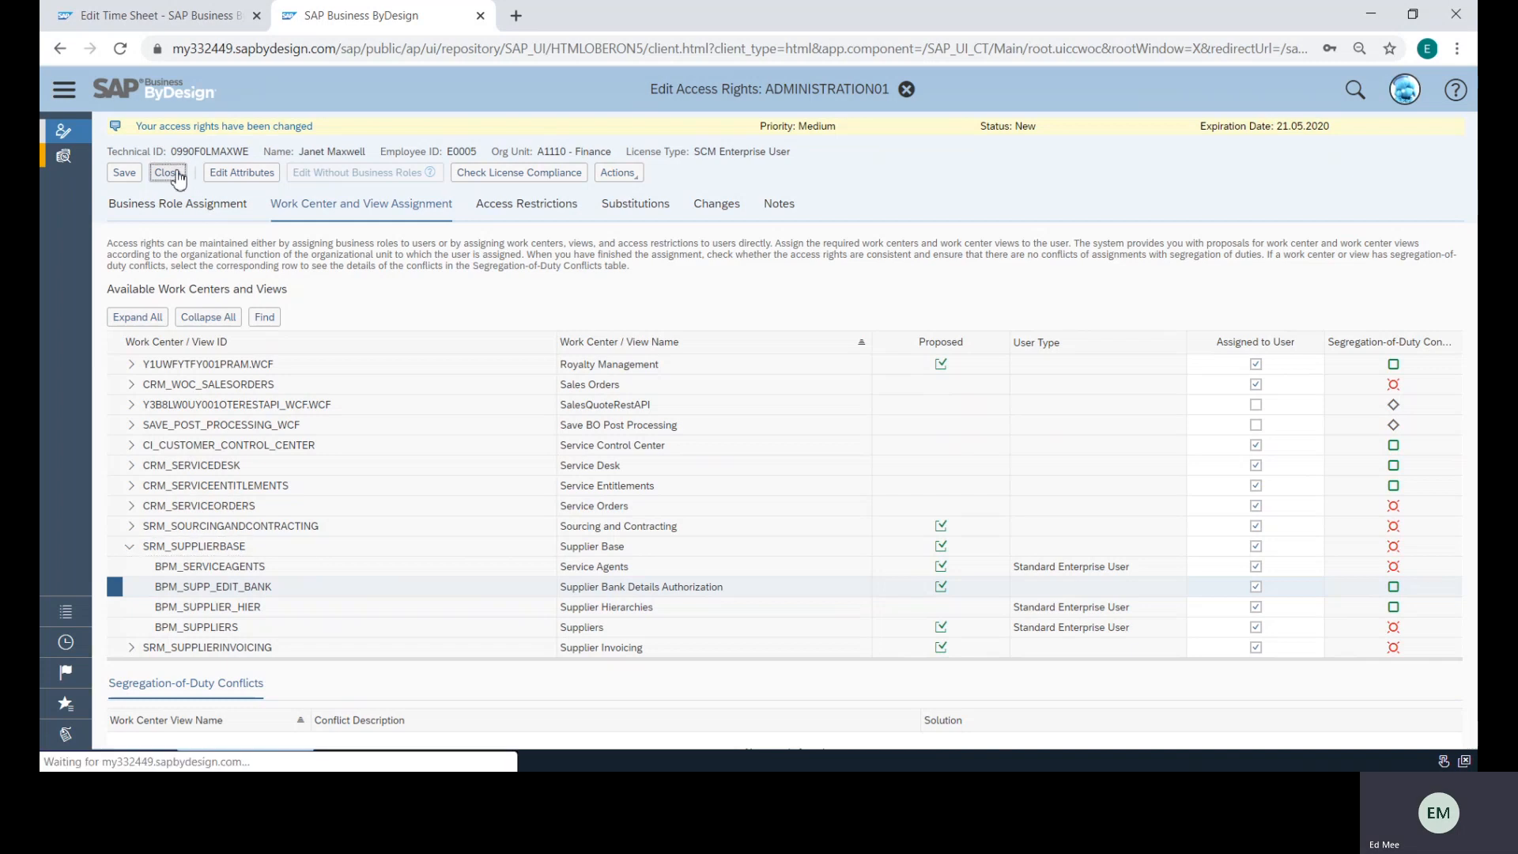
left_click(167, 172)
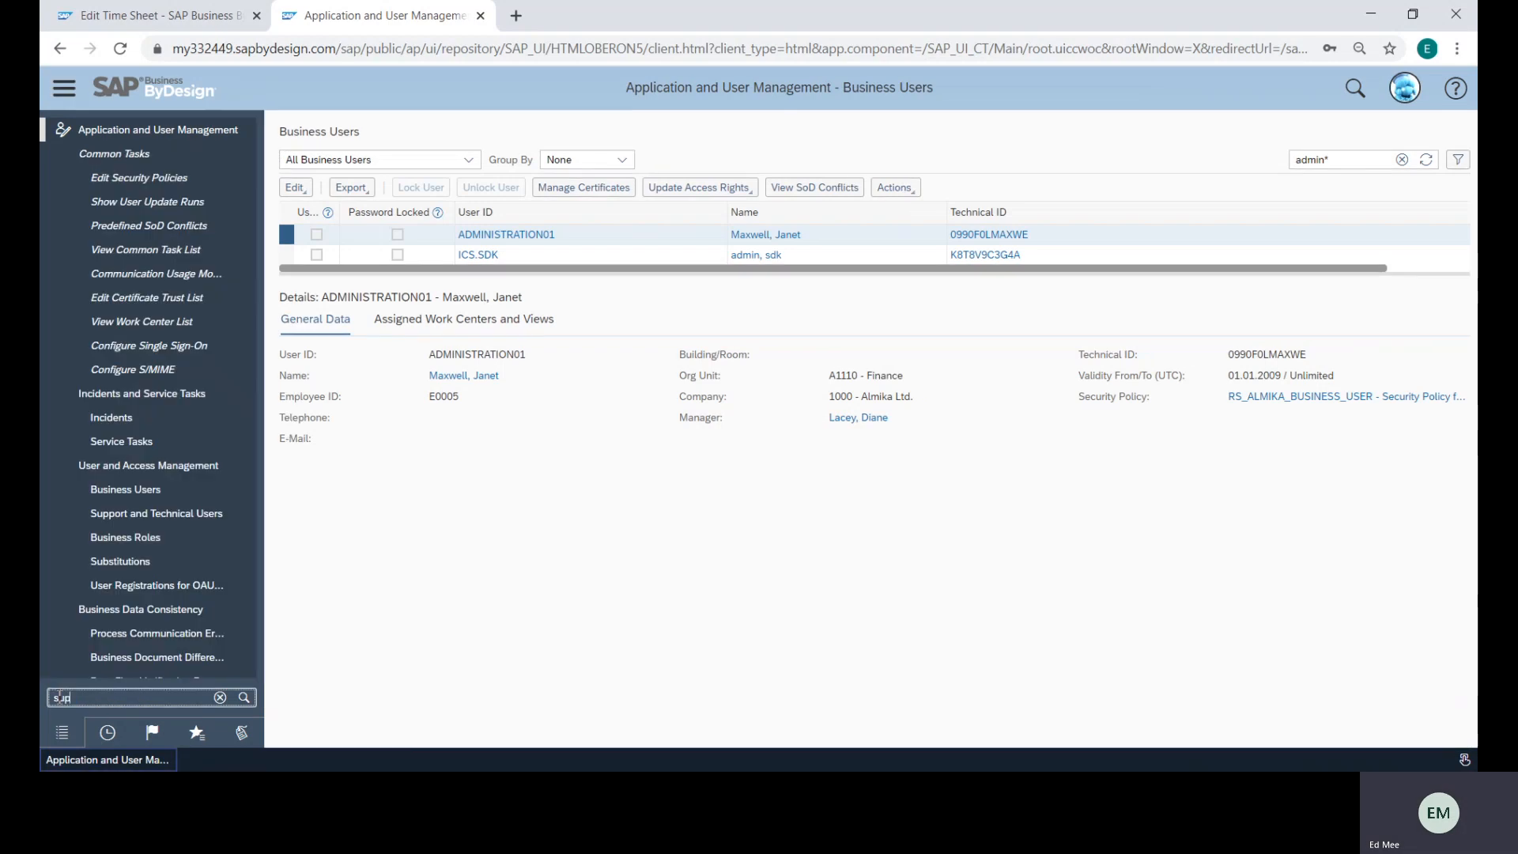
type("supplier base")
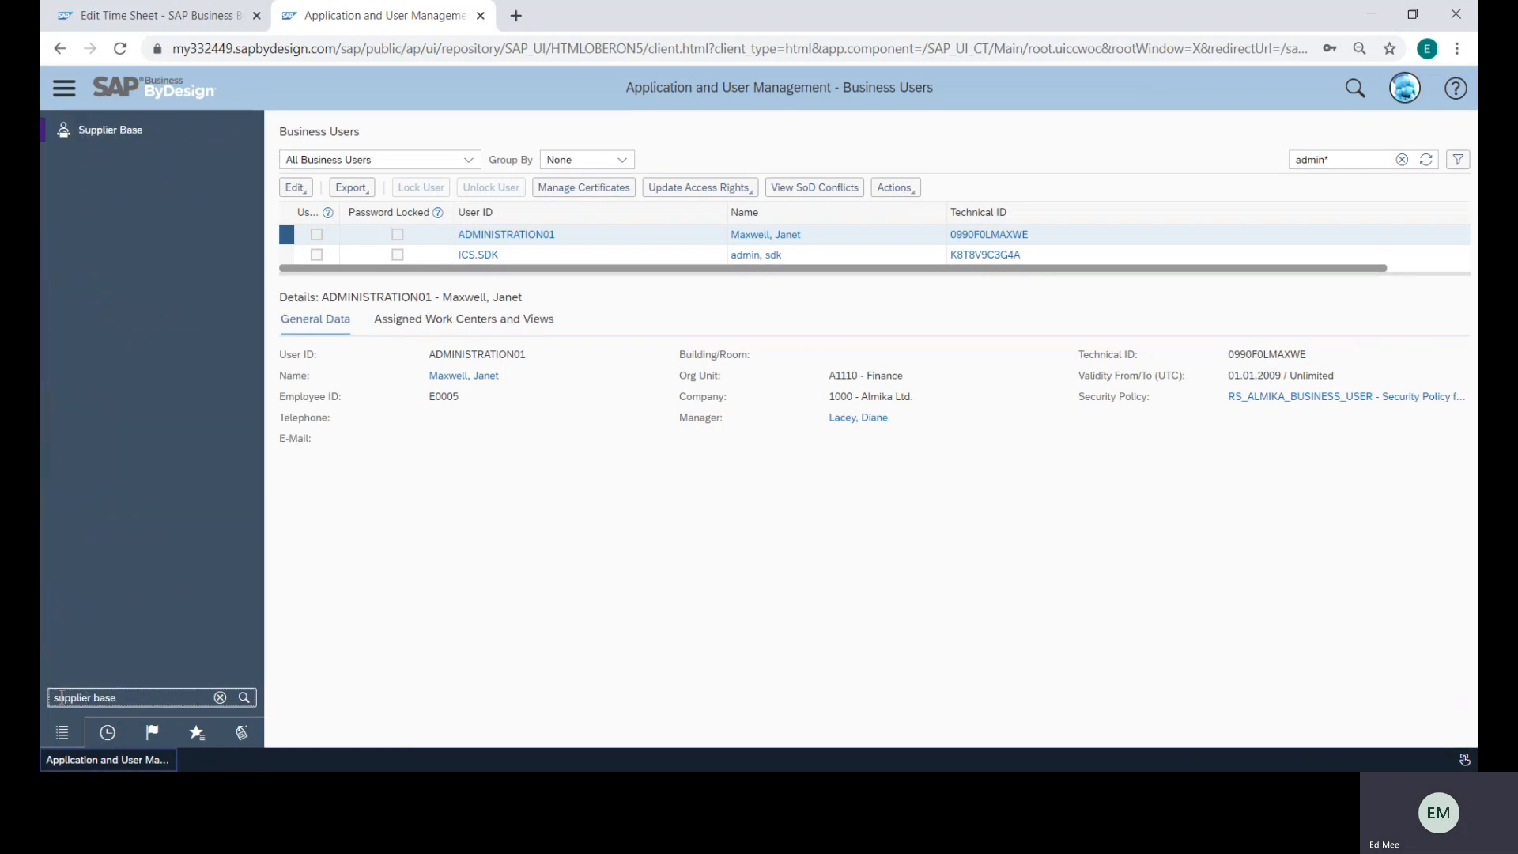
left_click(110, 129)
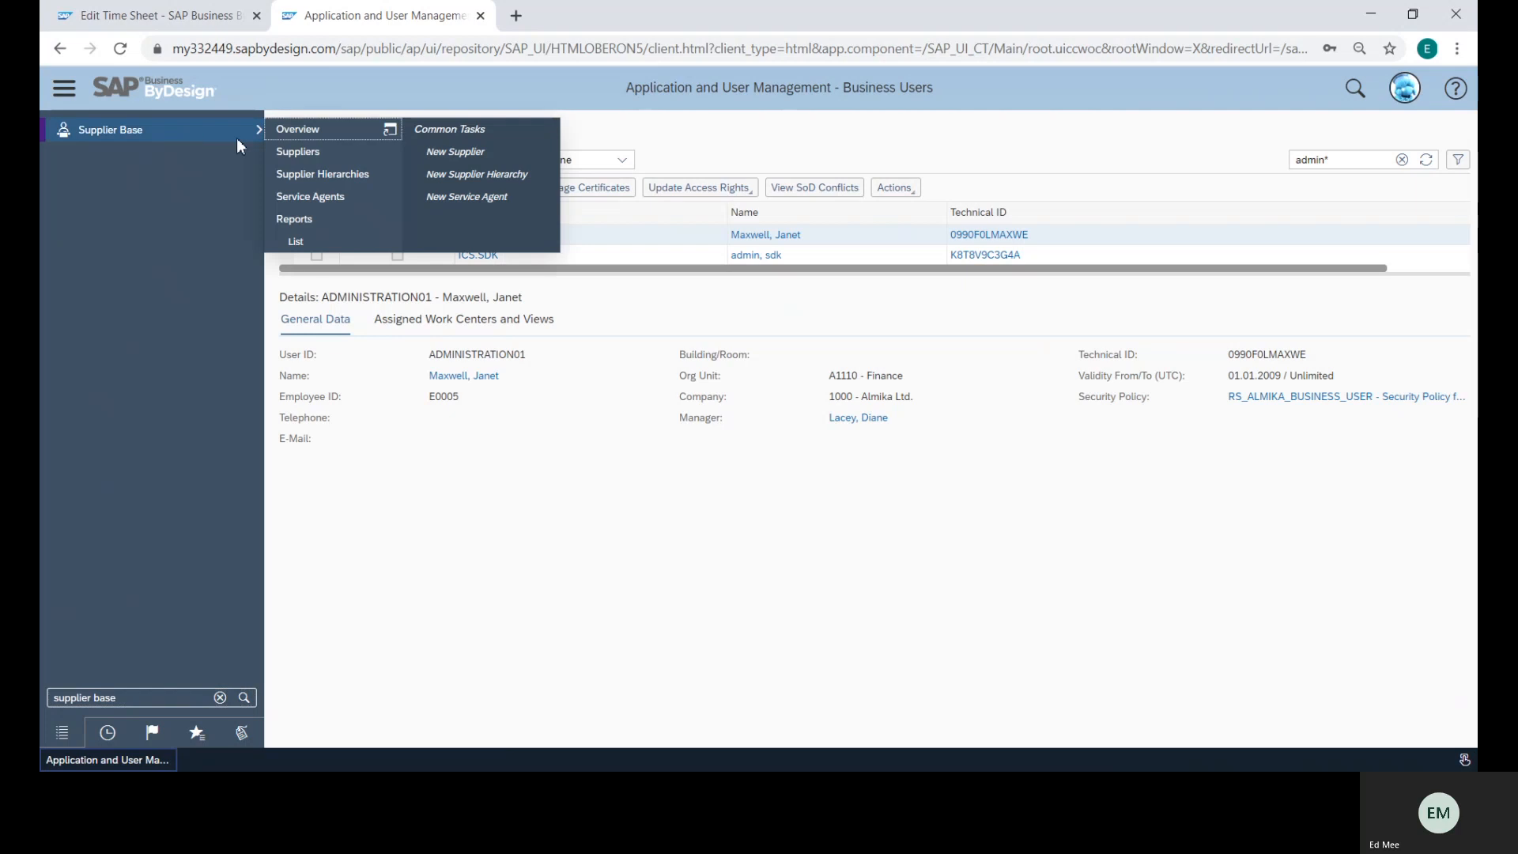
left_click(298, 151)
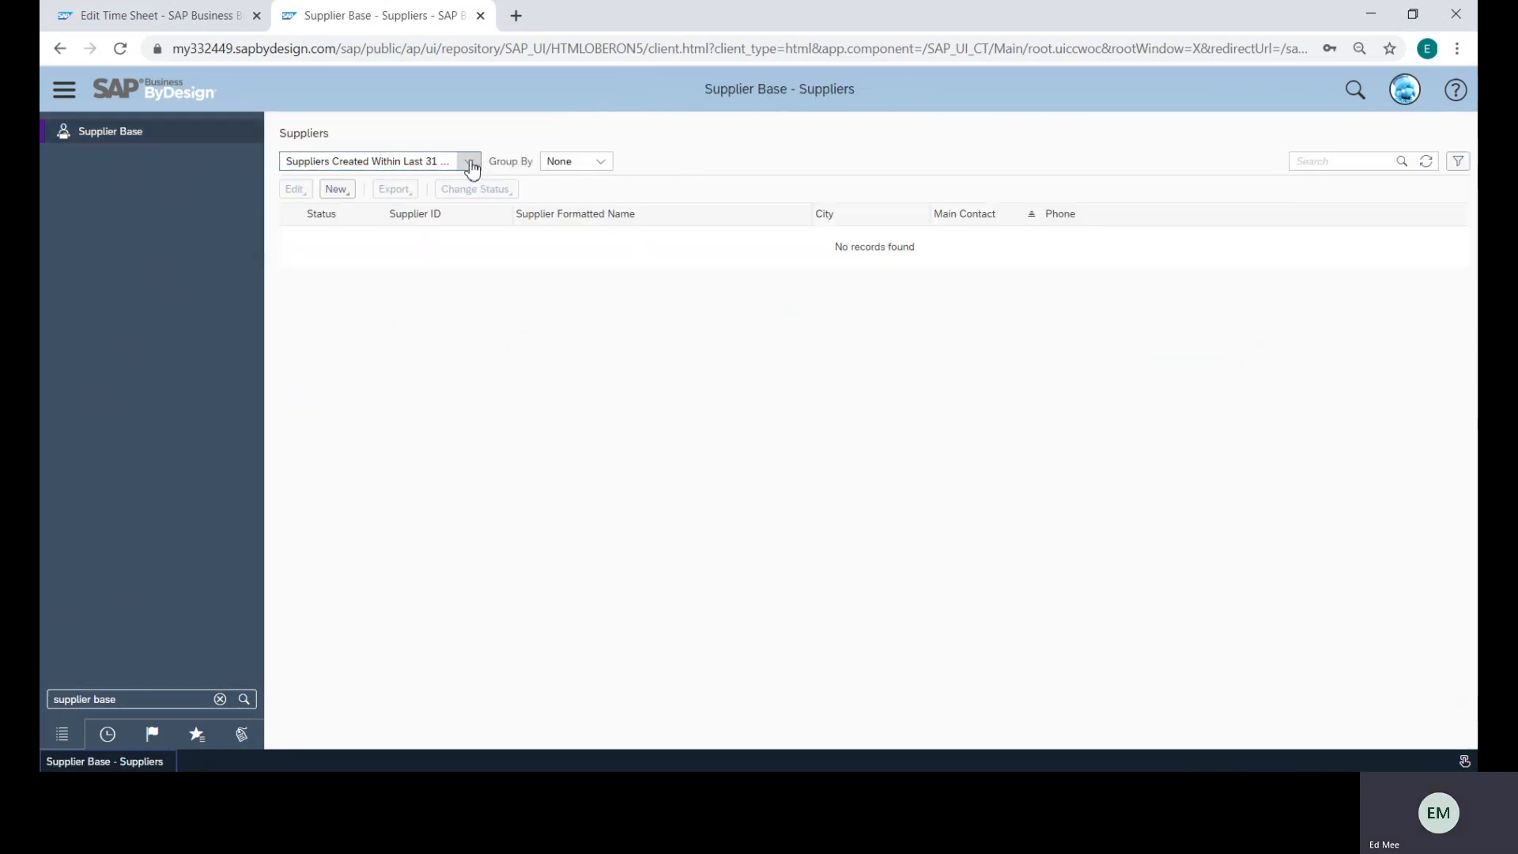
left_click(378, 160)
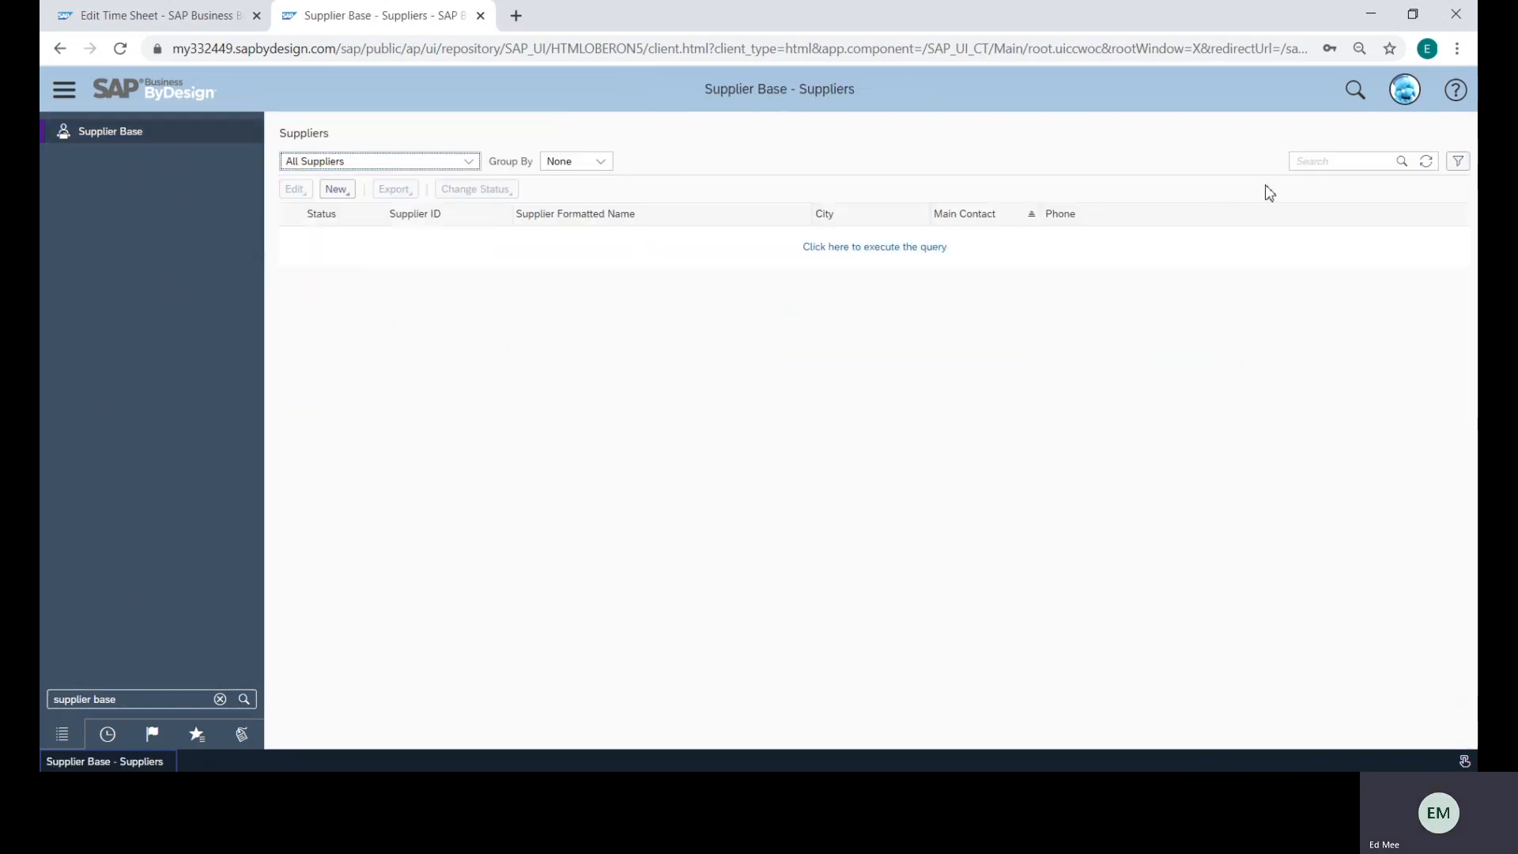
type("s")
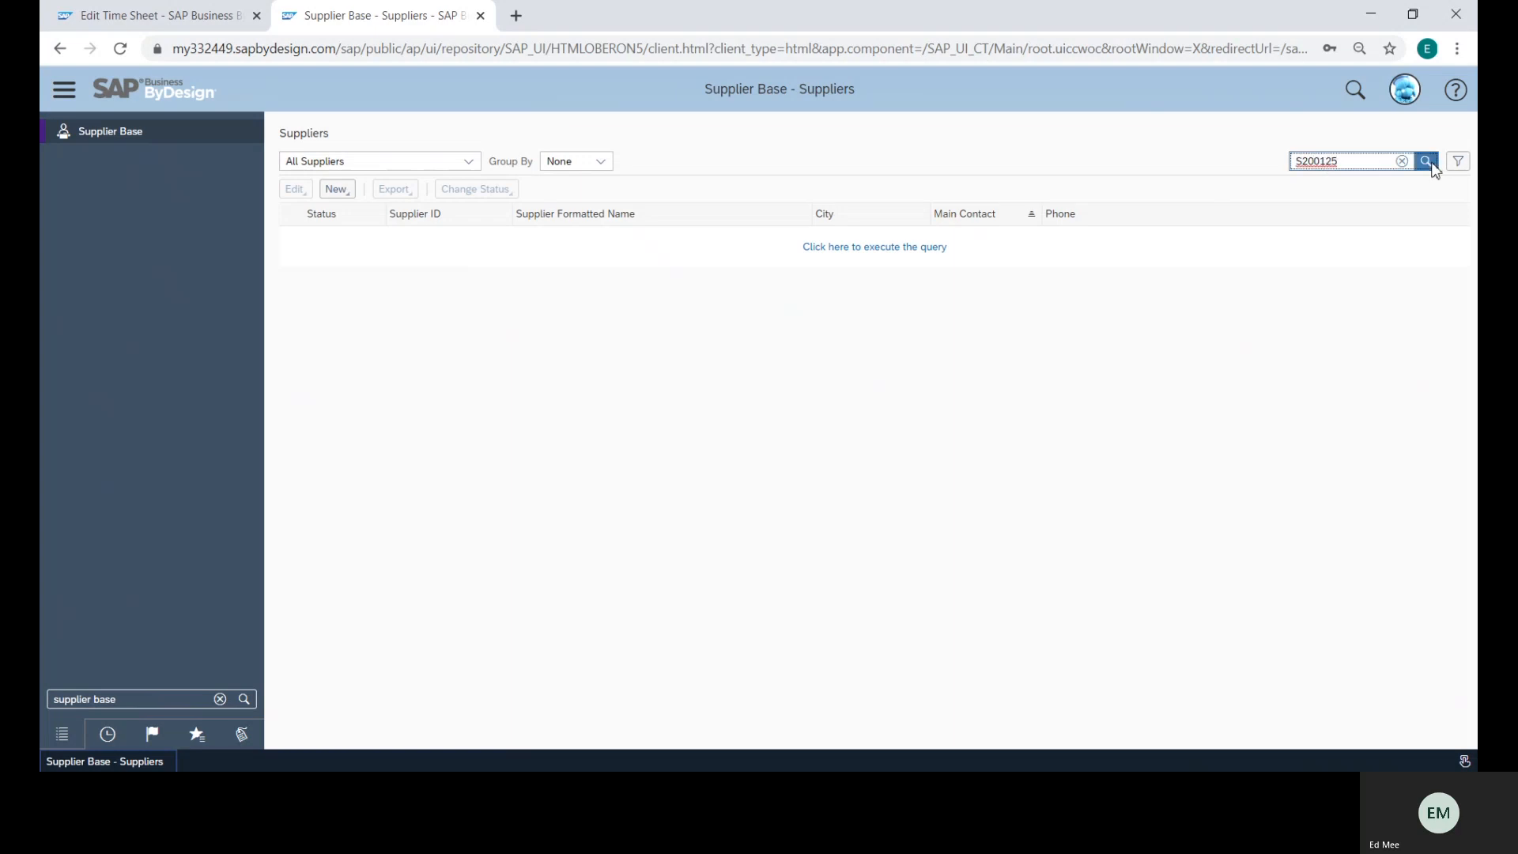
left_click(1425, 160)
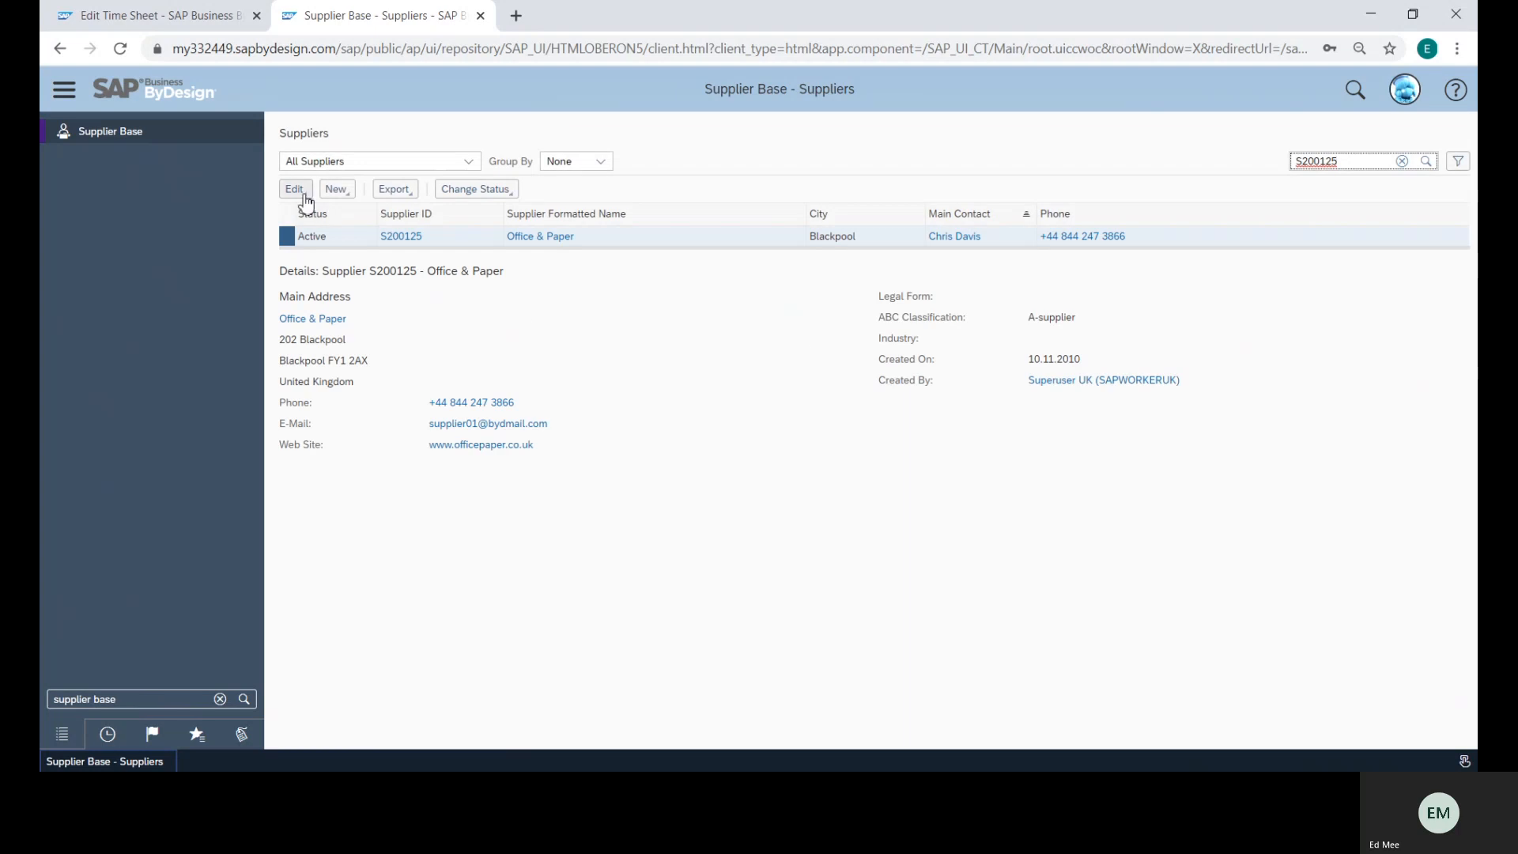
left_click(293, 188)
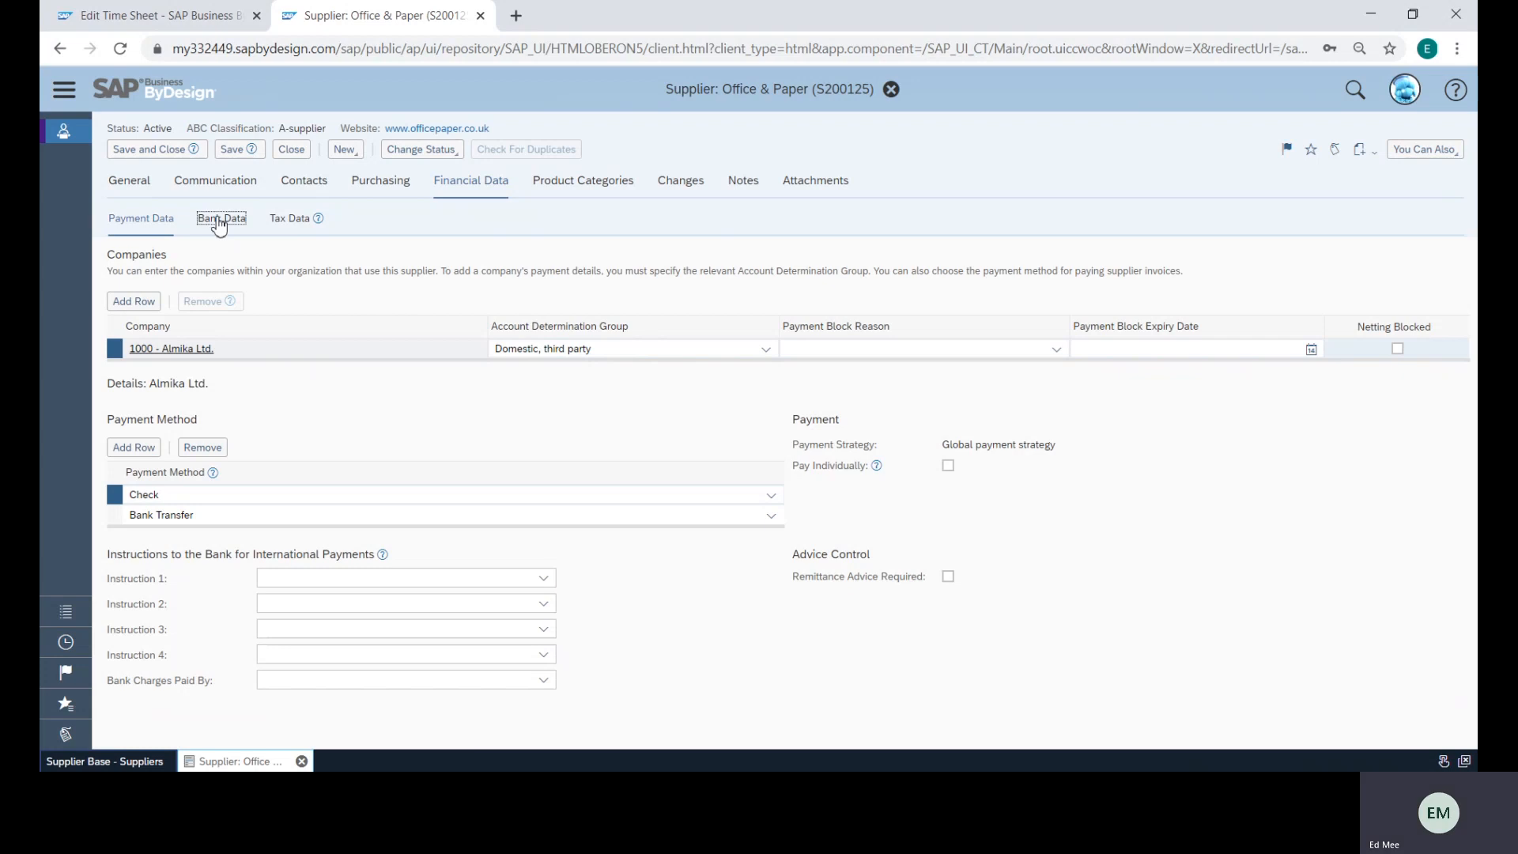
left_click(220, 218)
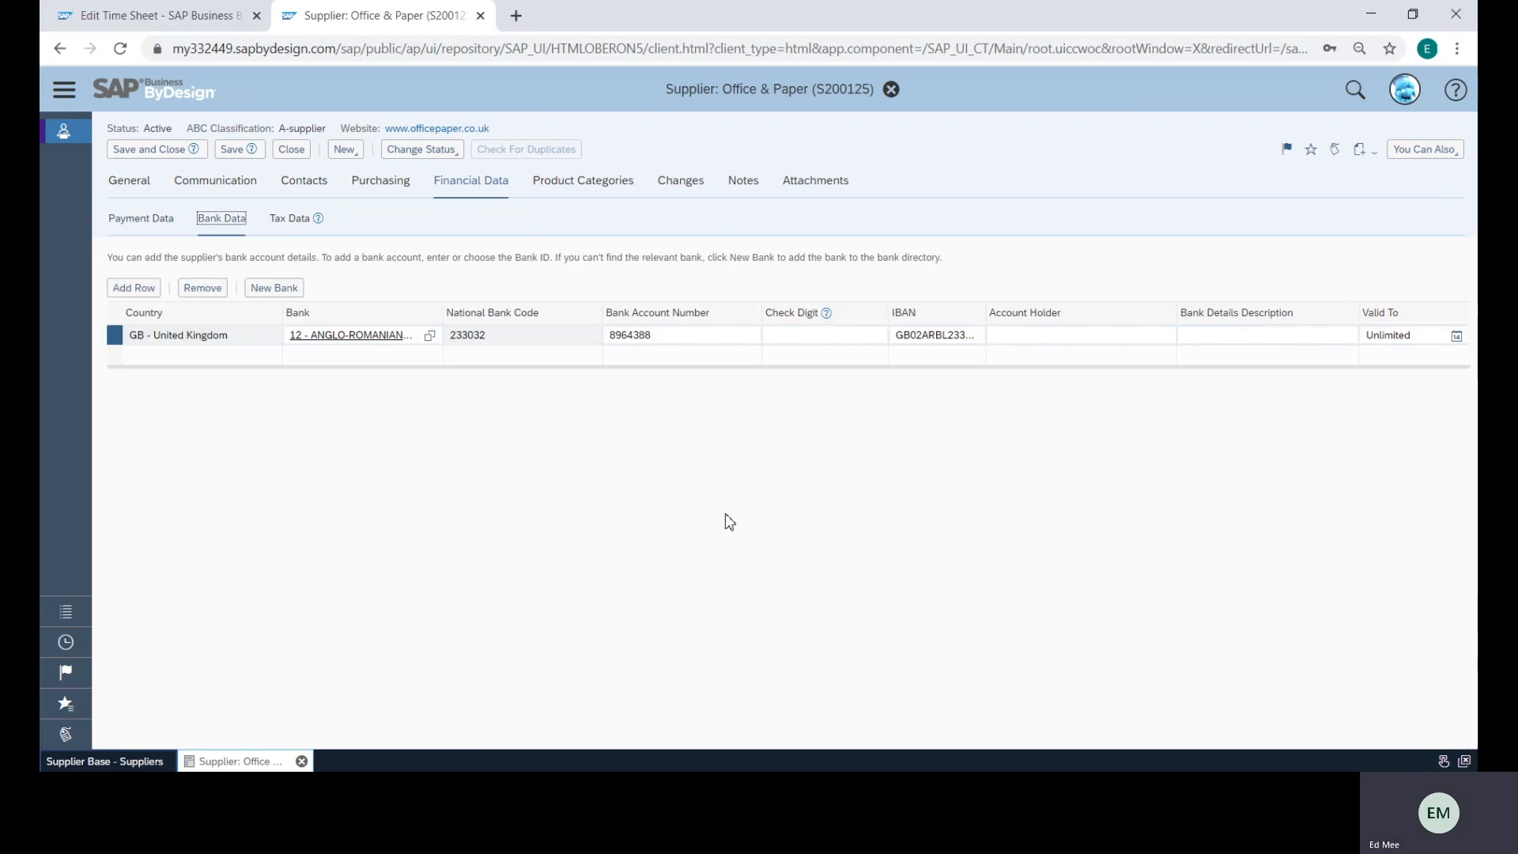
left_click(680, 334)
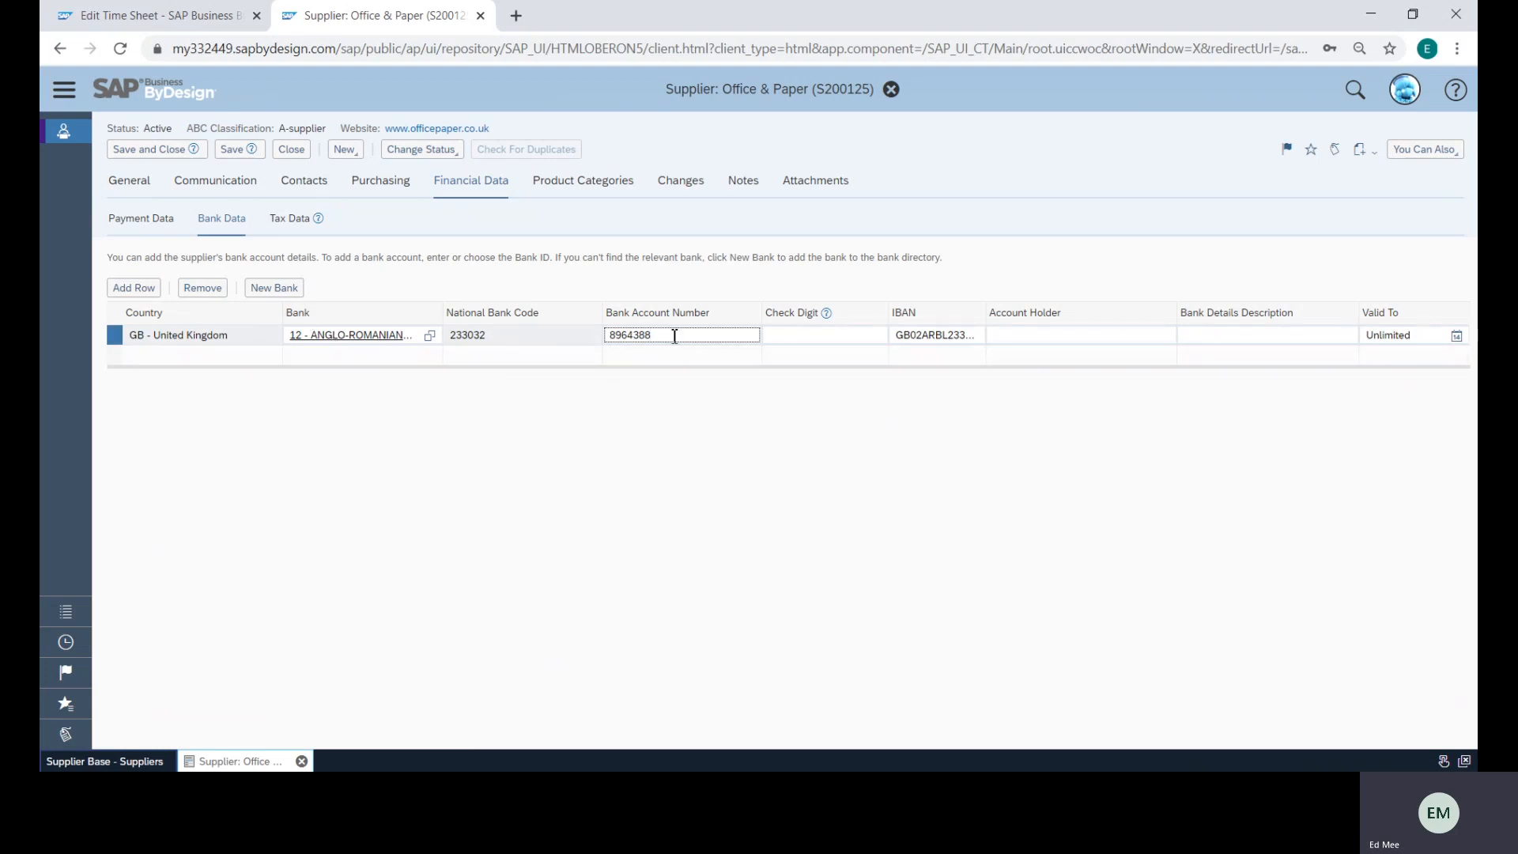
key("Backspace")
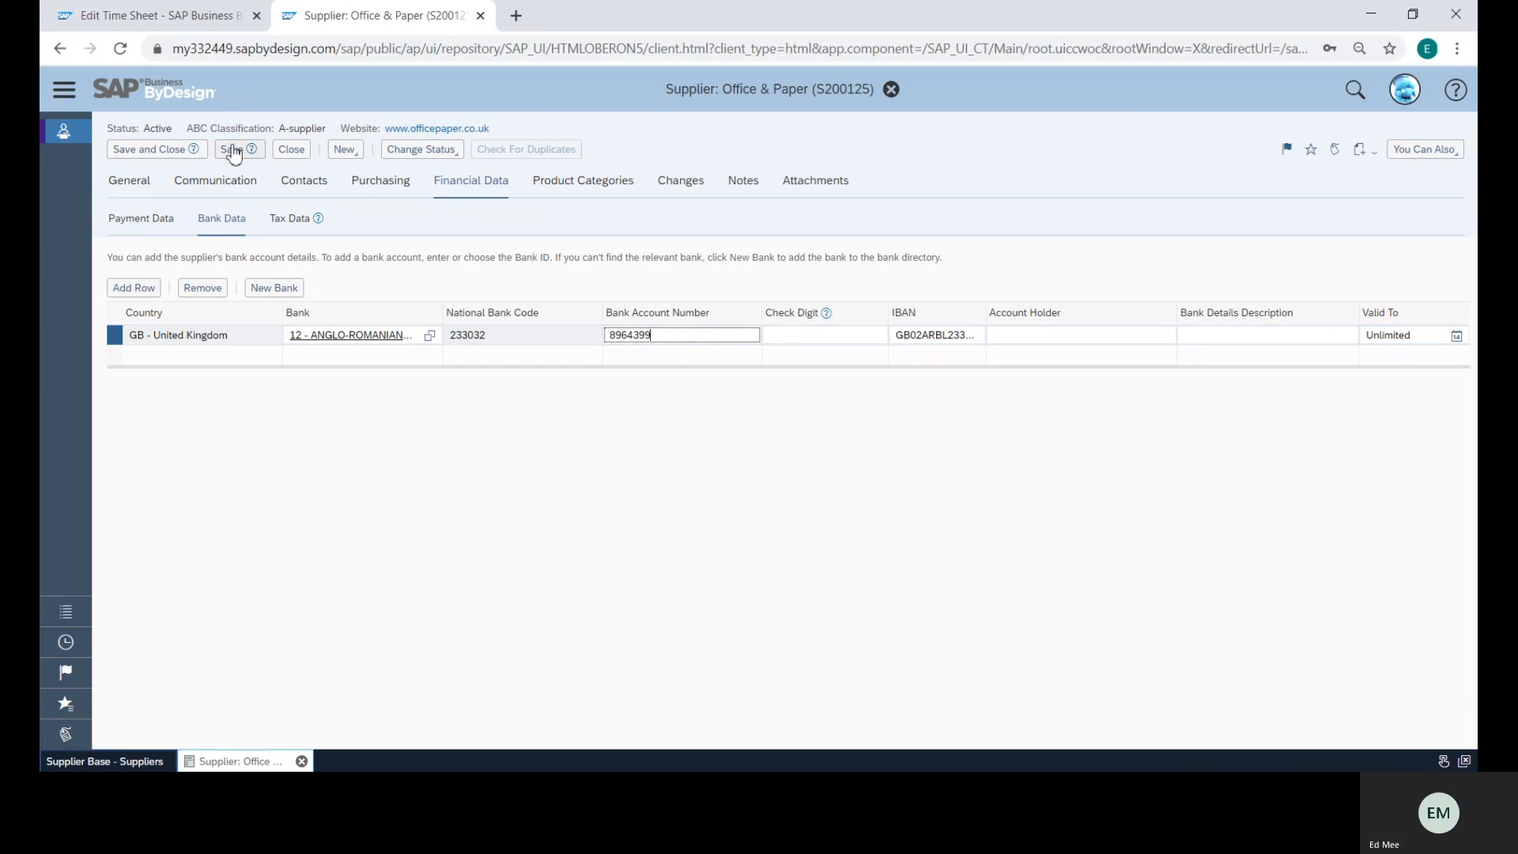
left_click(232, 147)
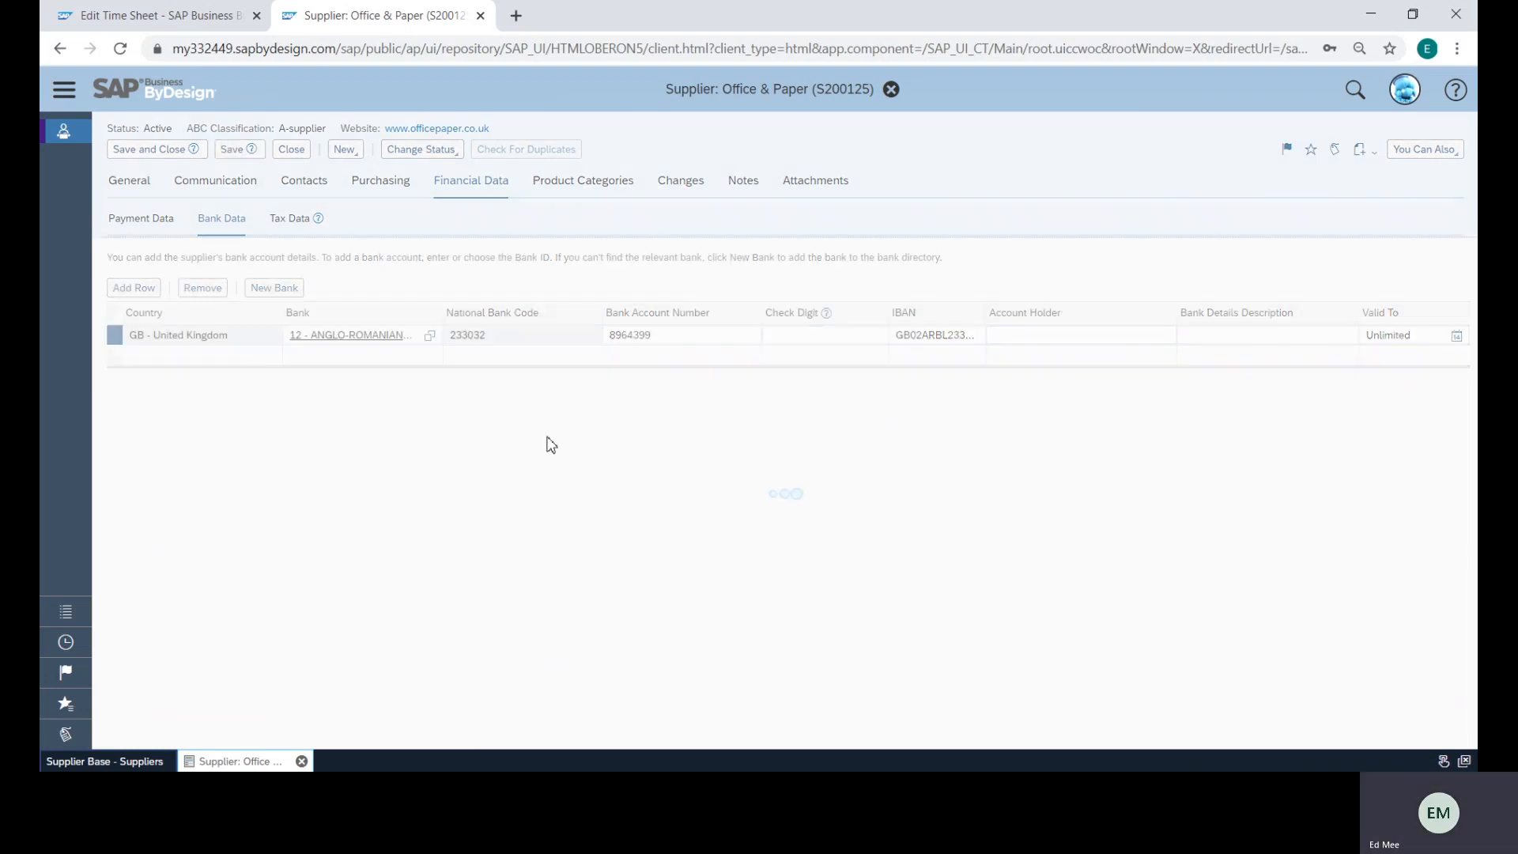
left_click(232, 149)
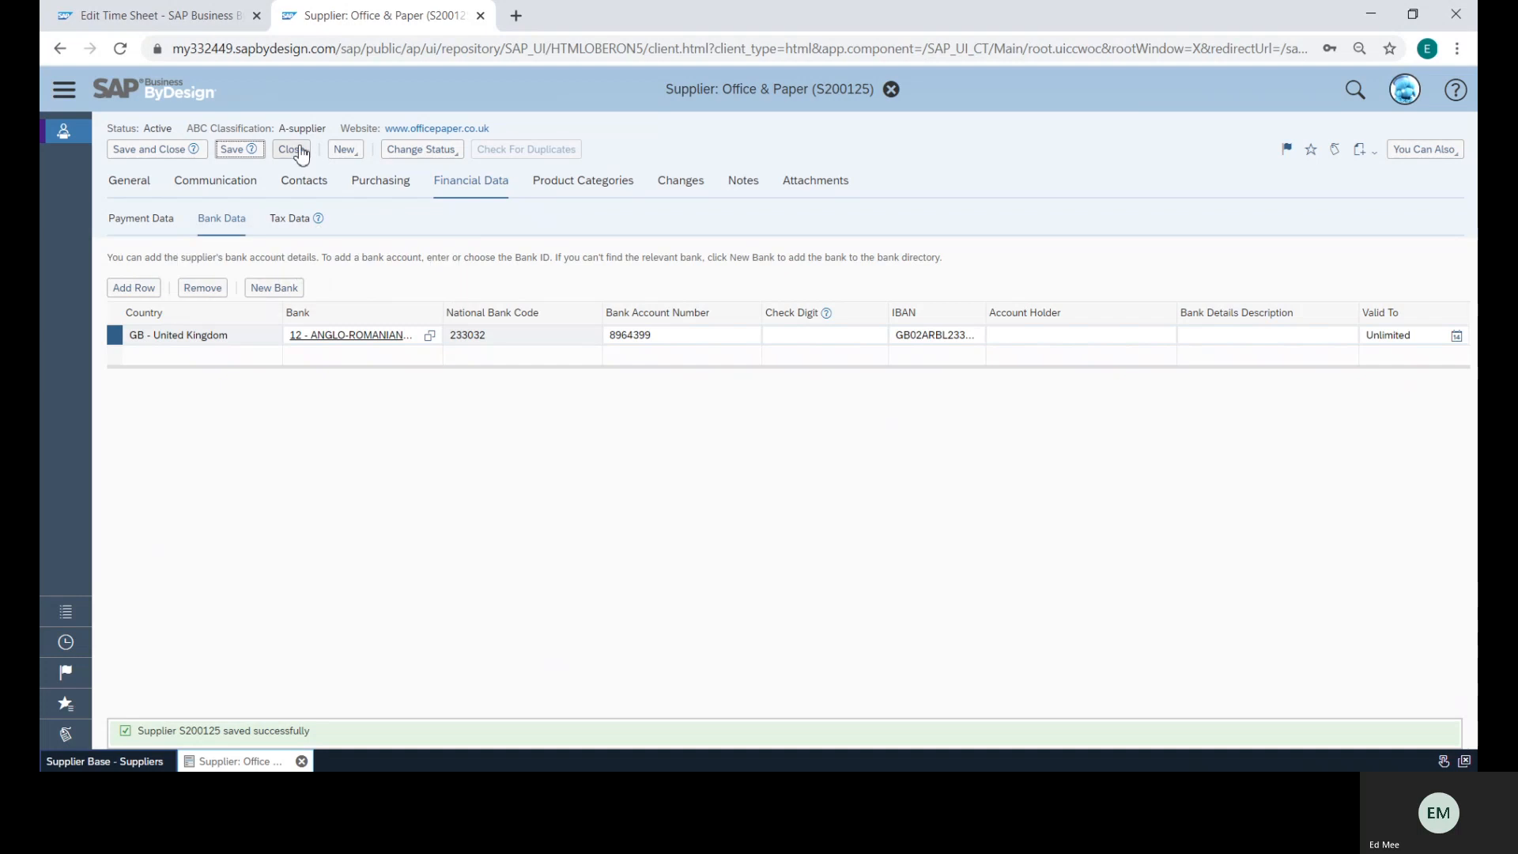
left_click(292, 149)
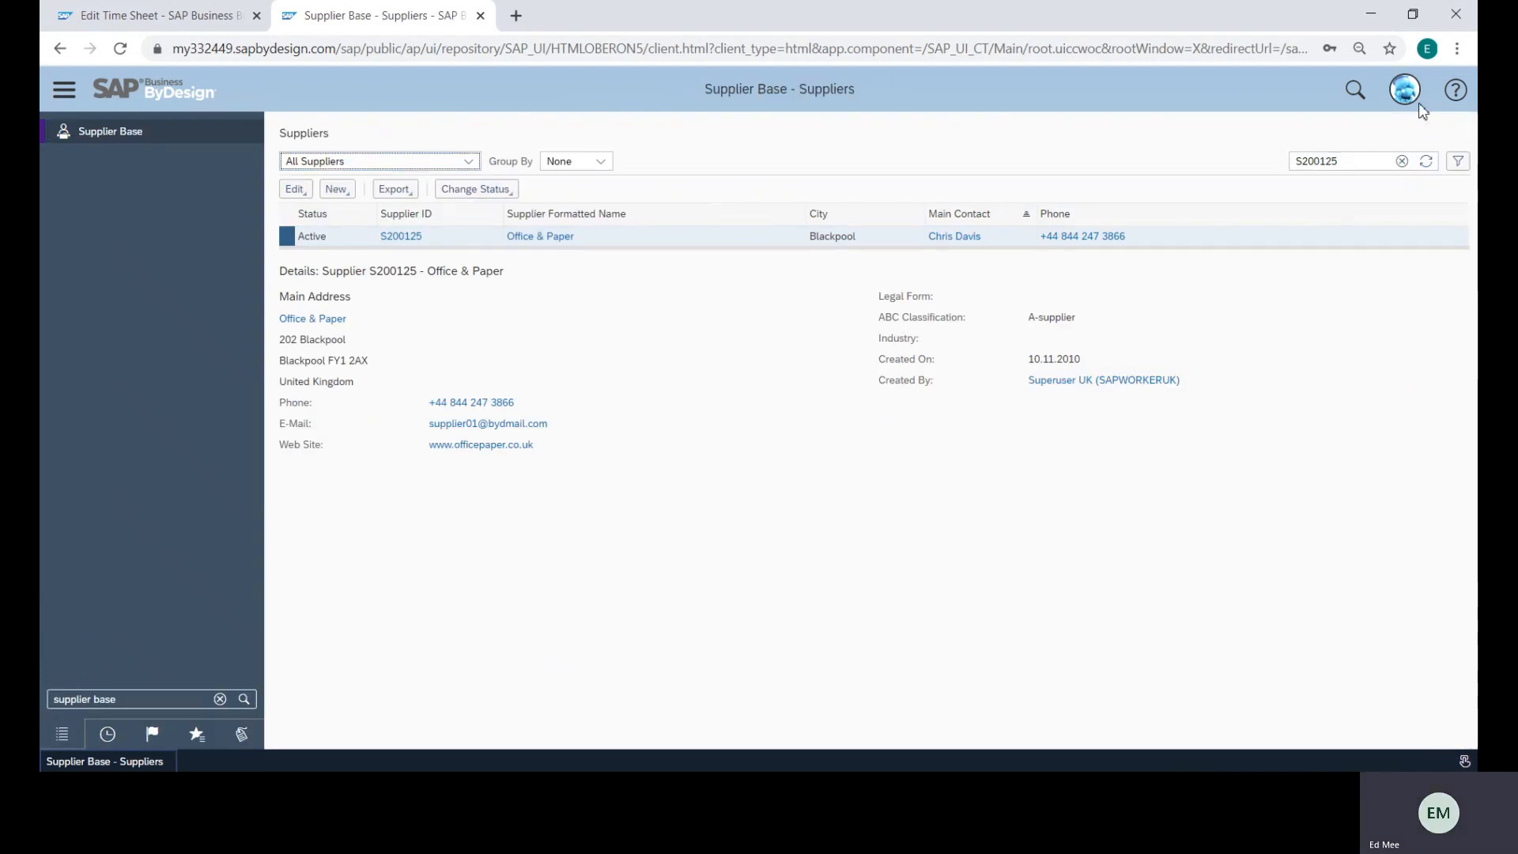
- Log off the current user and restart the application to reach the login page
left_click(1403, 90)
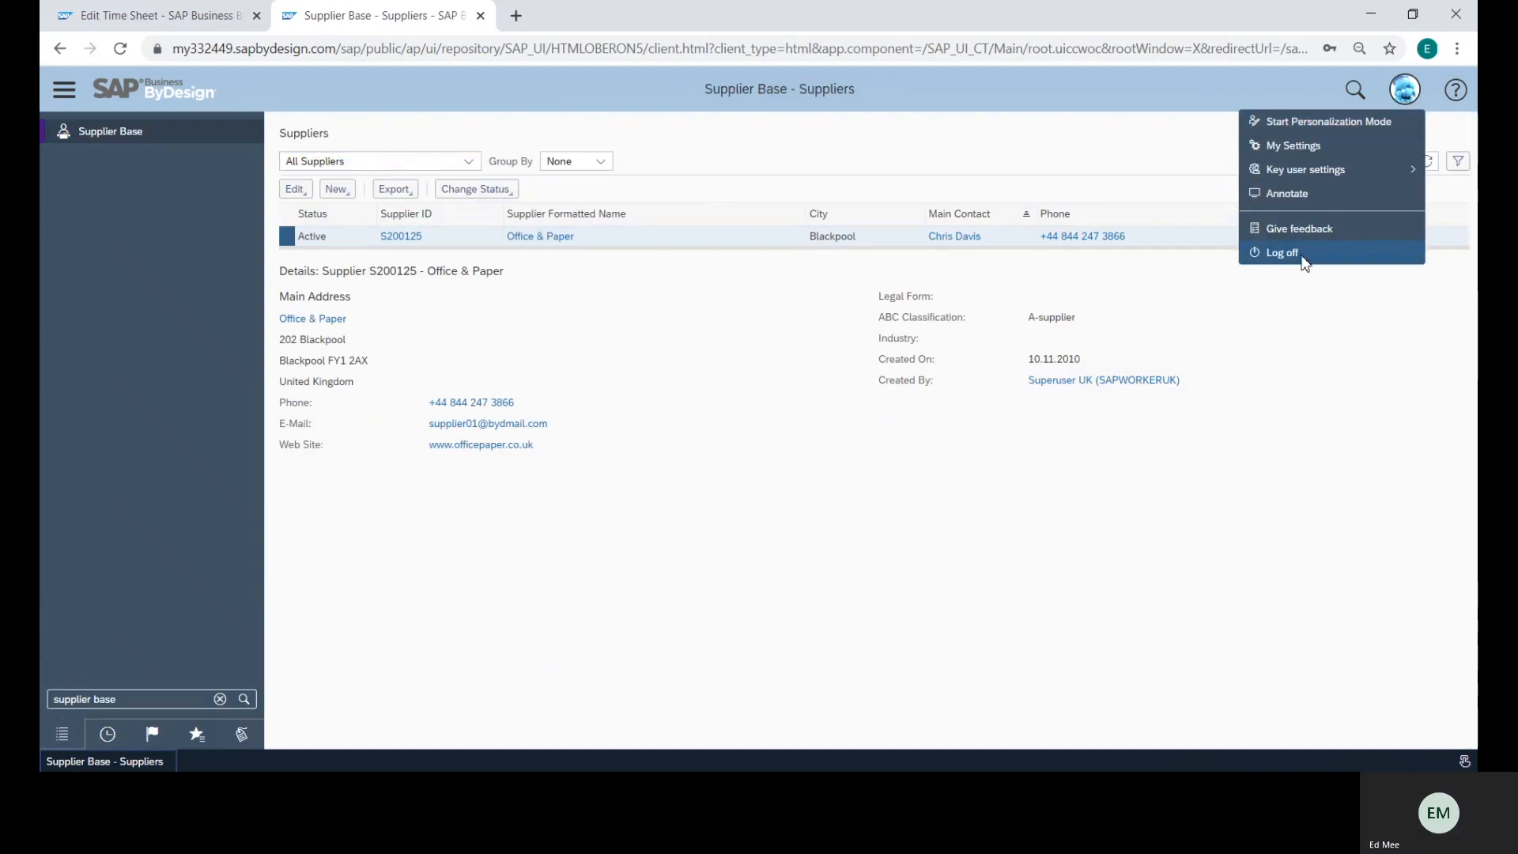
left_click(1282, 253)
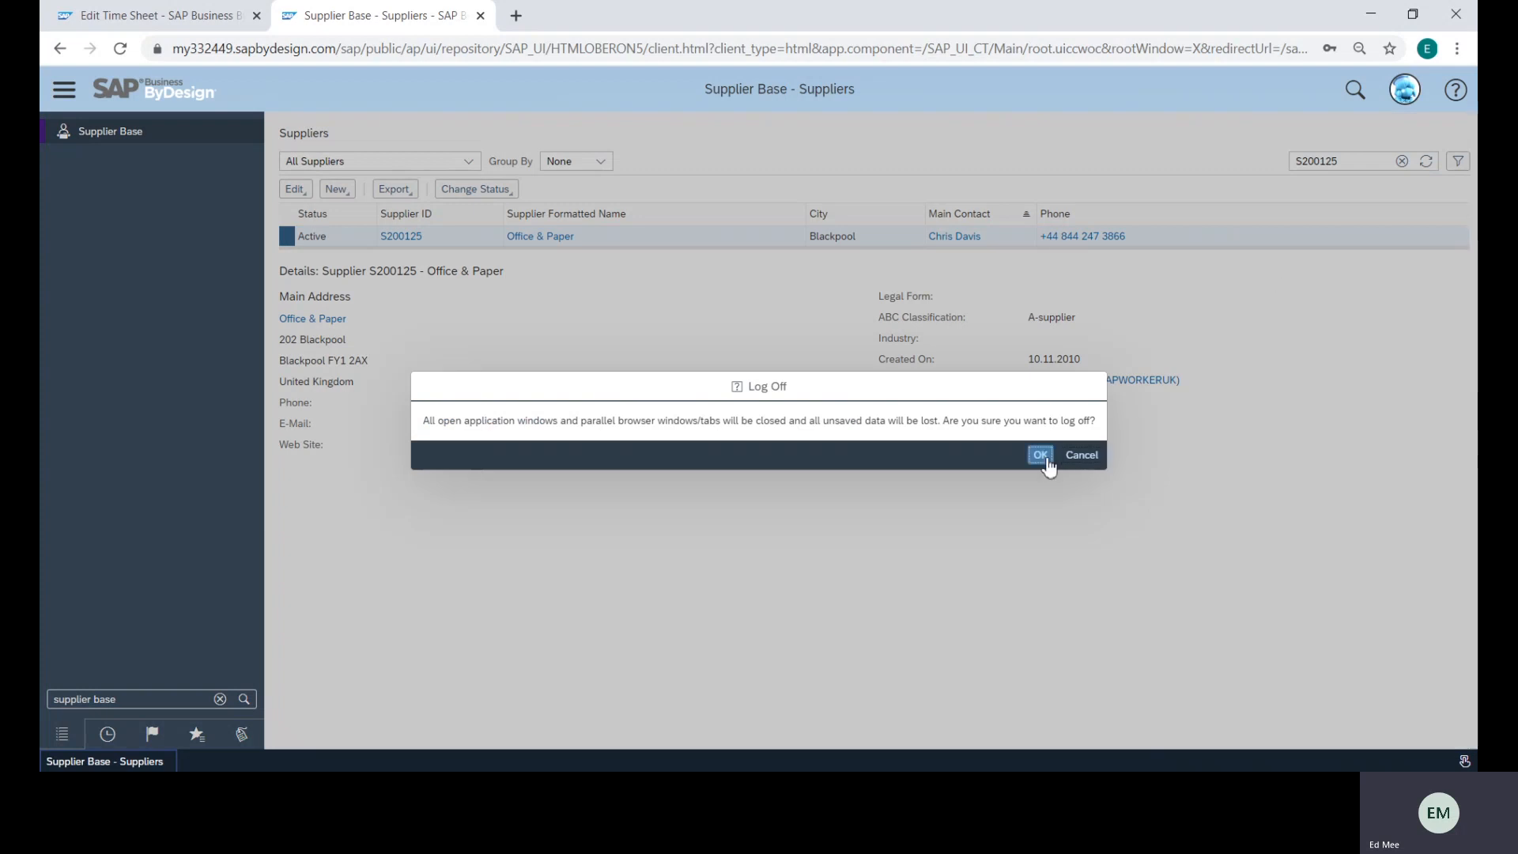
left_click(1039, 455)
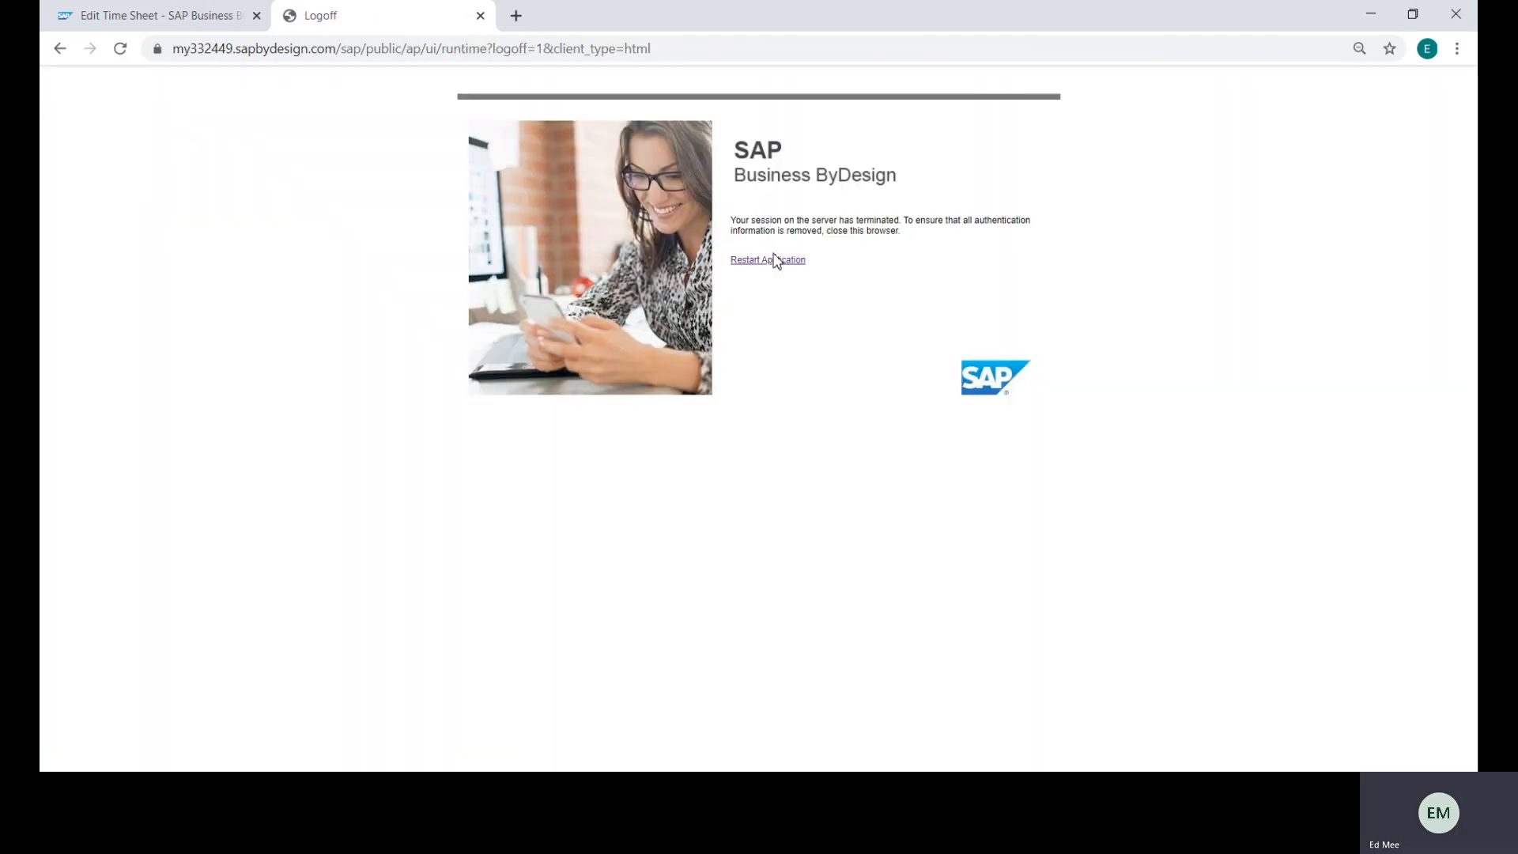
left_click(767, 259)
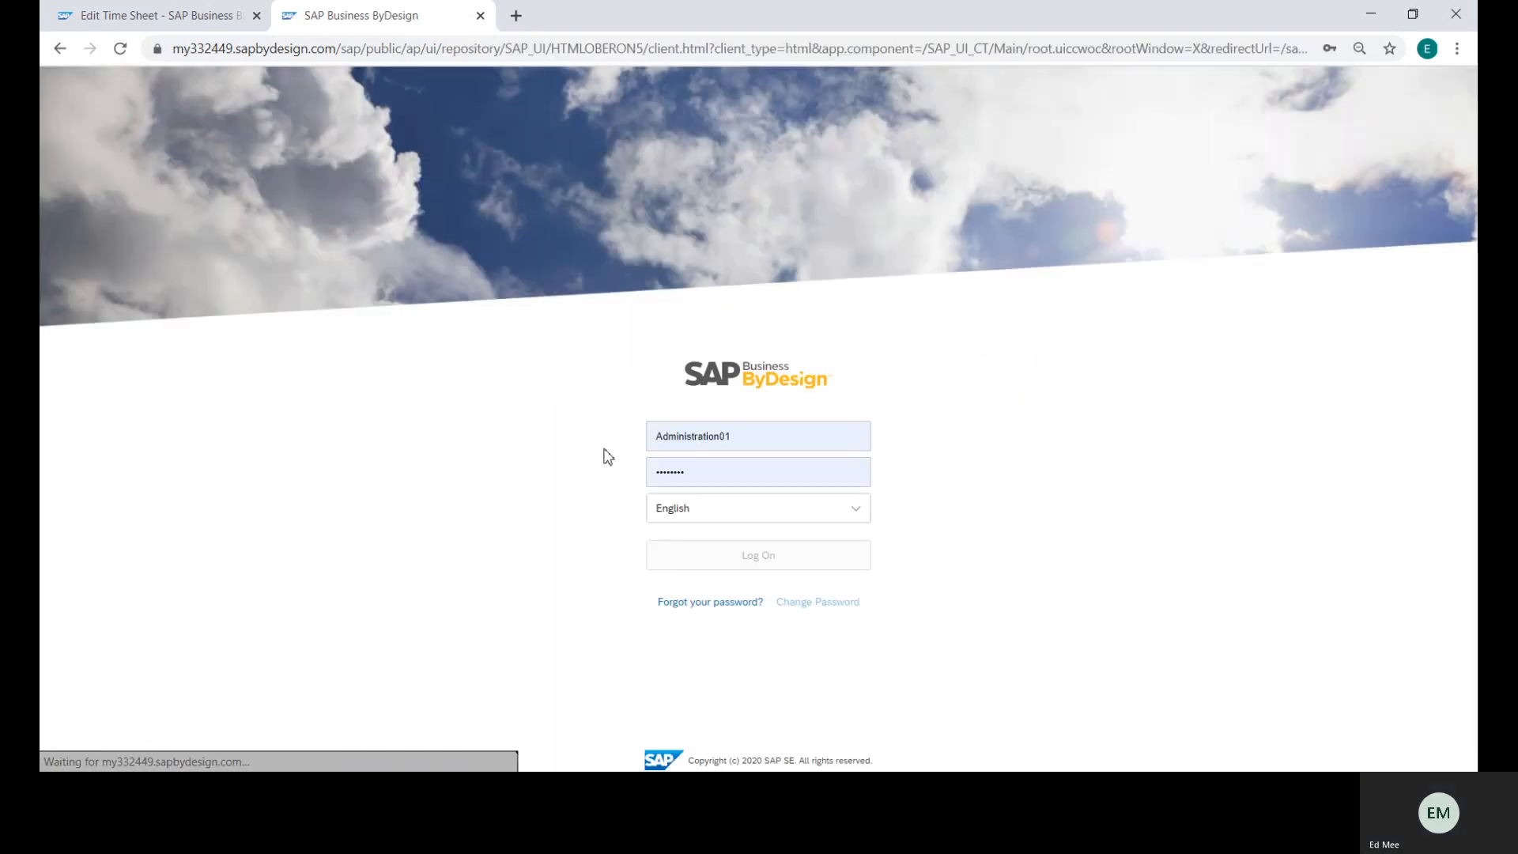
- Log on as purchase02
left_click(758, 435)
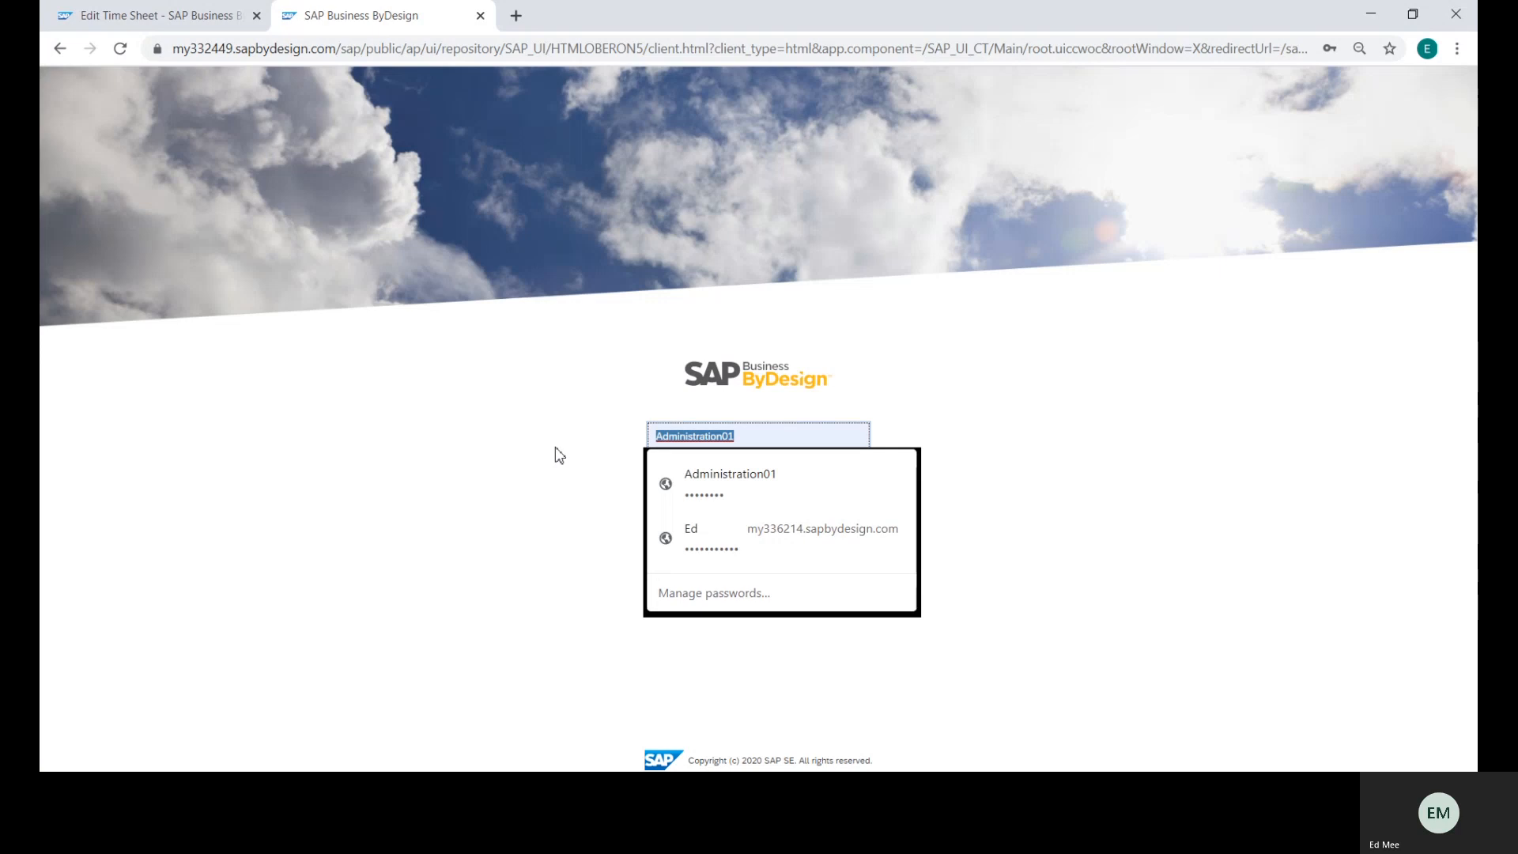
type("purchase02")
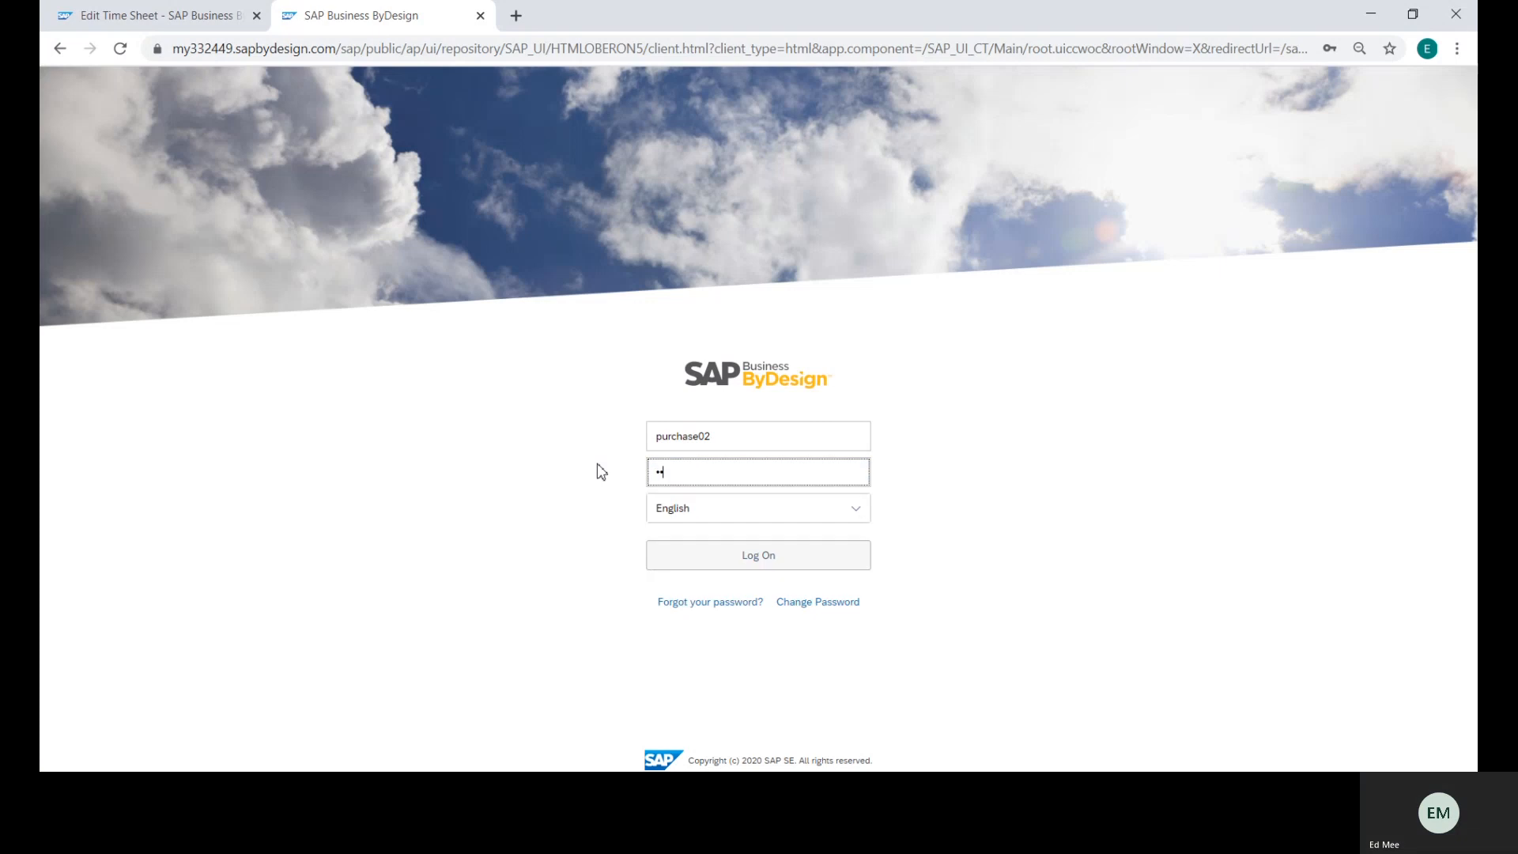
type("password")
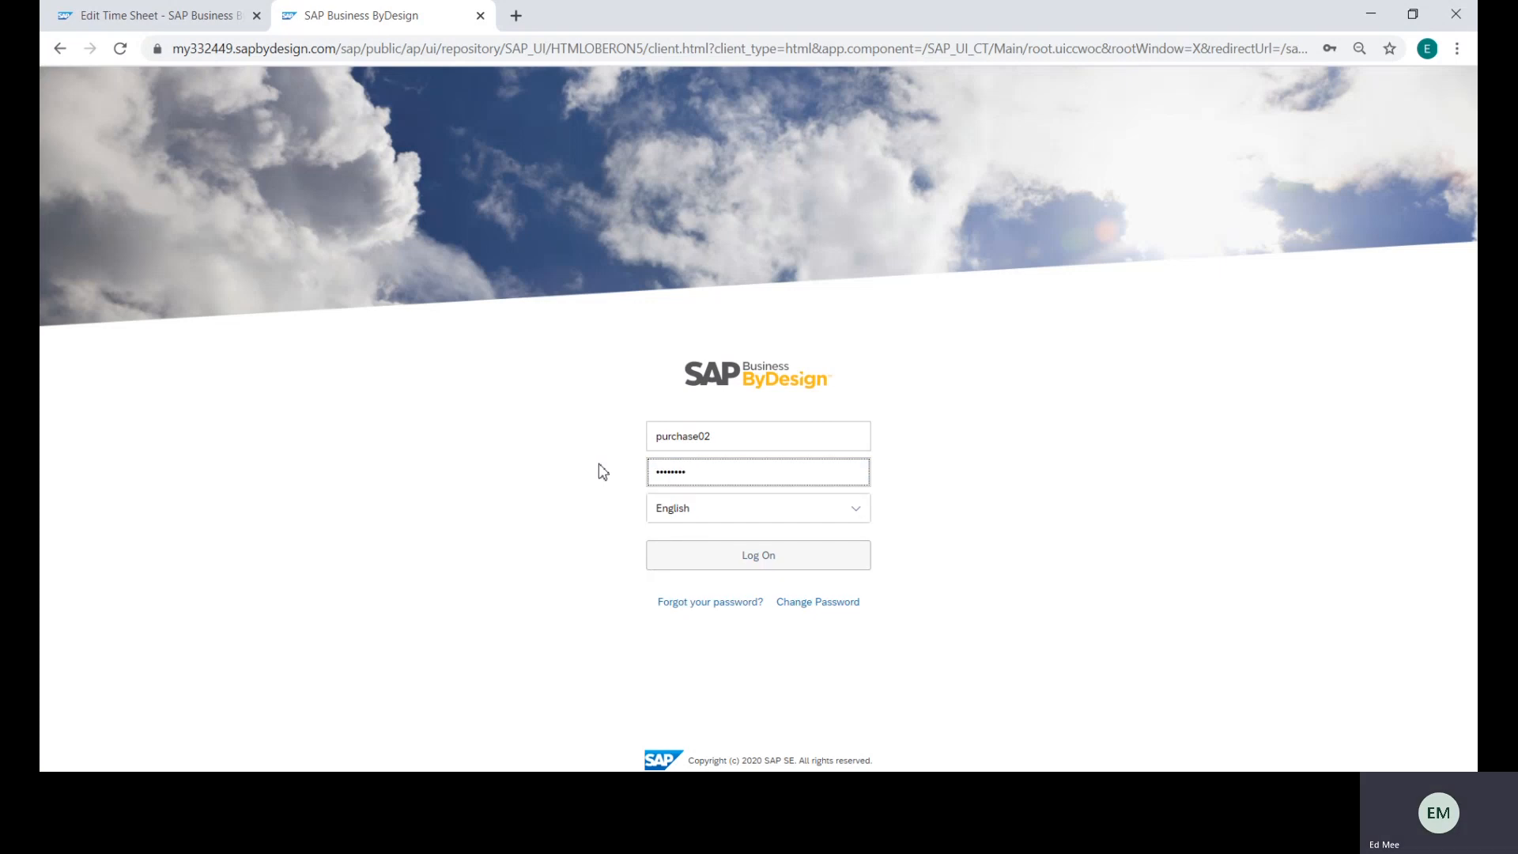
left_click(758, 555)
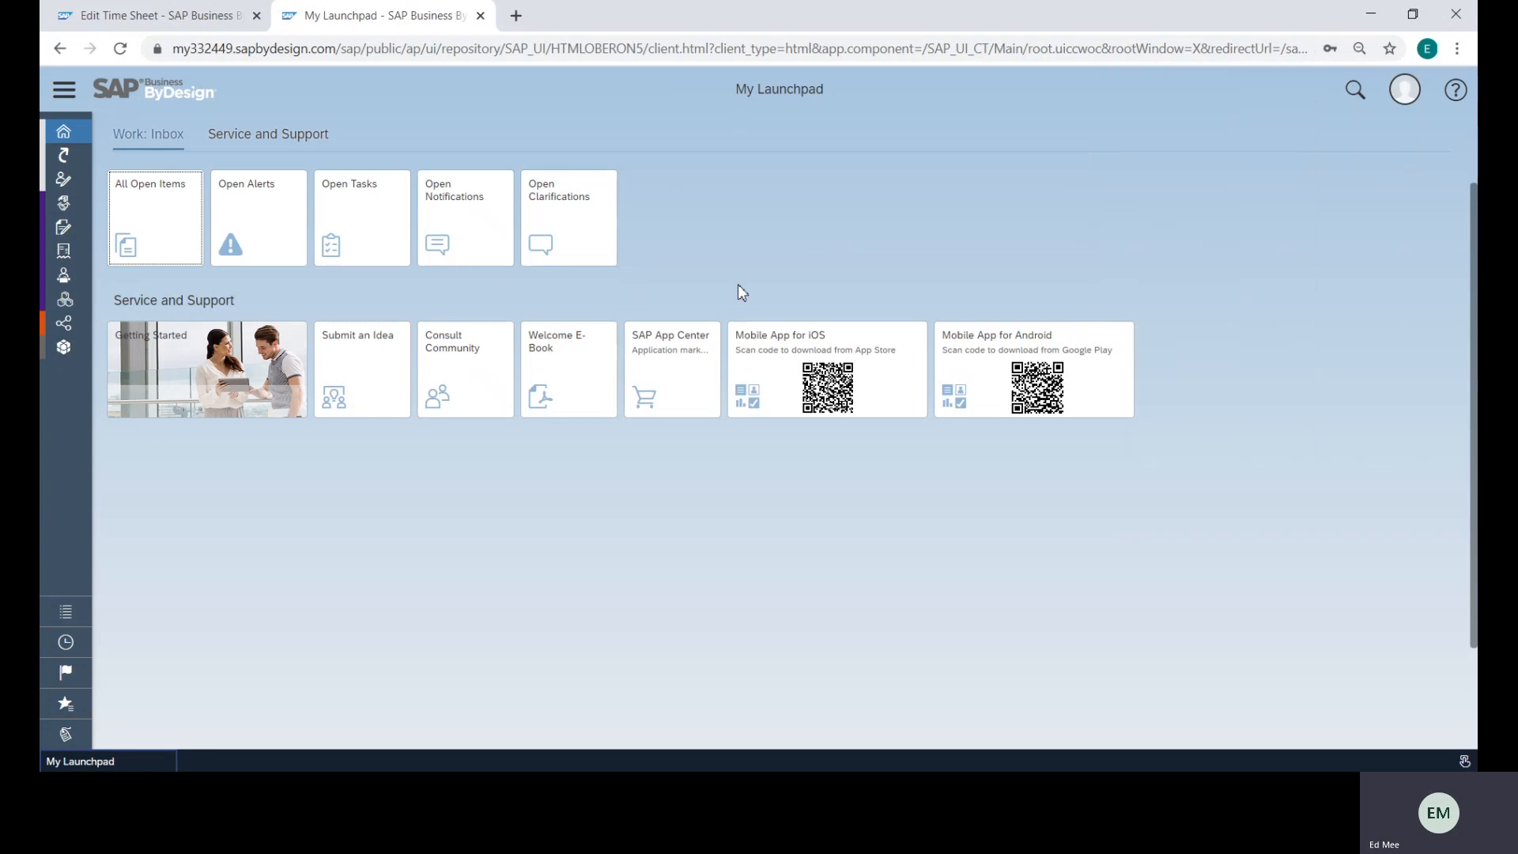
- As purchase02, search All Suppliers for S200125 and open its Edit options
left_click(64, 89)
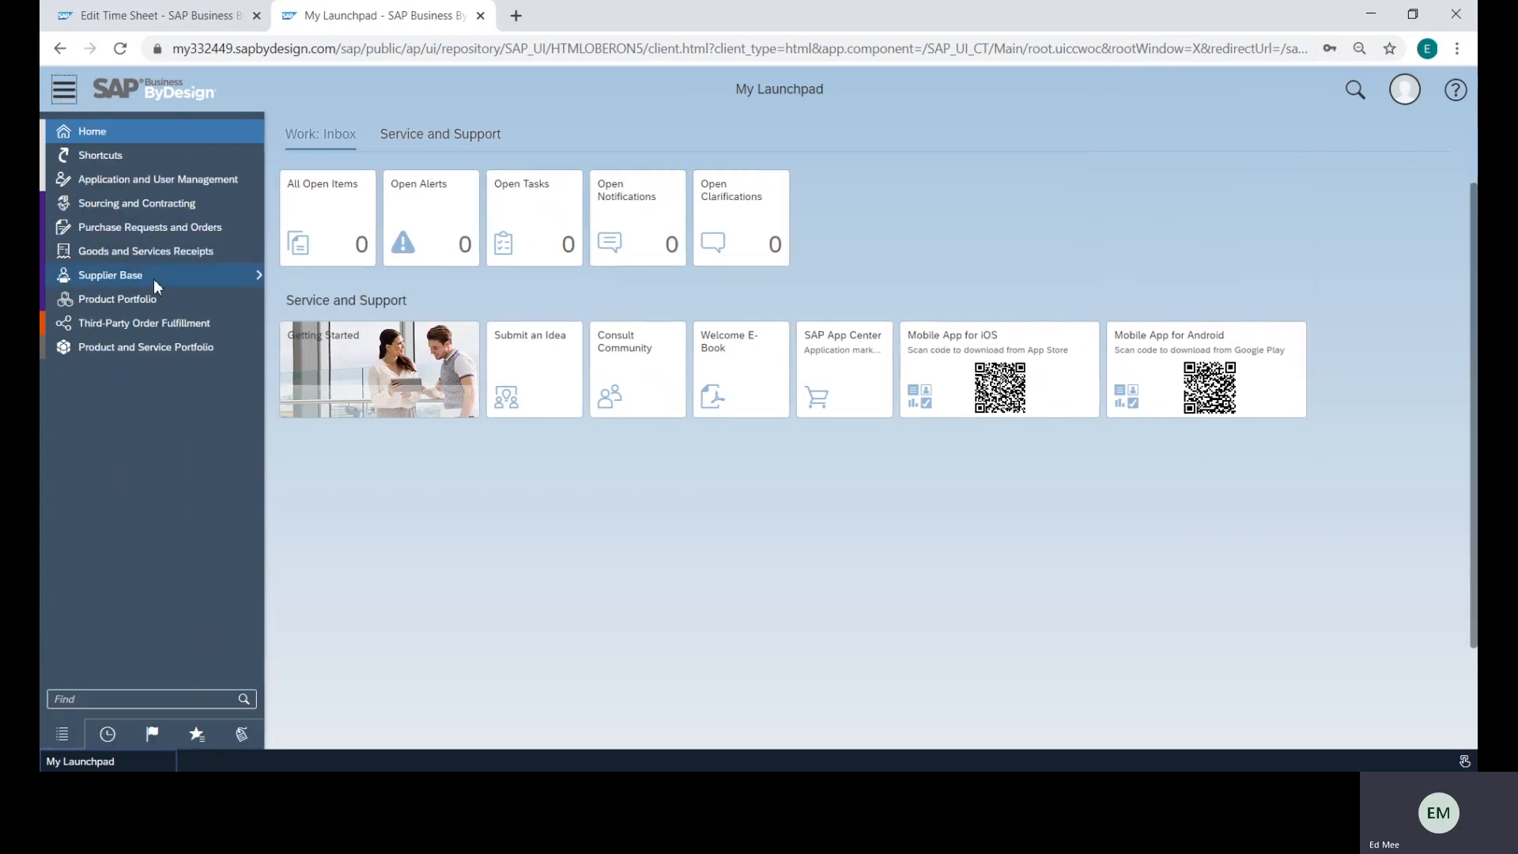
left_click(298, 296)
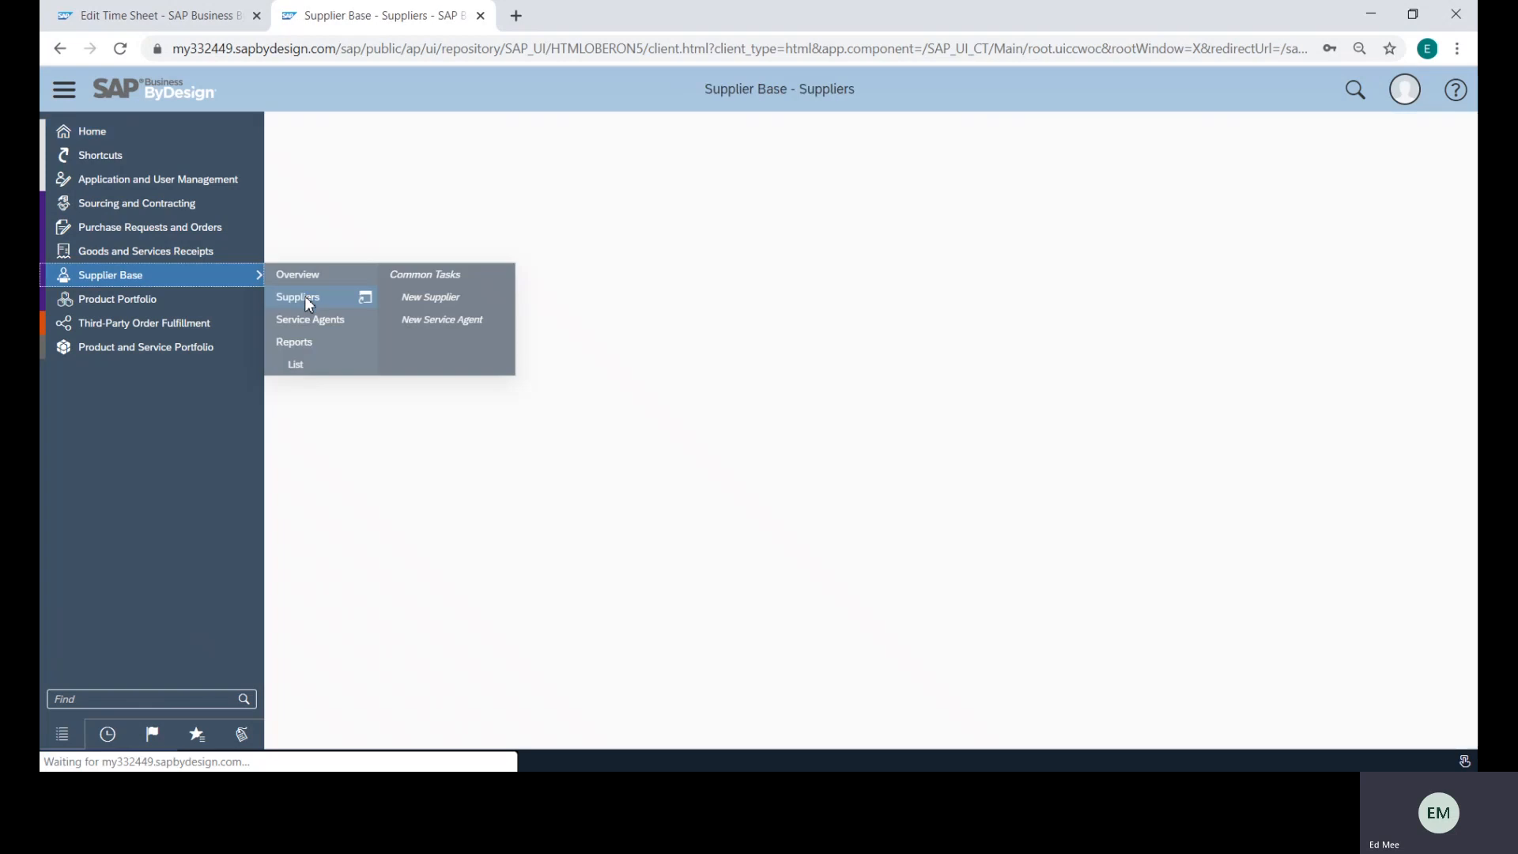
left_click(298, 297)
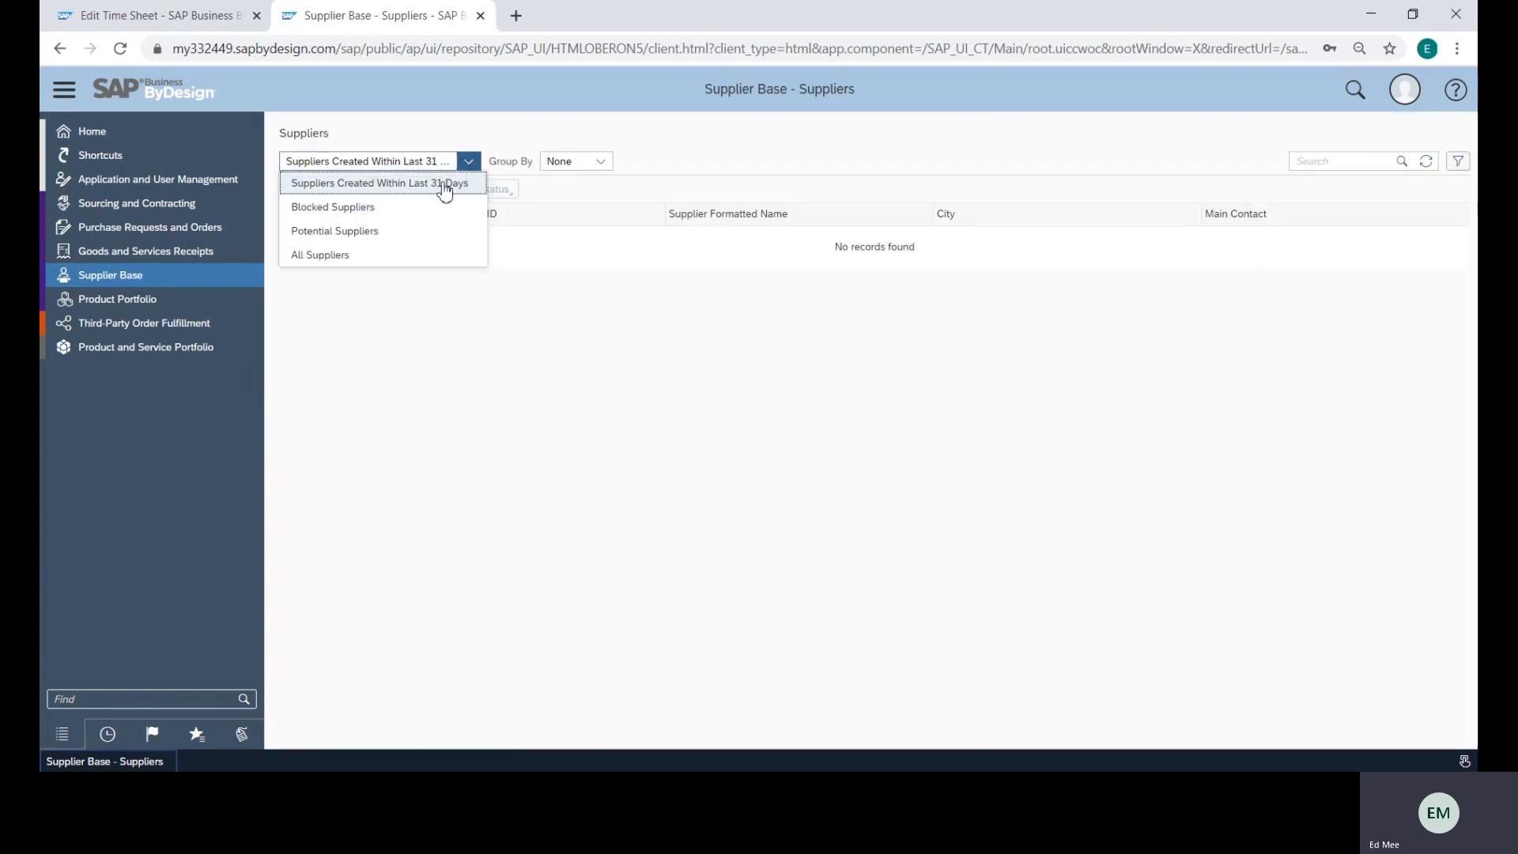
left_click(319, 255)
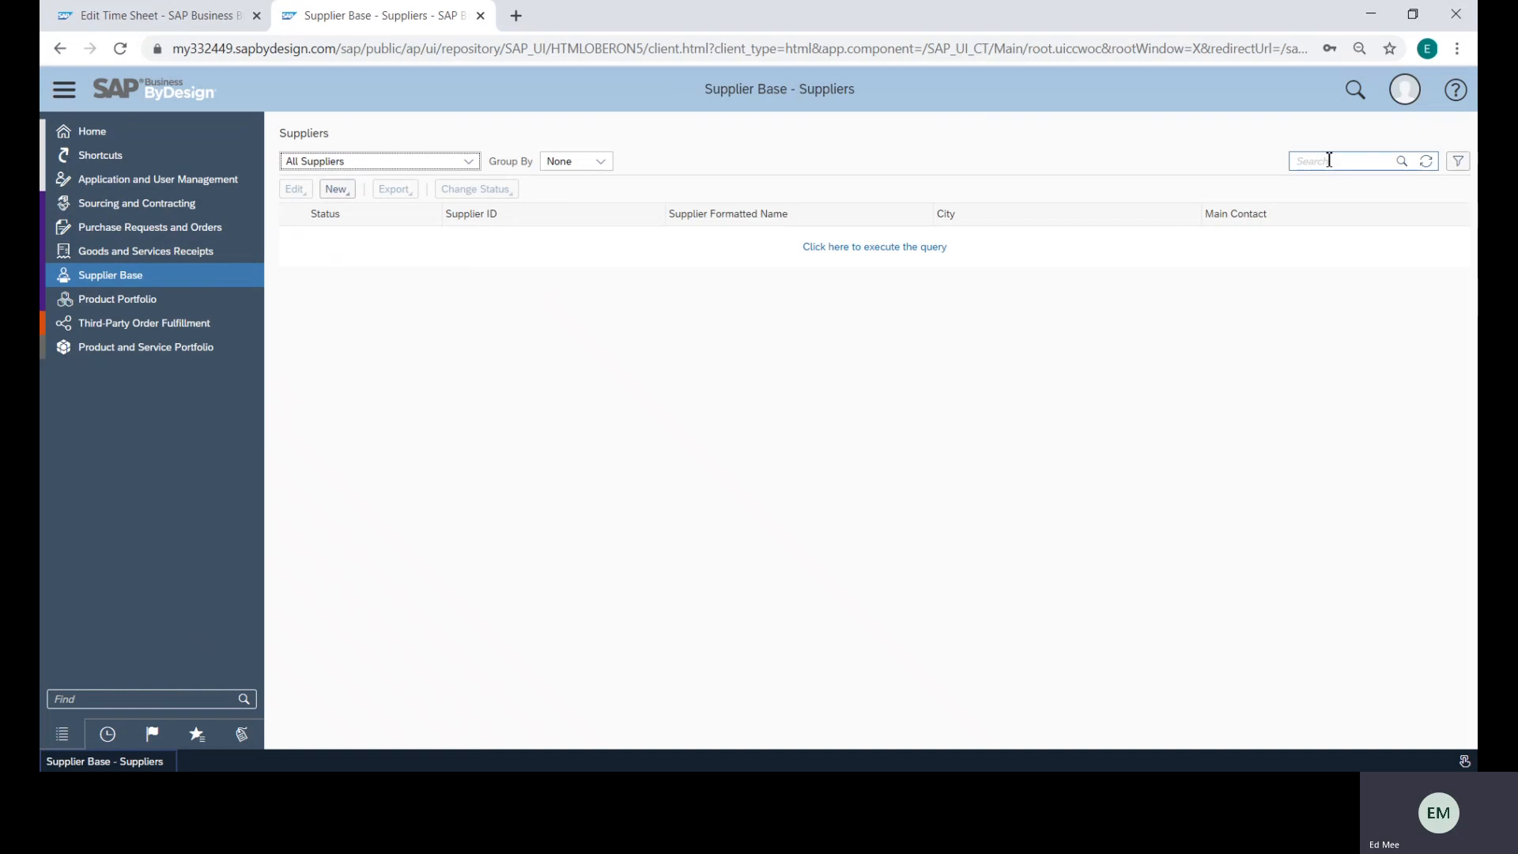
type("S200125")
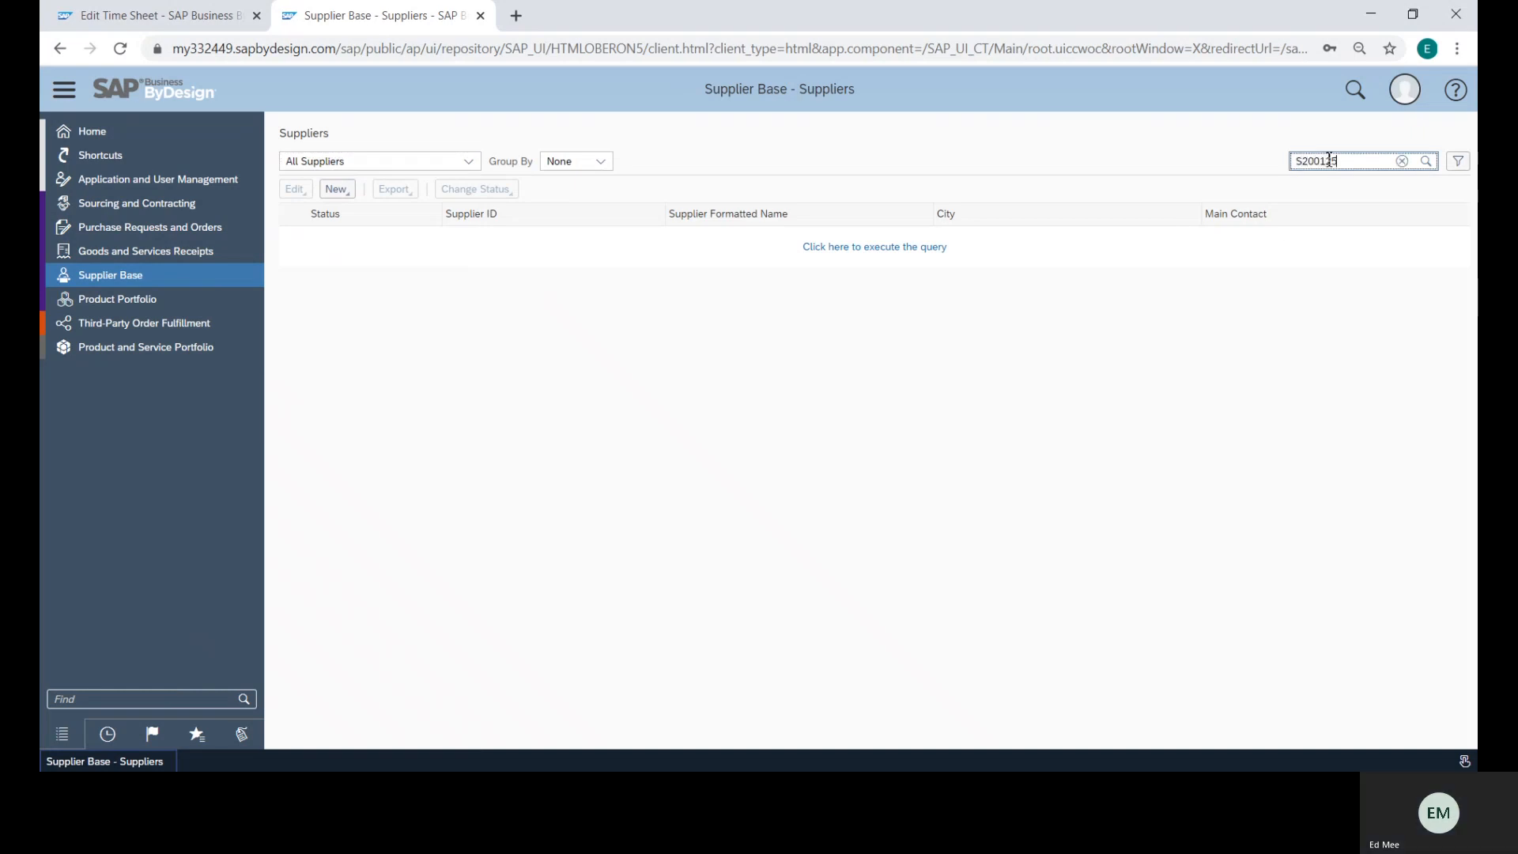
left_click(1425, 161)
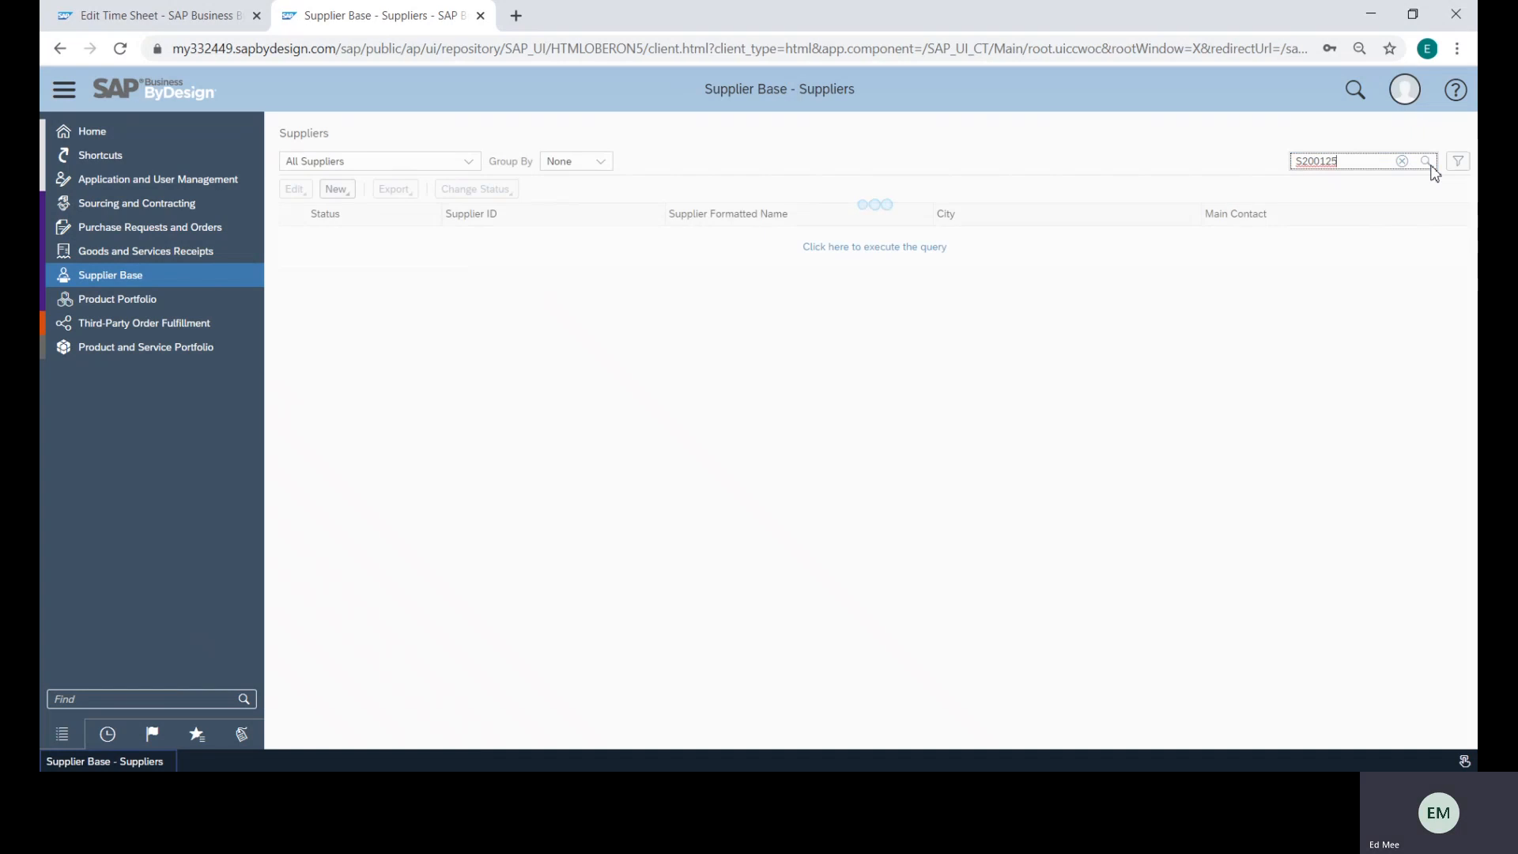
left_click(294, 189)
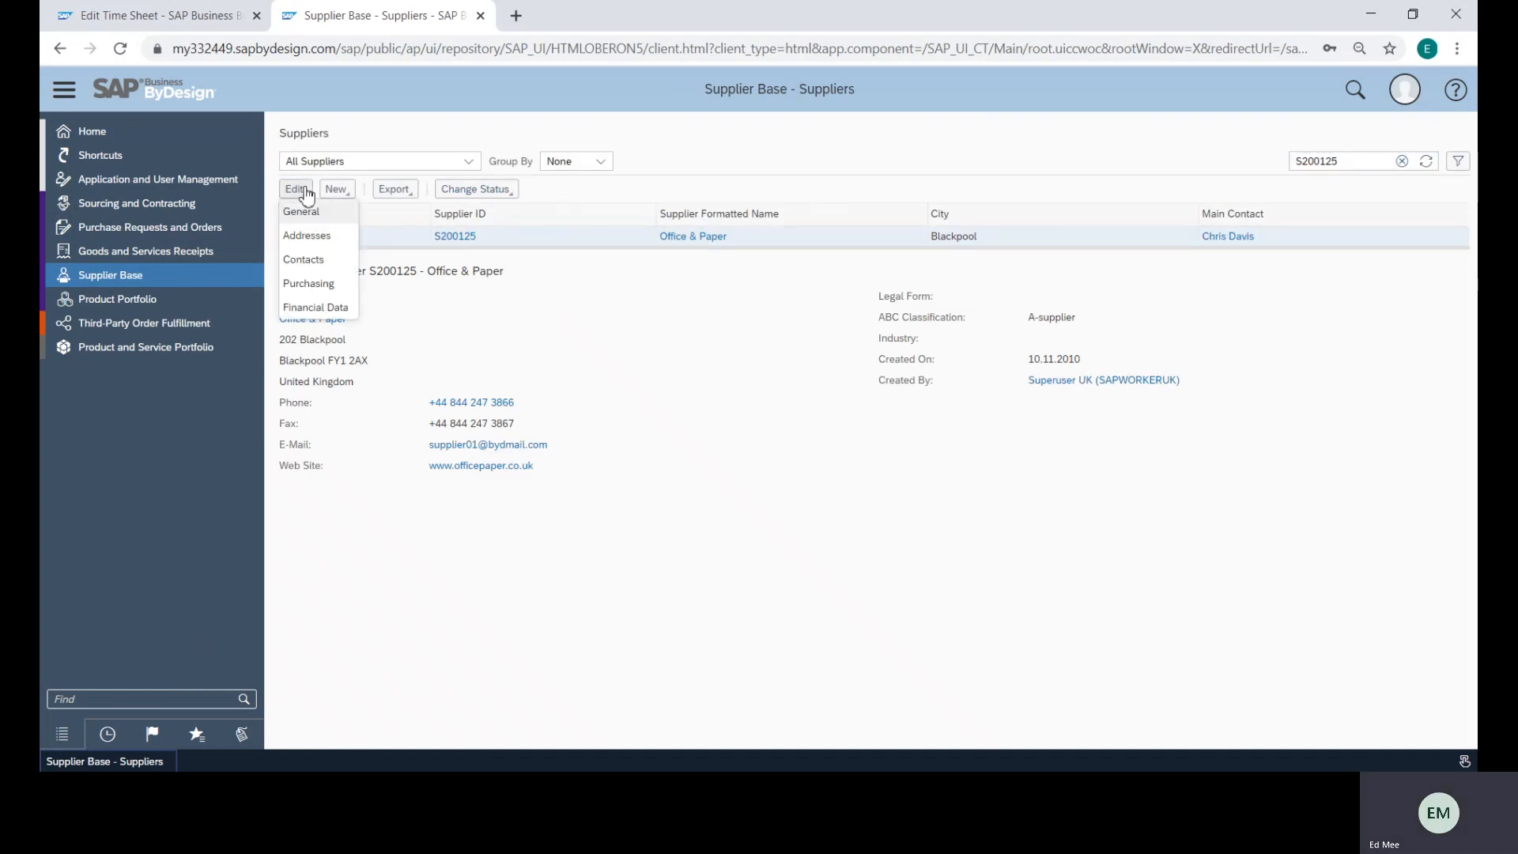
left_click(300, 211)
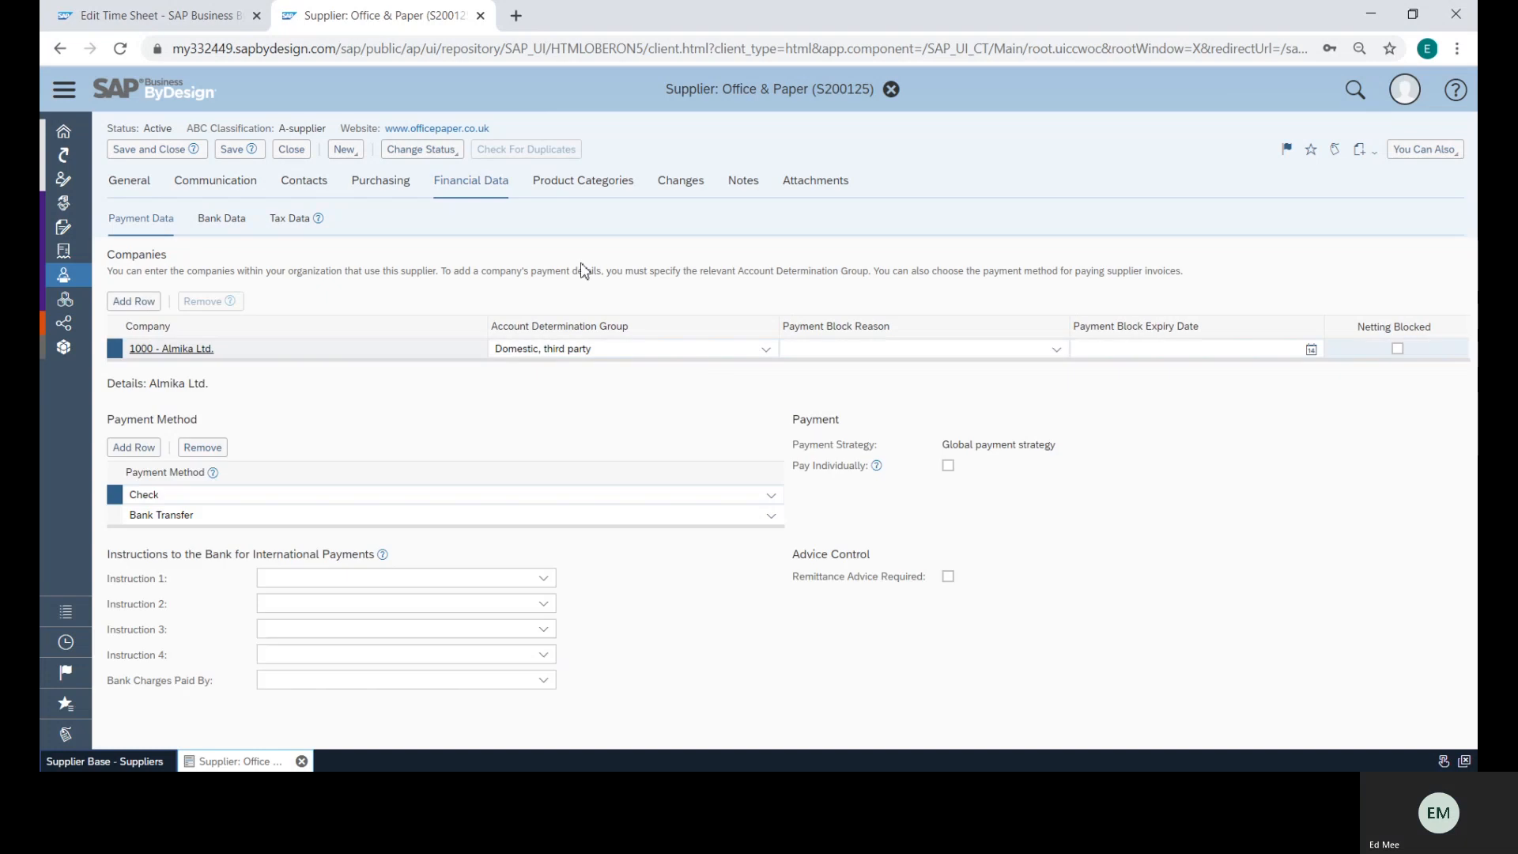
left_click(221, 219)
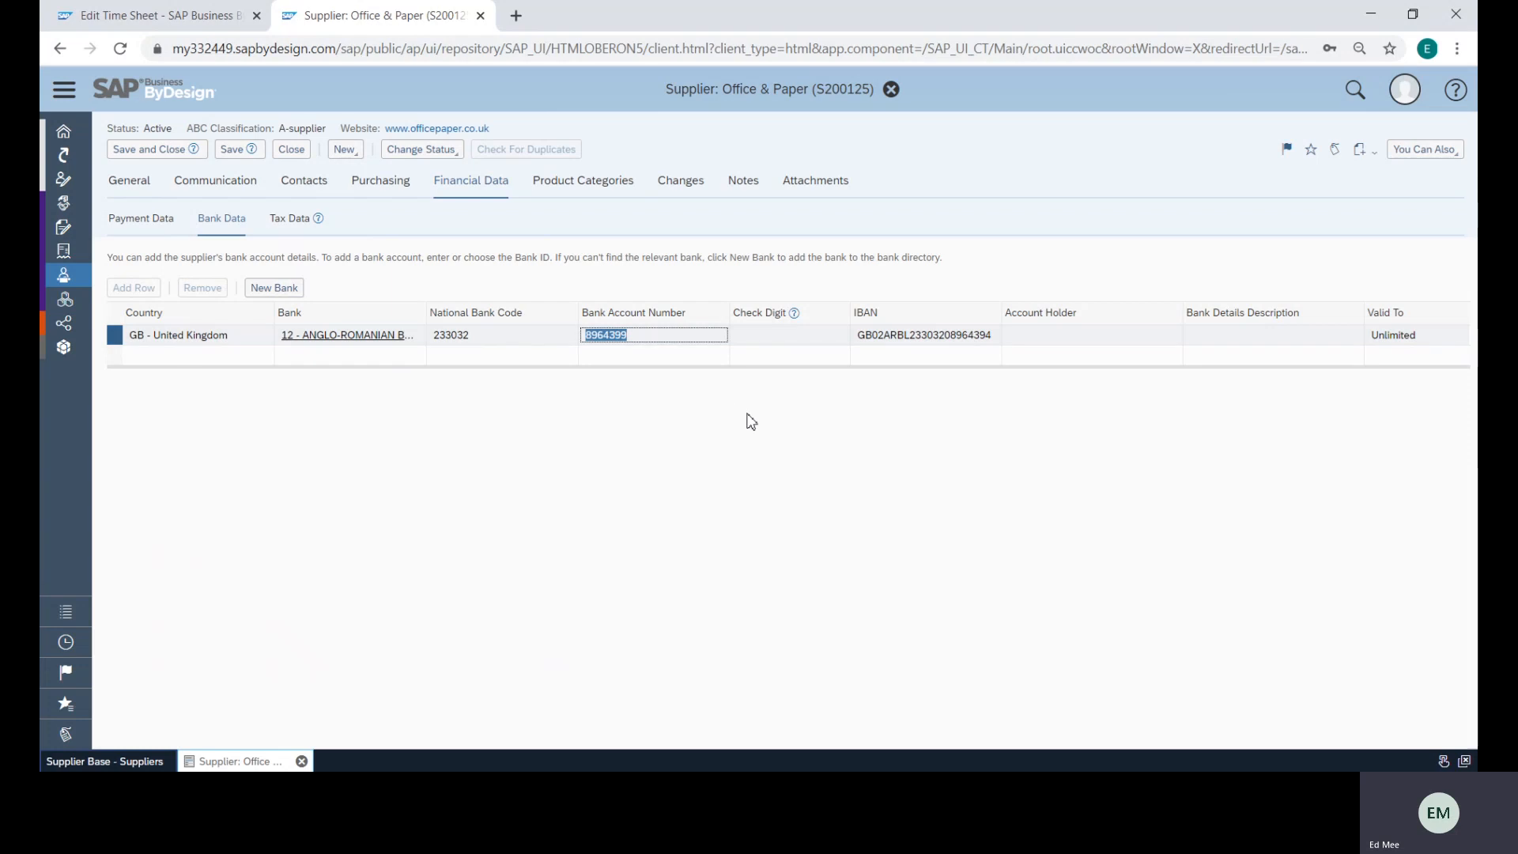
mouse_move(755, 415)
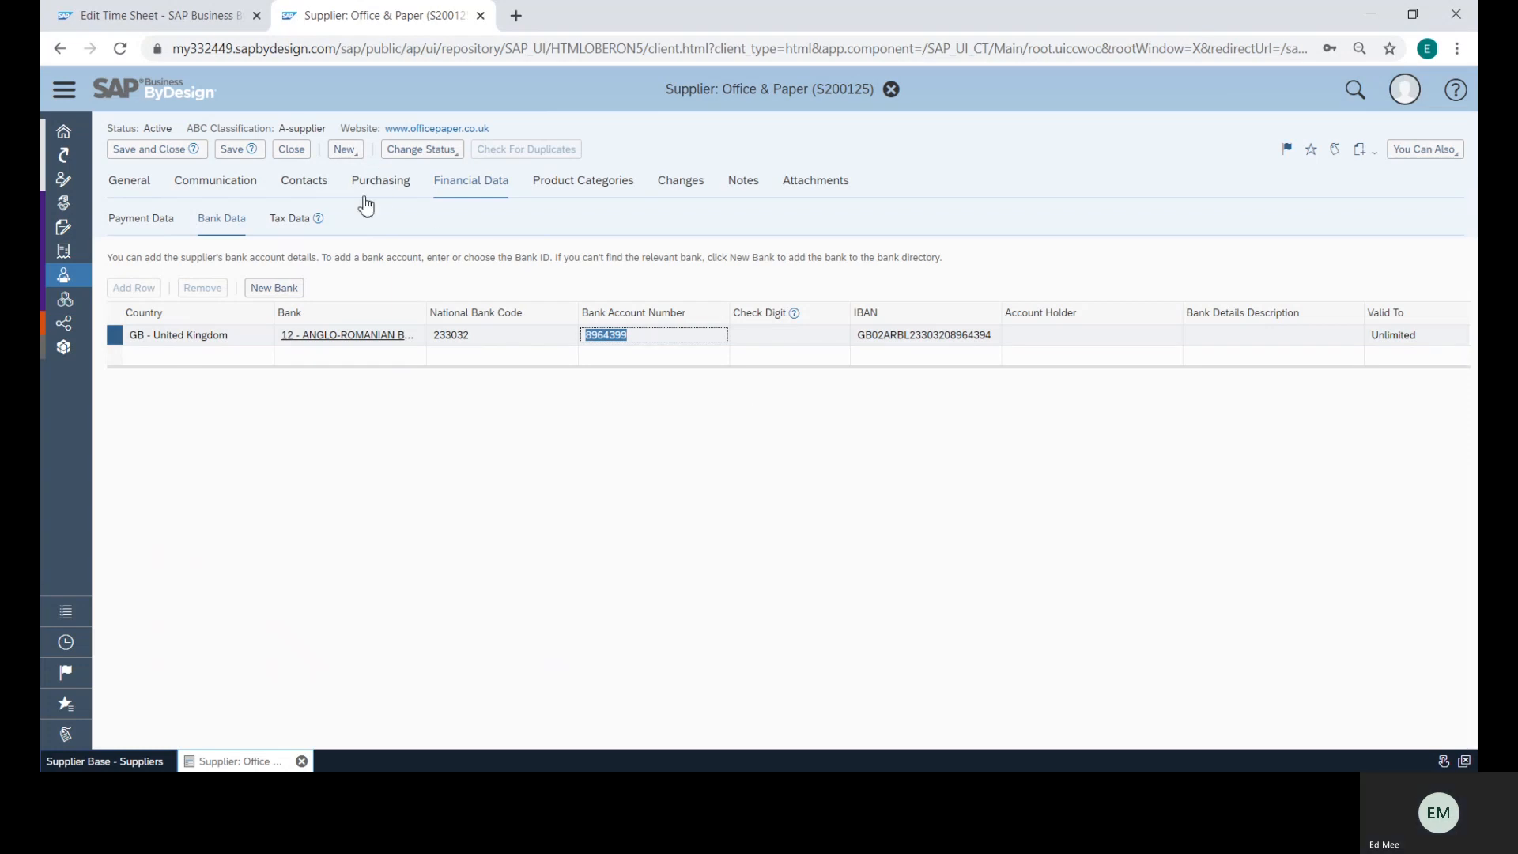
mouse_move(290, 150)
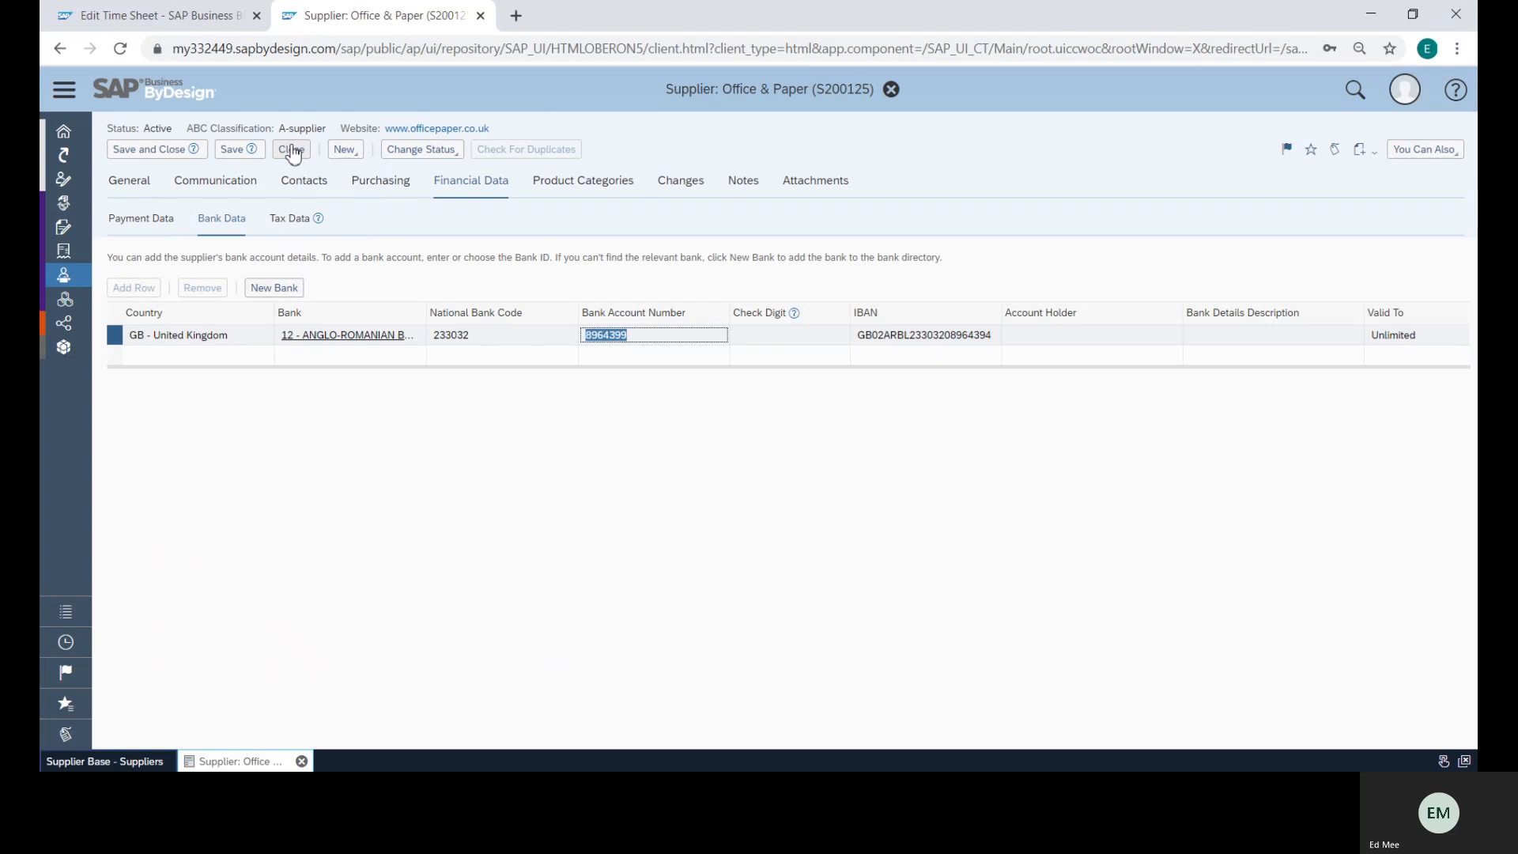
left_click(289, 150)
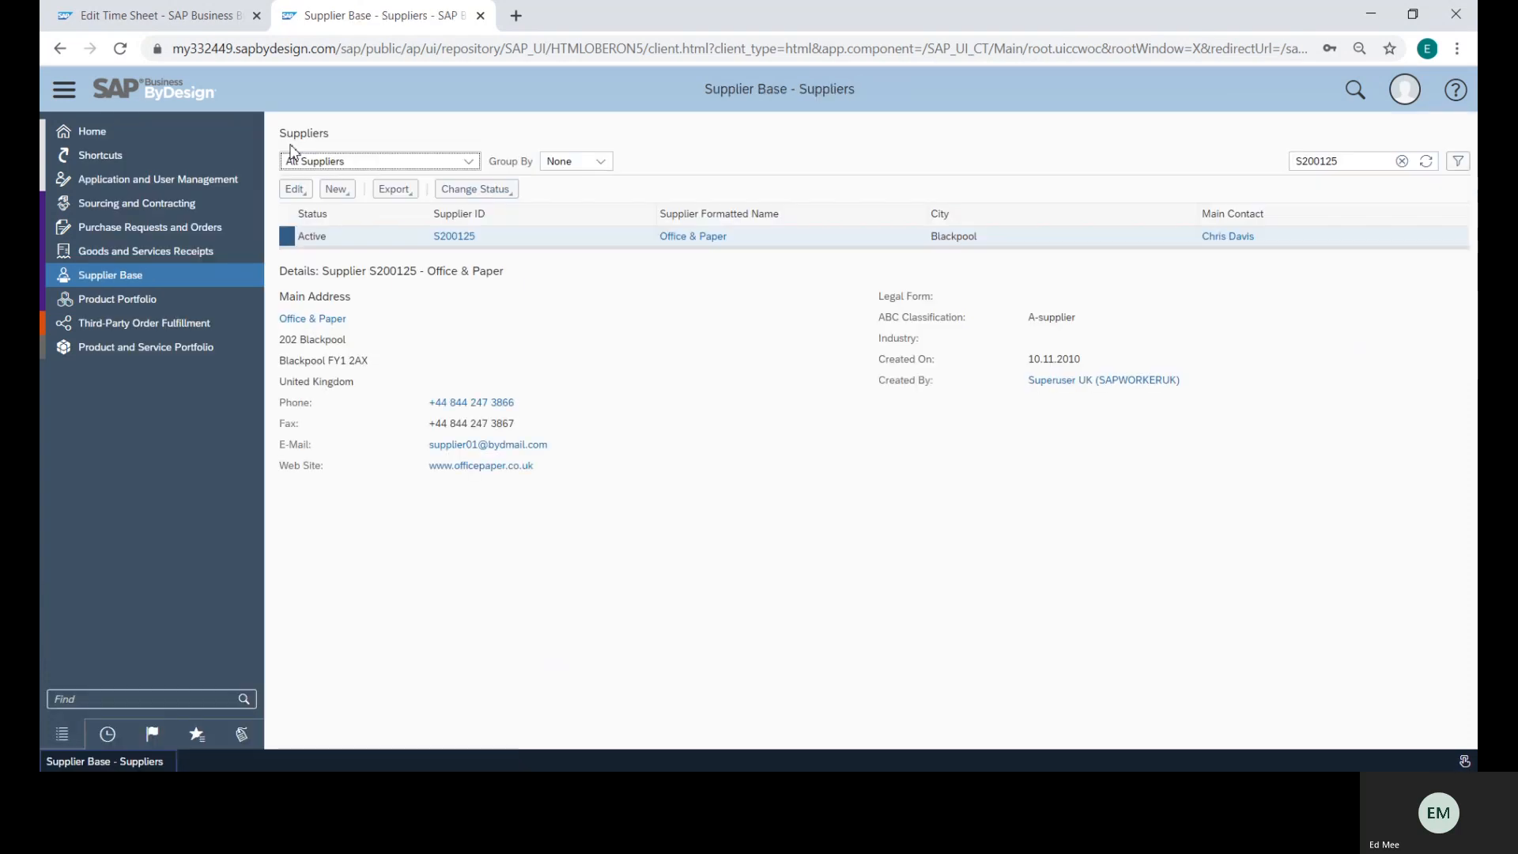